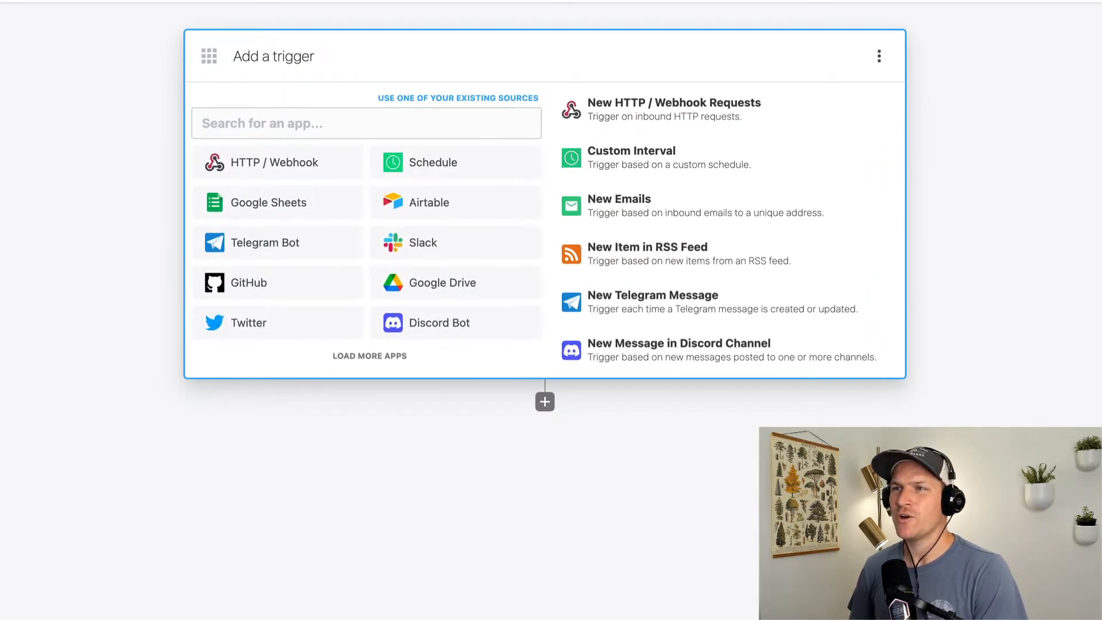
mouse_move(362, 420)
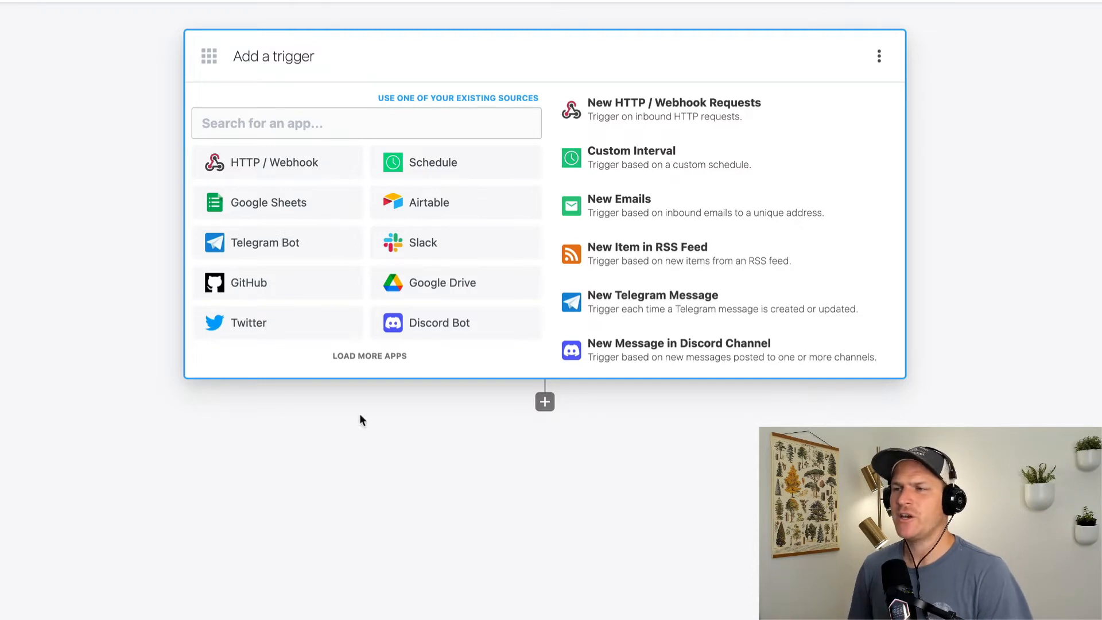
Step: Add a Node.js step after the trigger whose run() calls $.rerun(1000 * 5, null, 5)
left_click(545, 401)
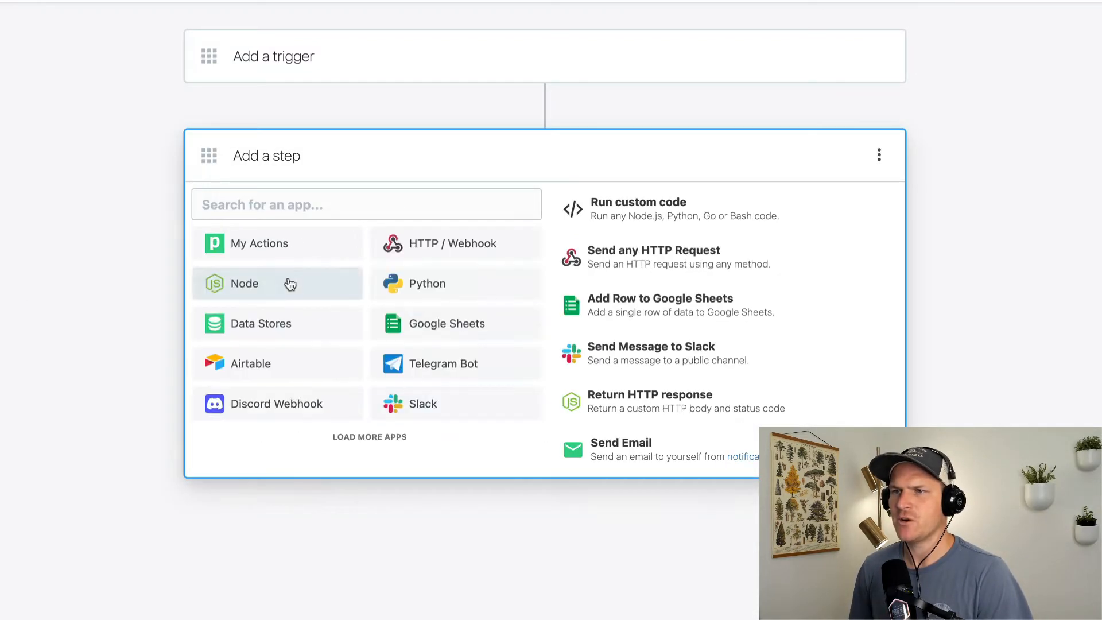
left_click(277, 283)
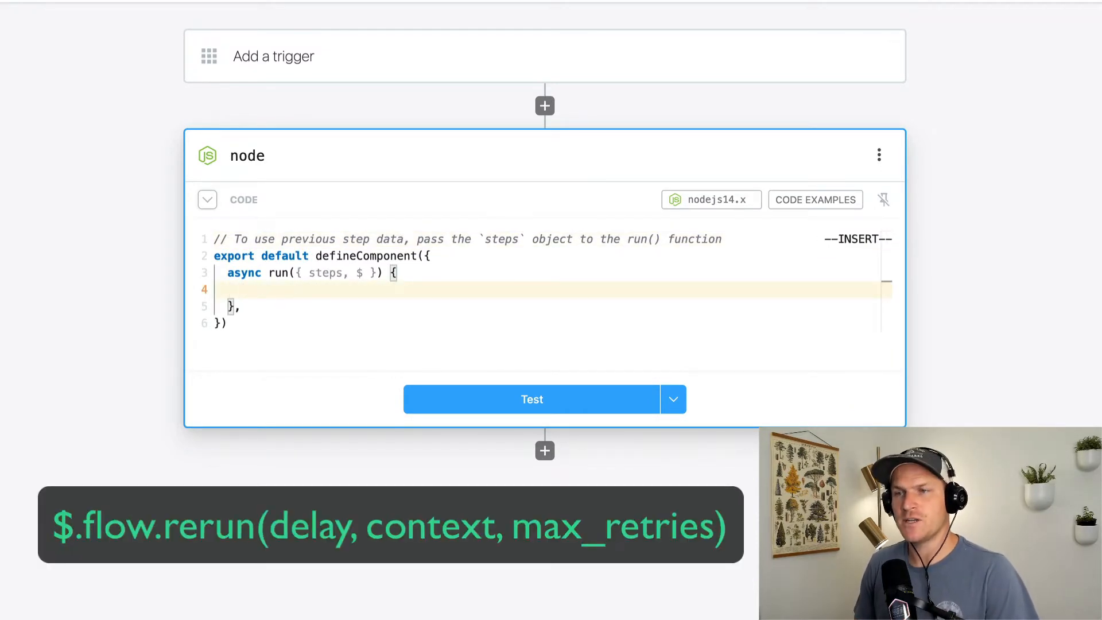
type("$")
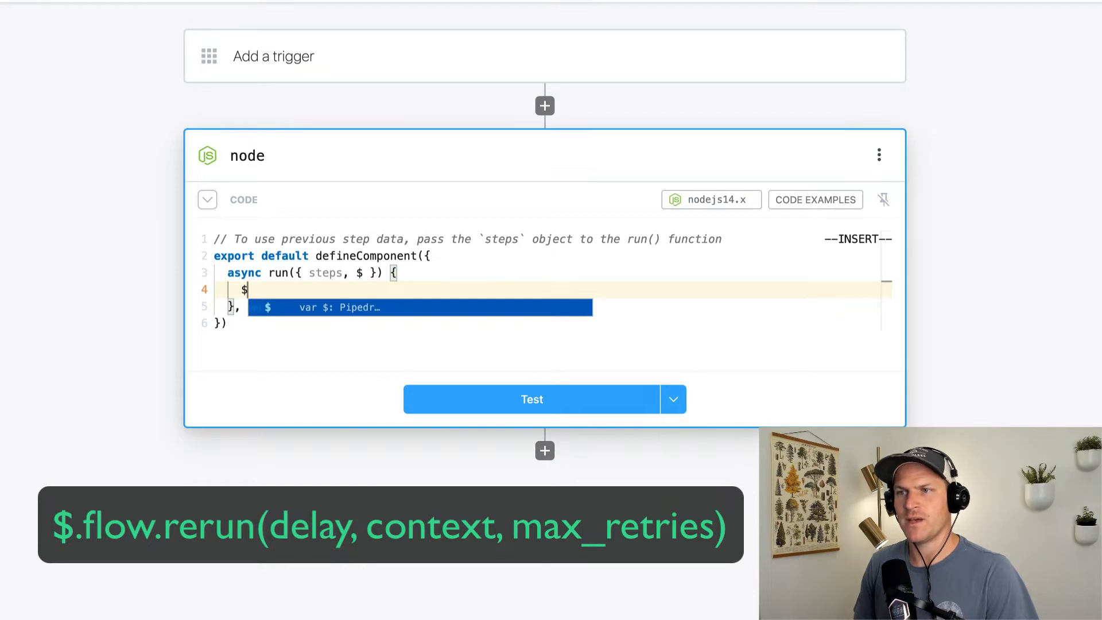
type("rerun(")
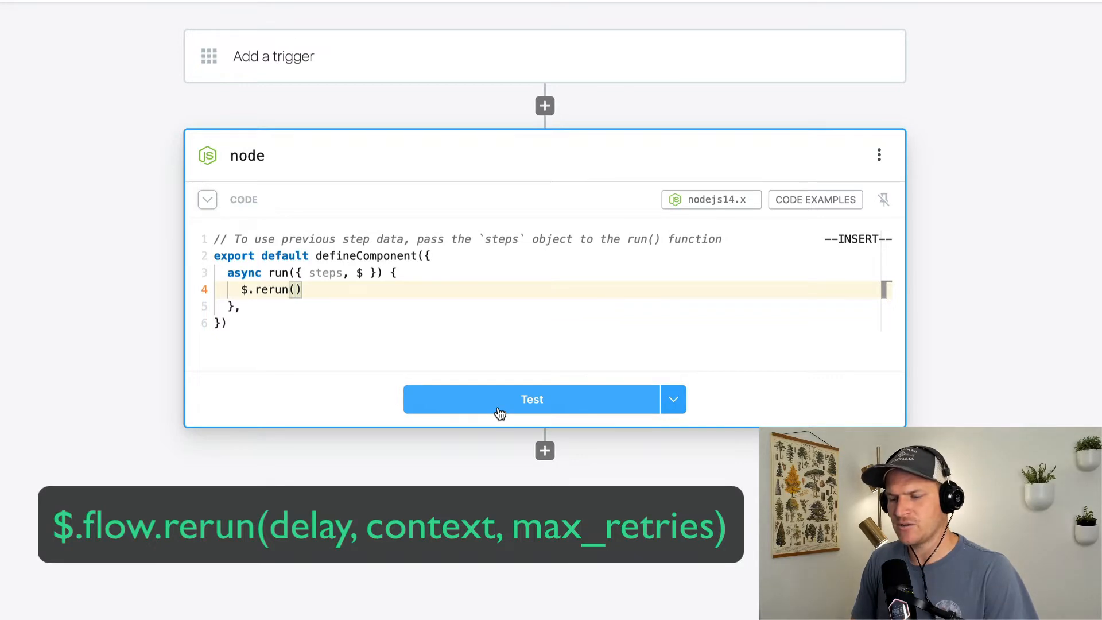
type("1000")
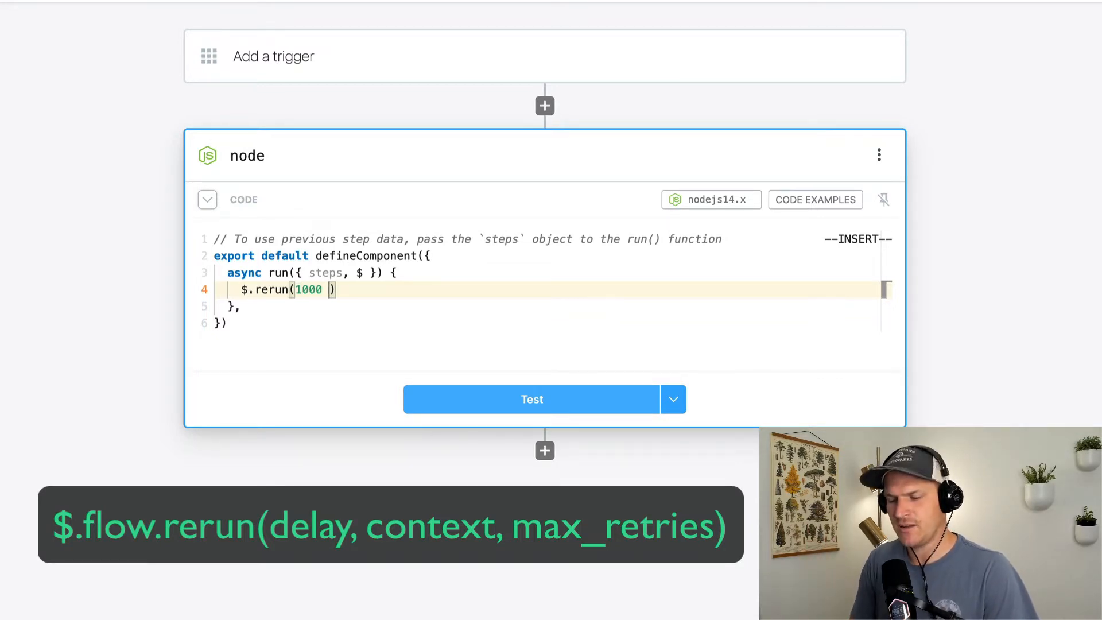
type("* 5,")
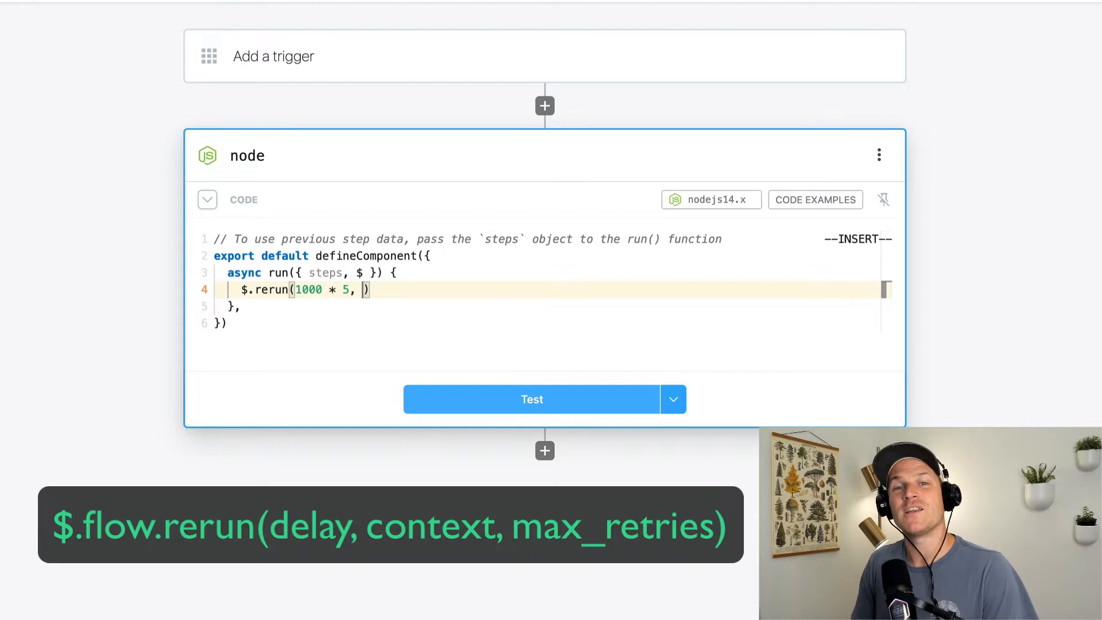
type("null")
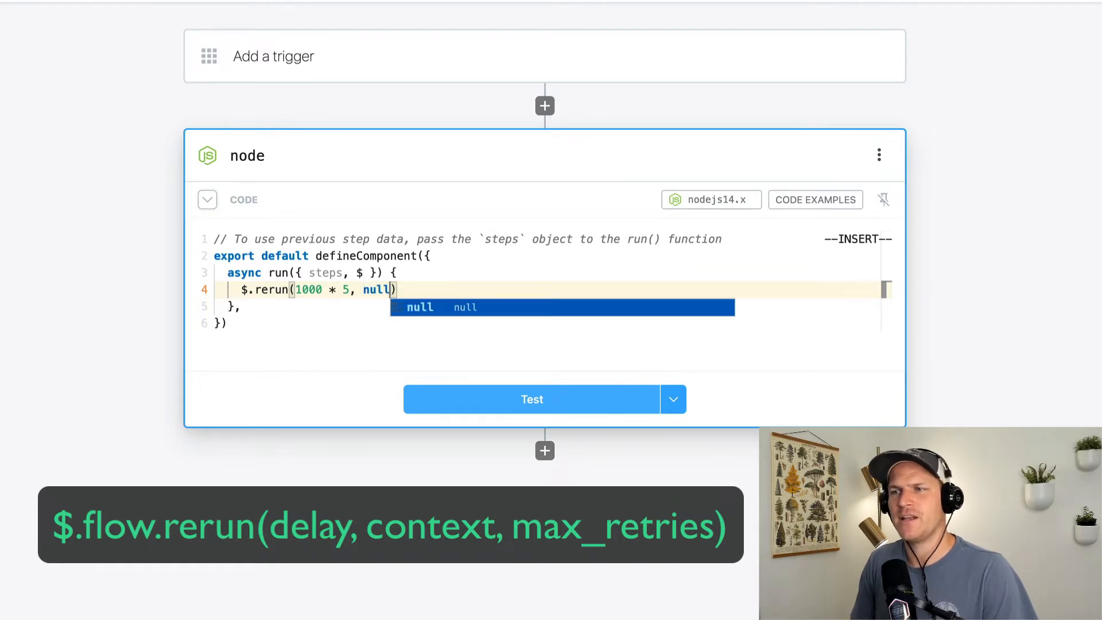
type(",")
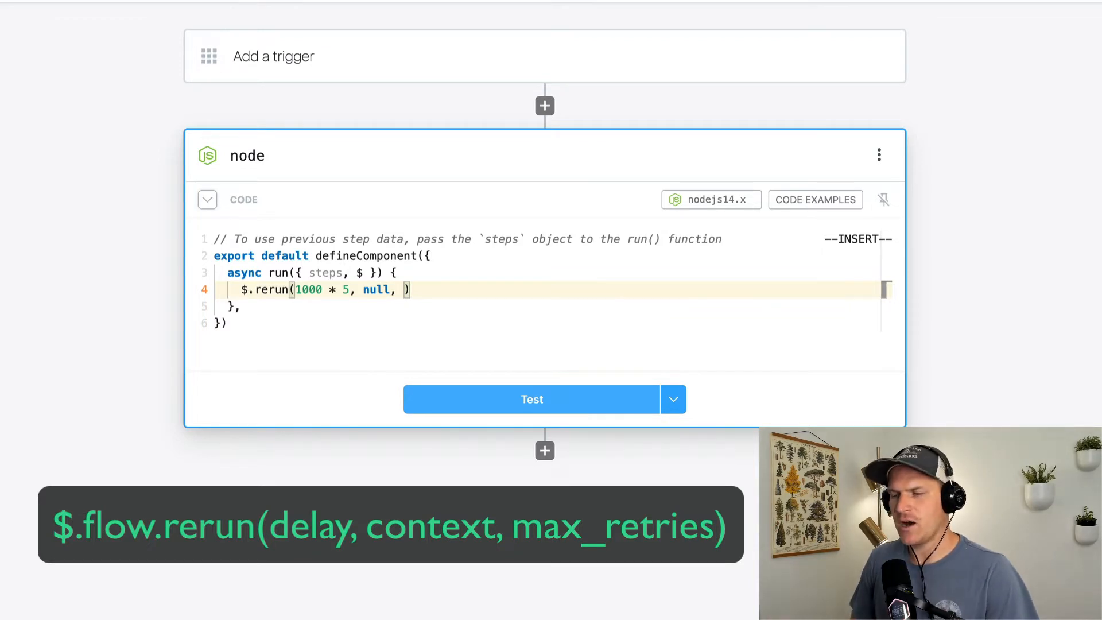
type("6")
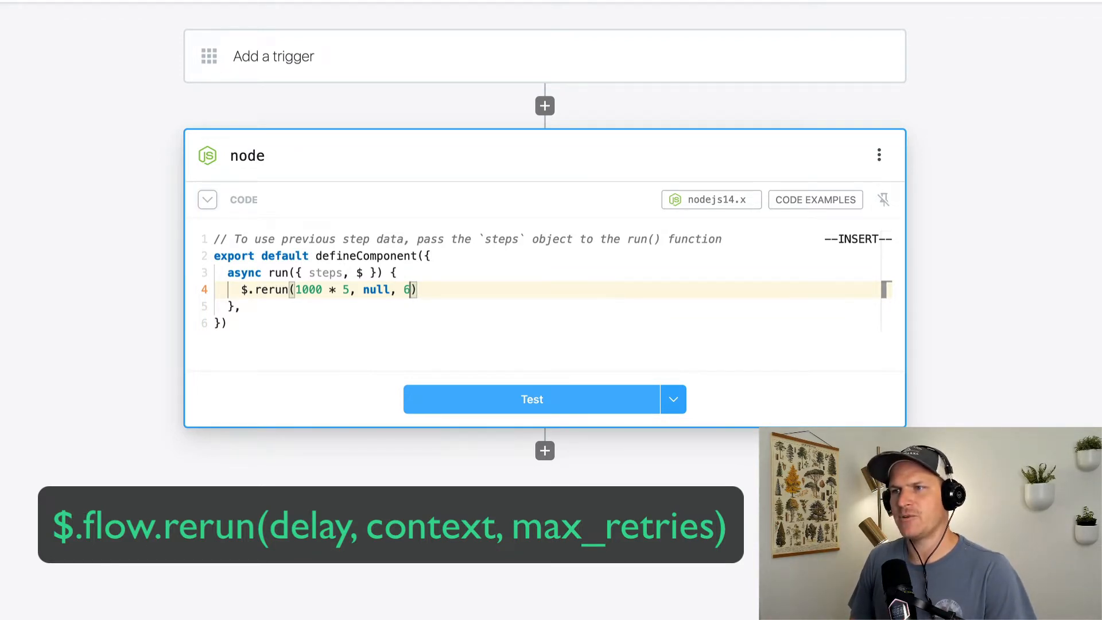
type("5")
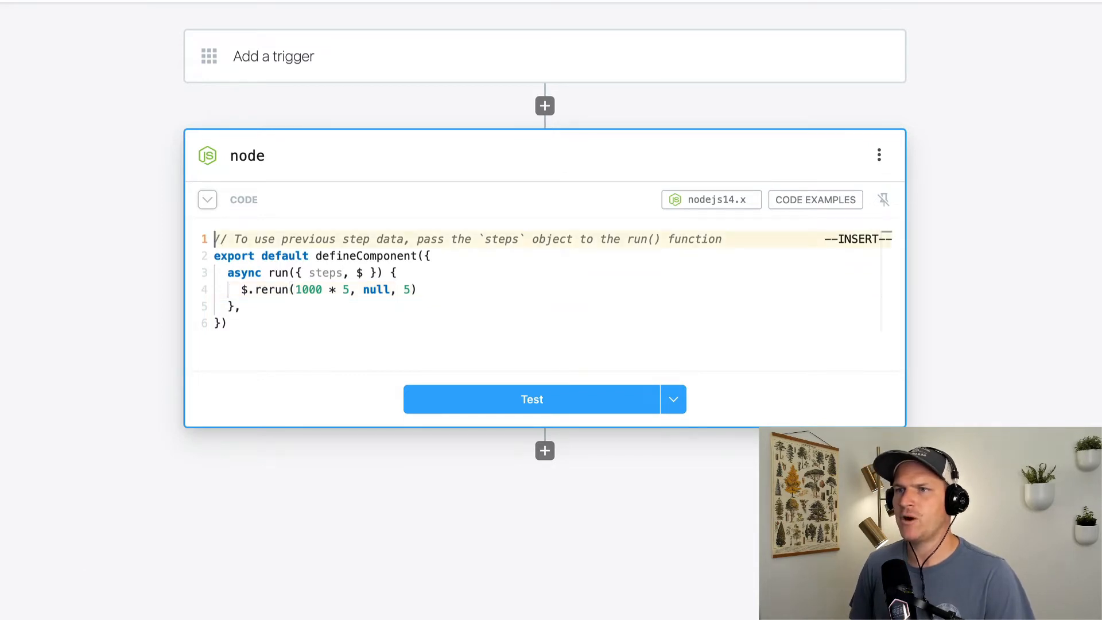
Step: Import Shopify from 'shopify-api-node' and define DELAY = 1000 * 5 and MAX_RETRY = 5
type("import Shopify from 'shopify-api-node'")
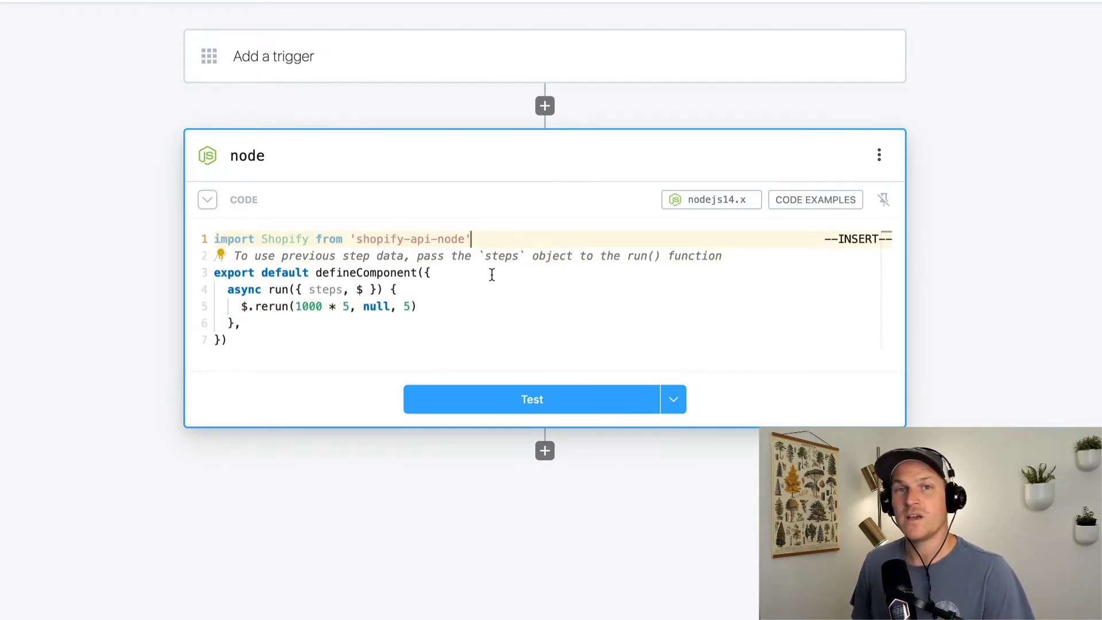
key("Escape")
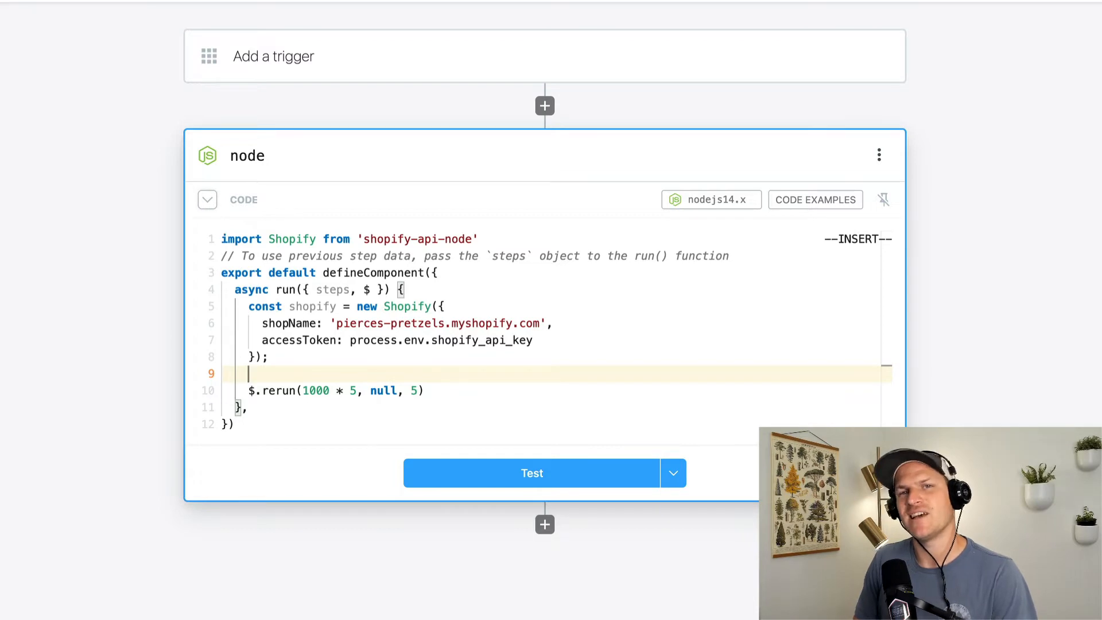
type("const")
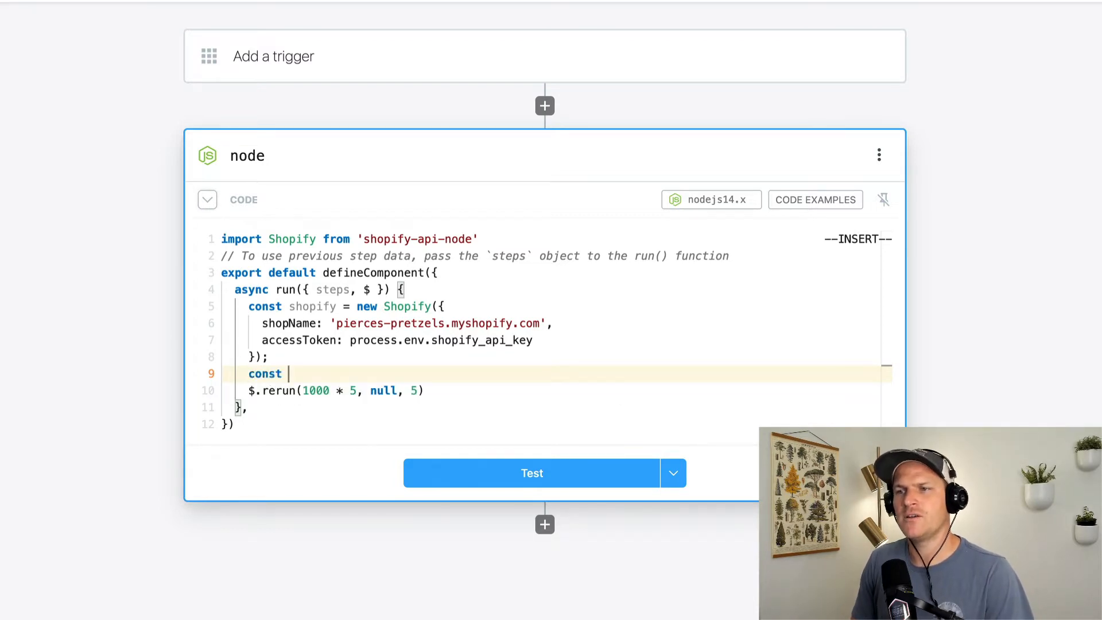
type("DELAY =")
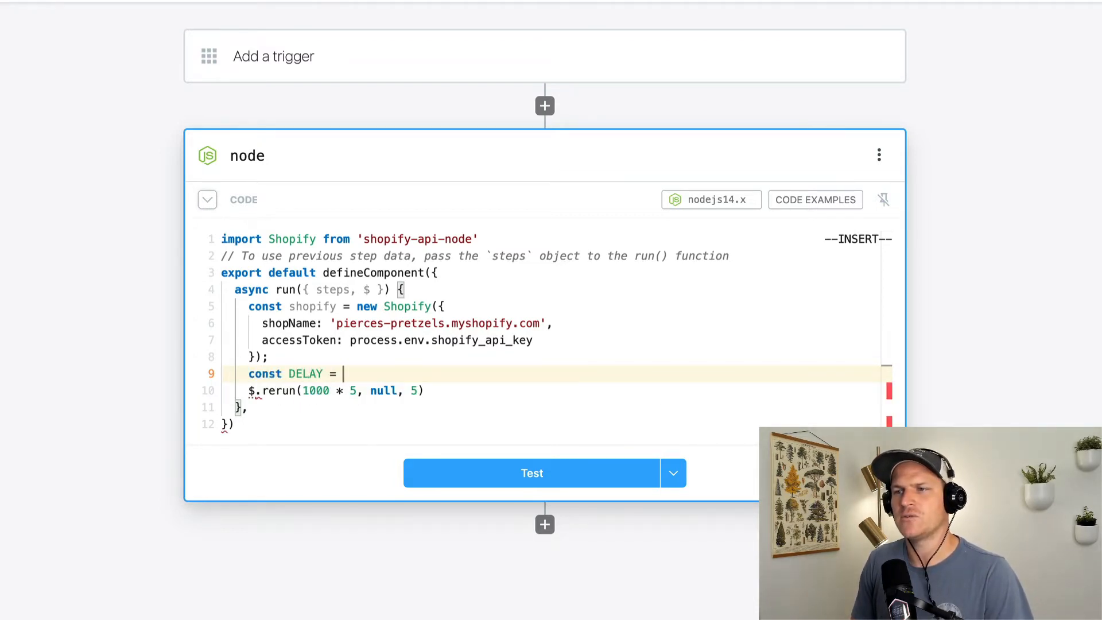
type("1000 * 5;")
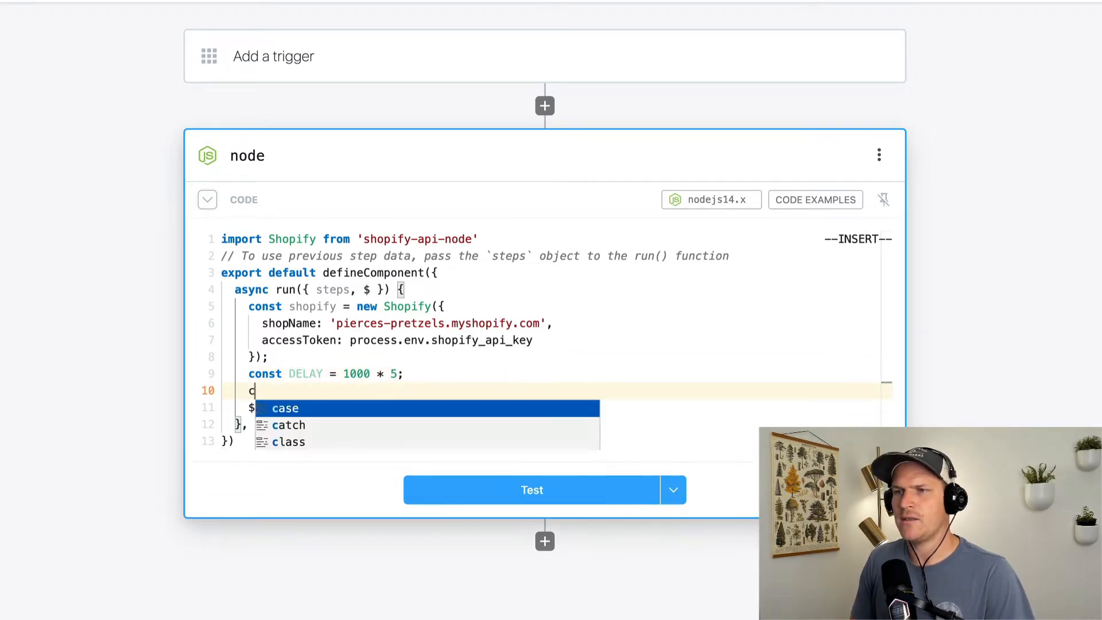
type("onst MAX")
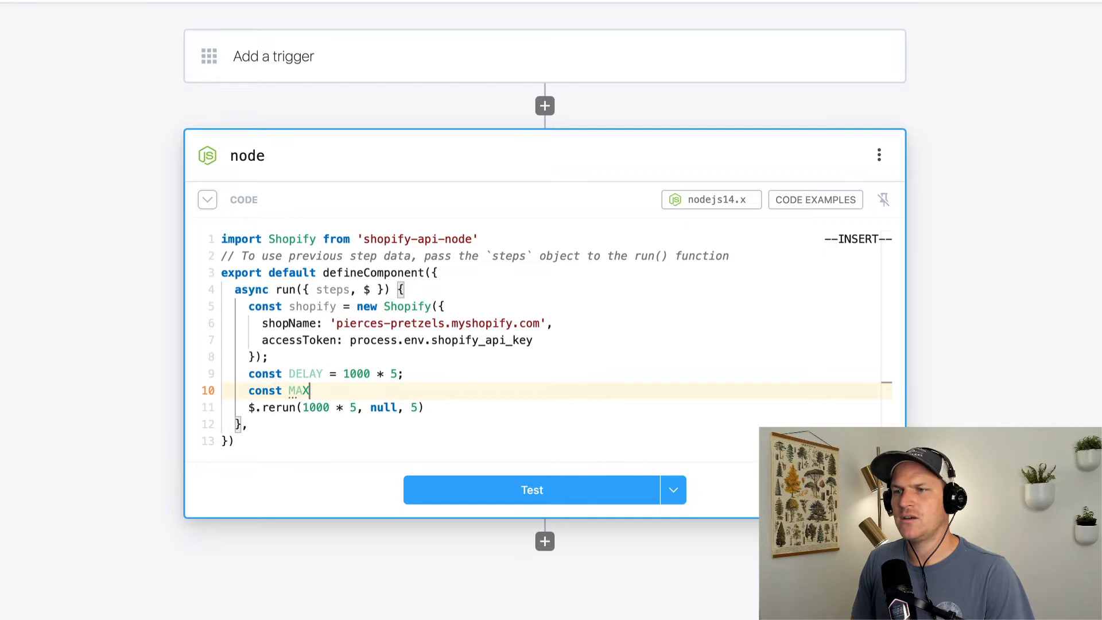
type("_RETRY =")
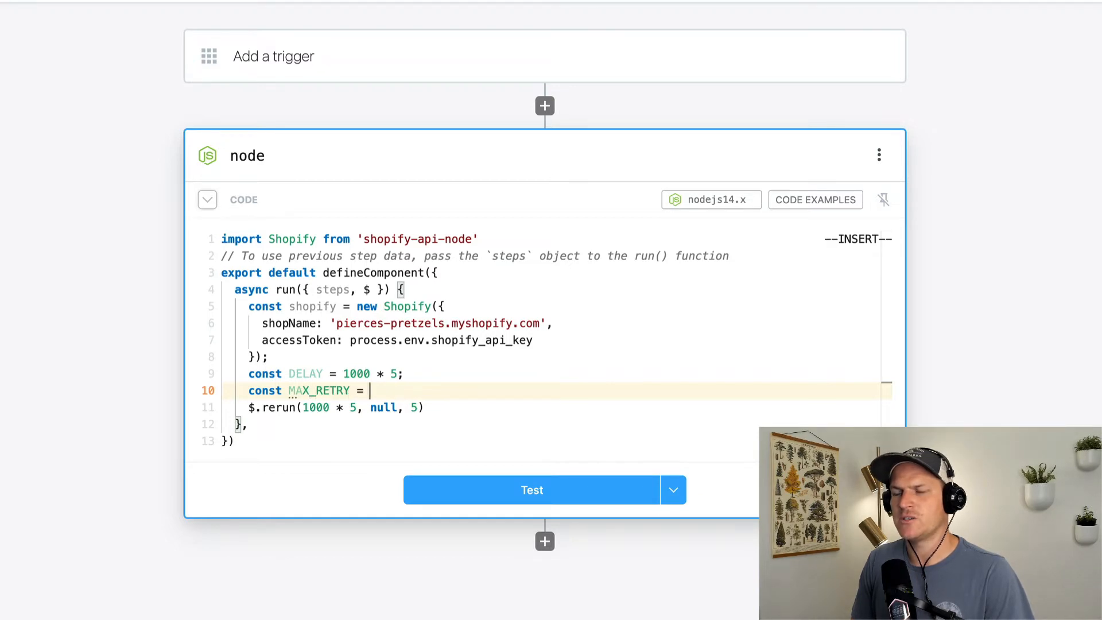
type("5;")
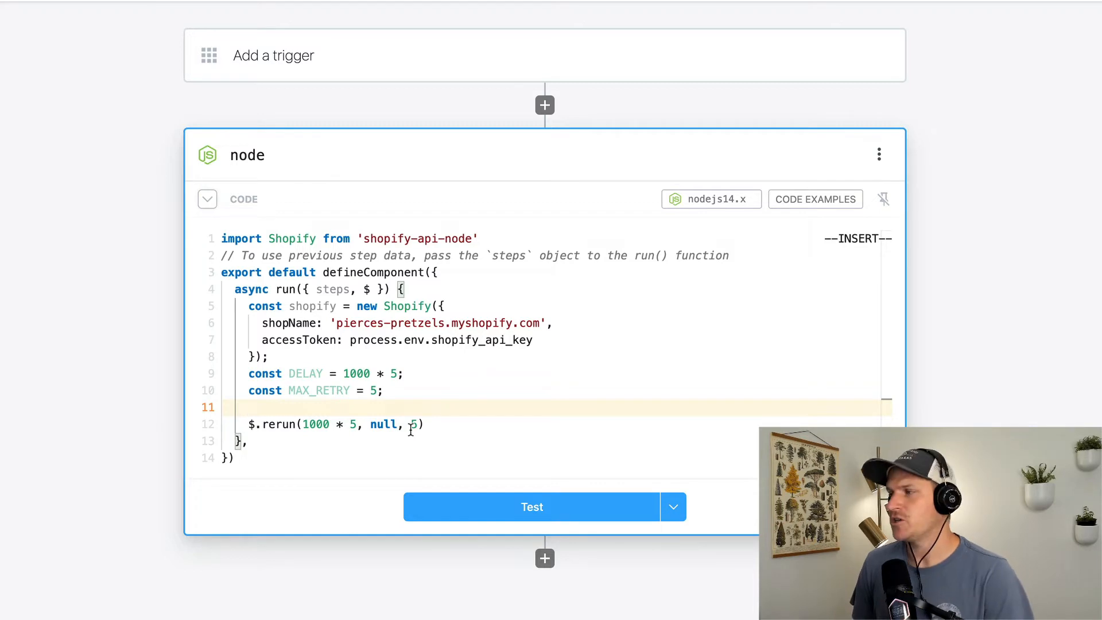
key("Escape")
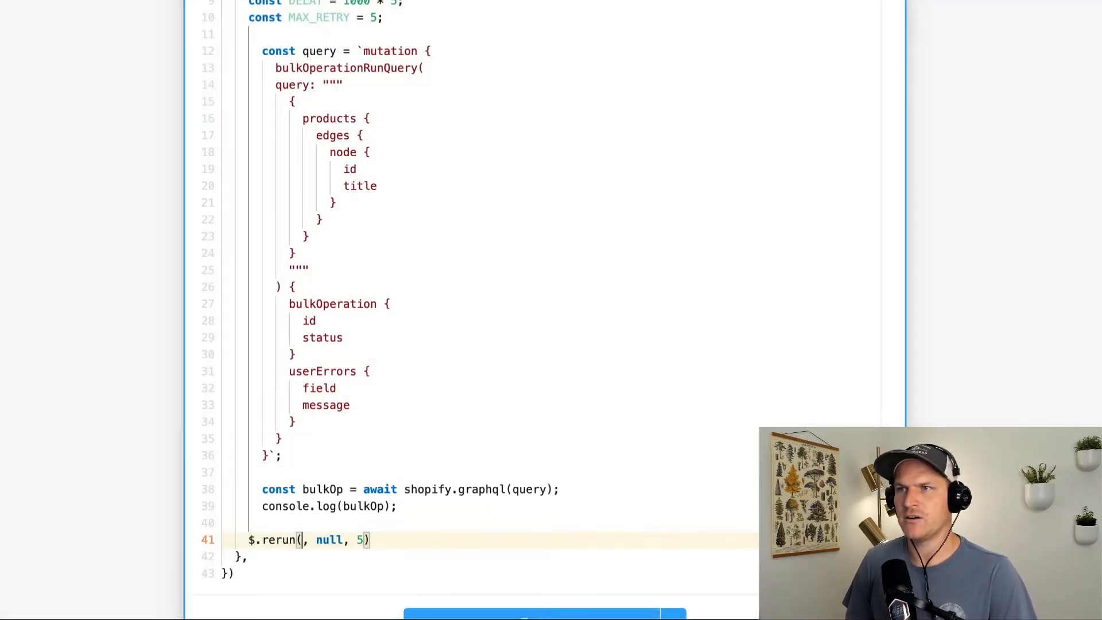
Step: Replace the rerun call's hard-coded delay and retry count with DELAY and MAX_RETRY
type("DELAY")
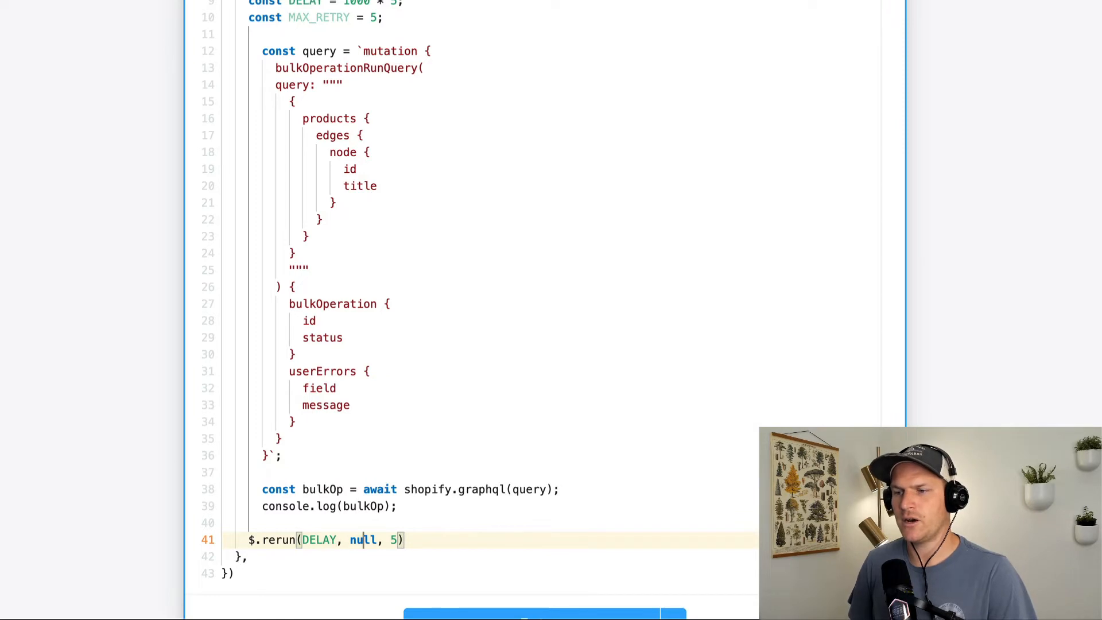
key("Backspace")
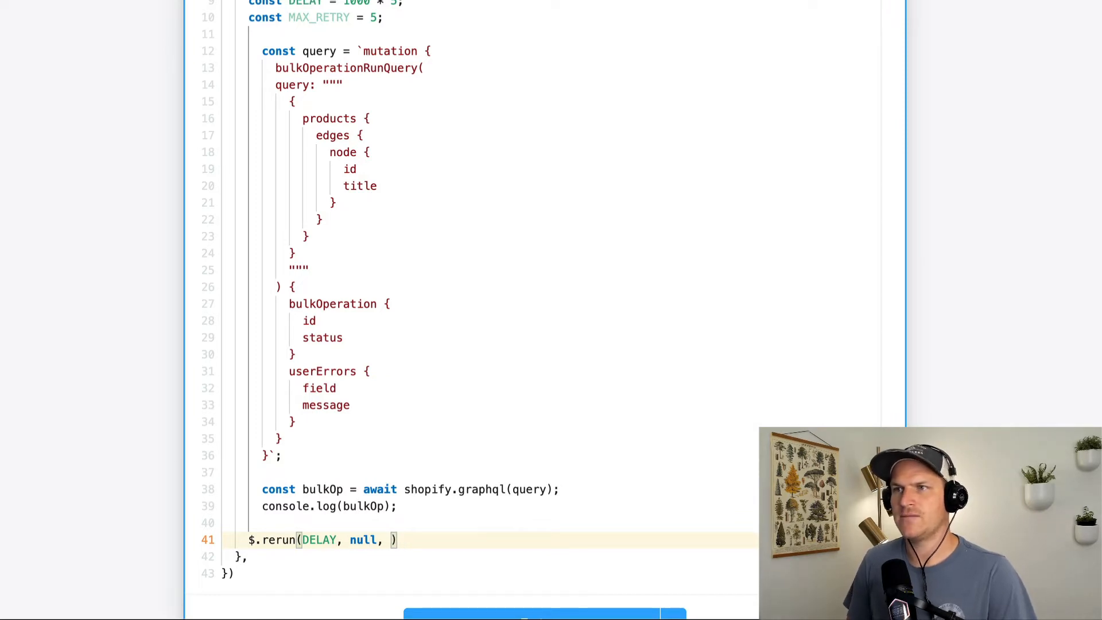
type("MAX_RETRY")
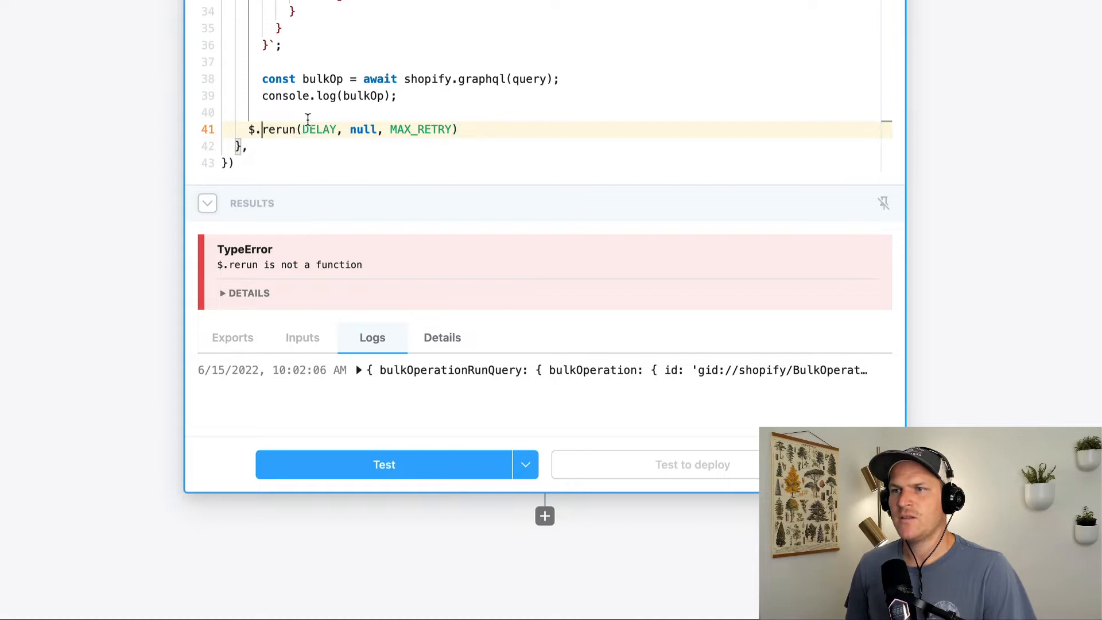
Step: Change $.rerun to $.flow.rerun and expand the logged bulk operation result
type(".flow")
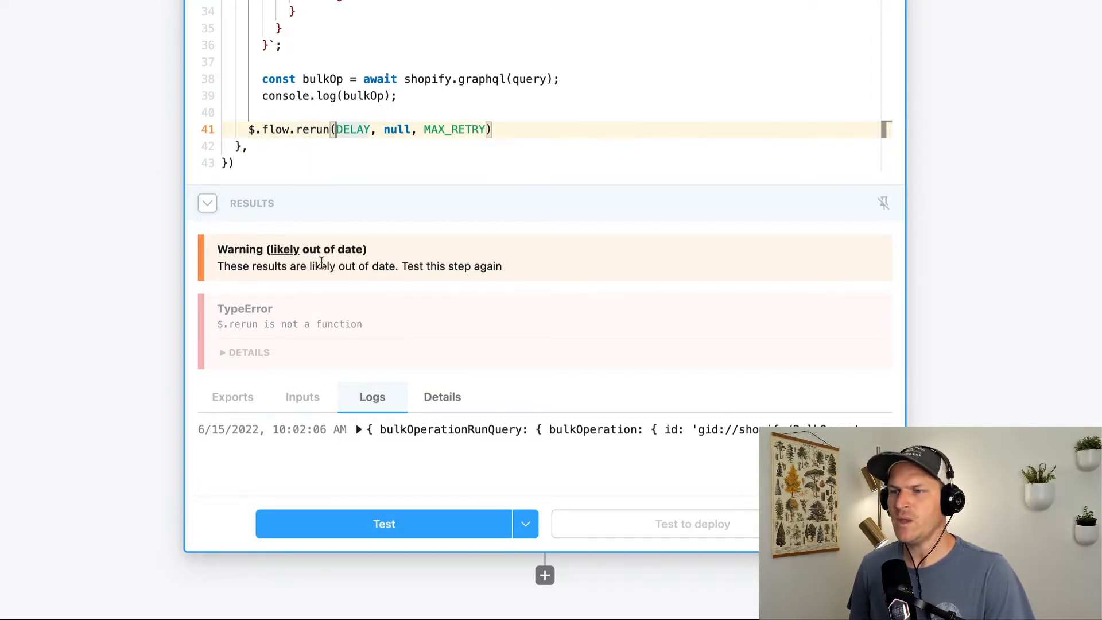
left_click(358, 429)
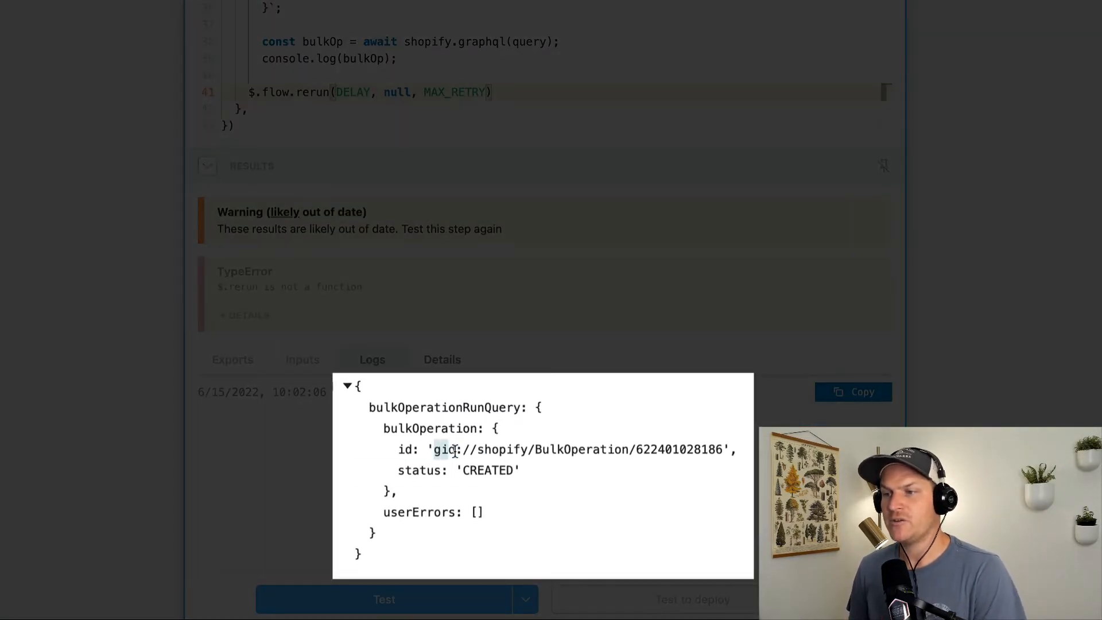
left_click_drag(433, 450, 722, 450)
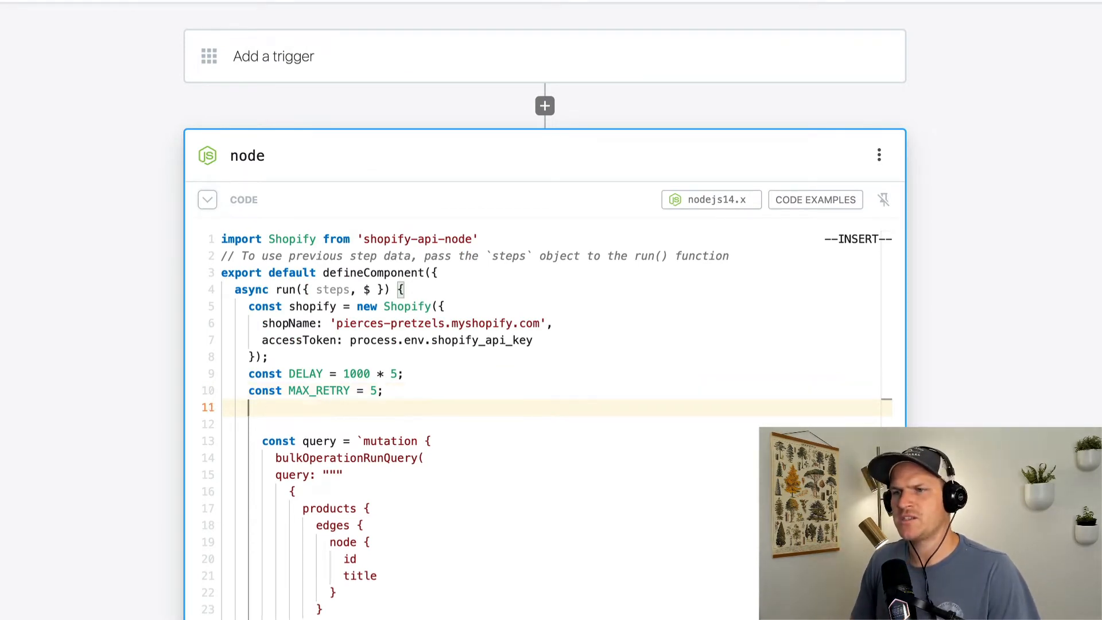
Step: Add a console.log($.context) line below the constants, then clear it to an empty line
type("console.")
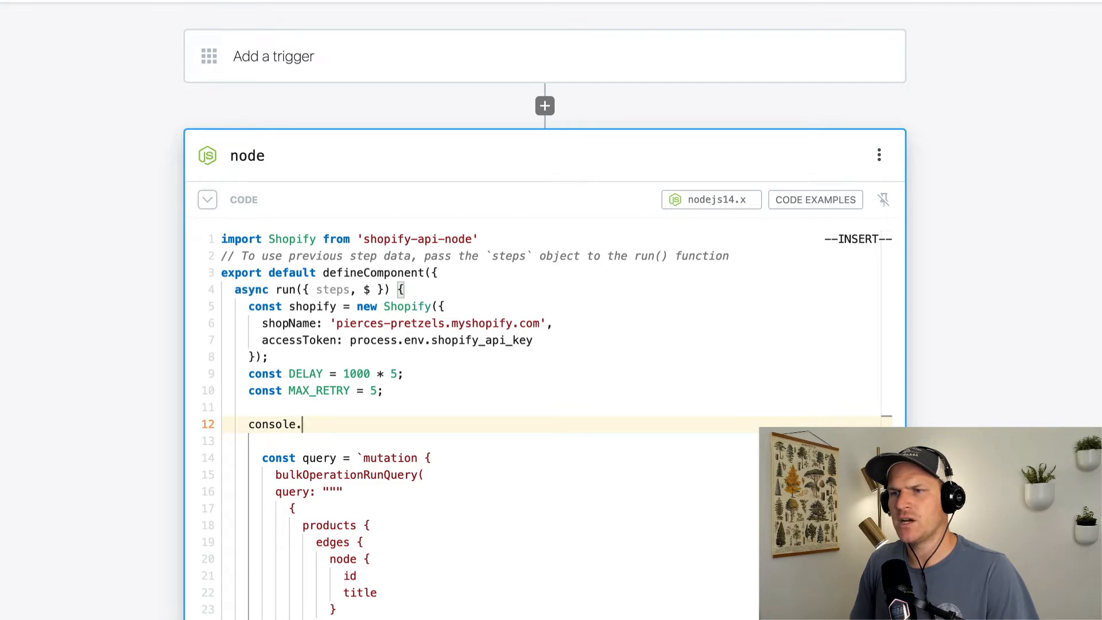
type("log($")
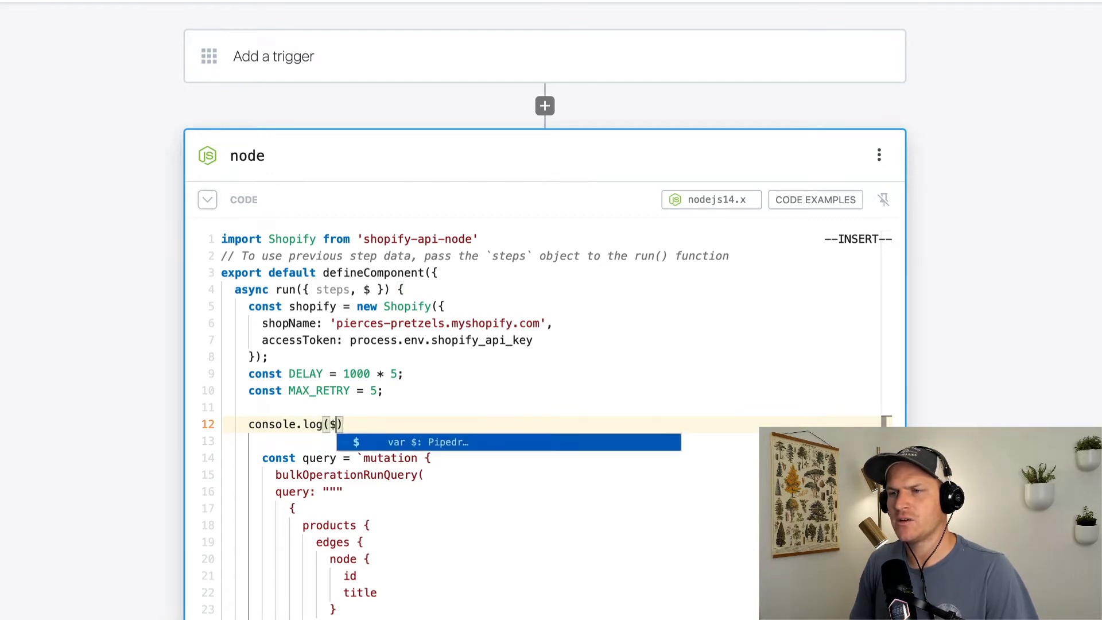
type(".context")
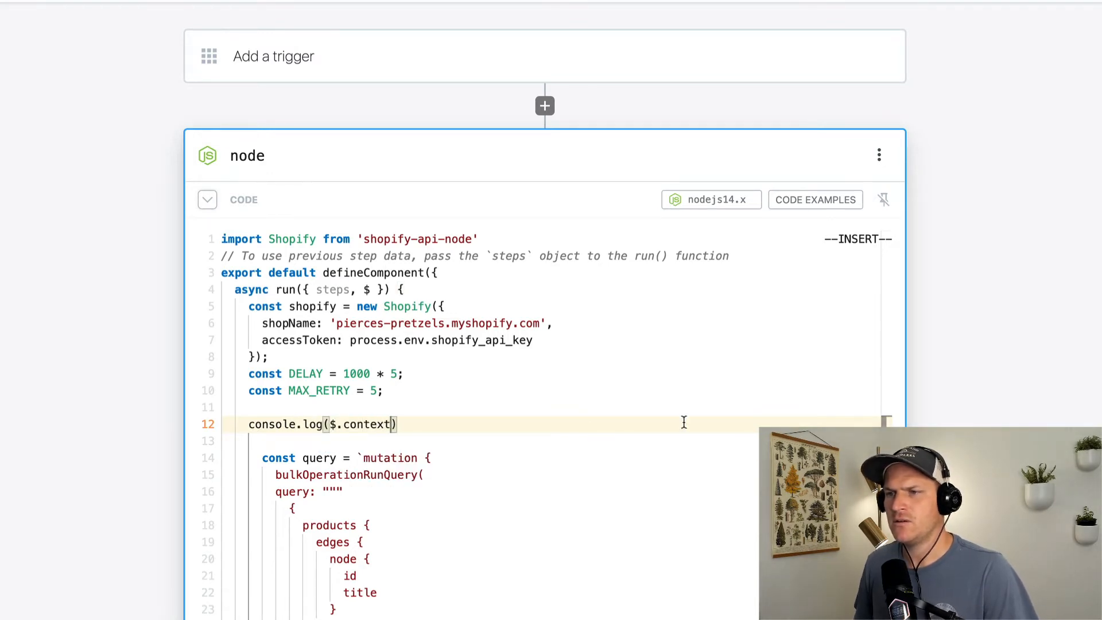
left_click(384, 495)
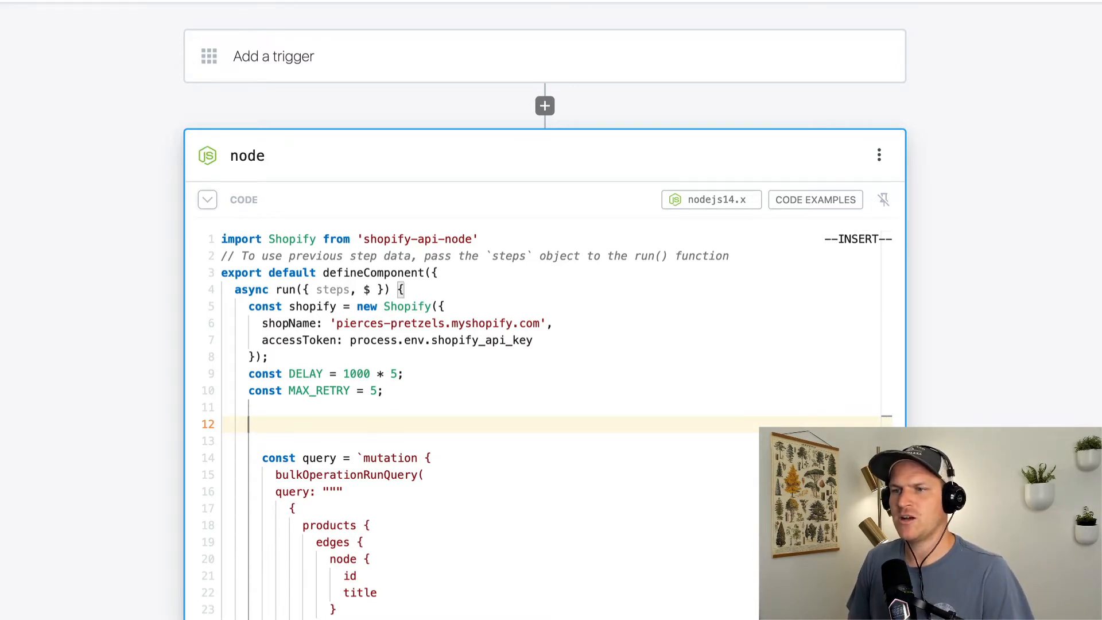
Step: Write const { runs } = $.context and open an if (run.runs === 1) block
type("c")
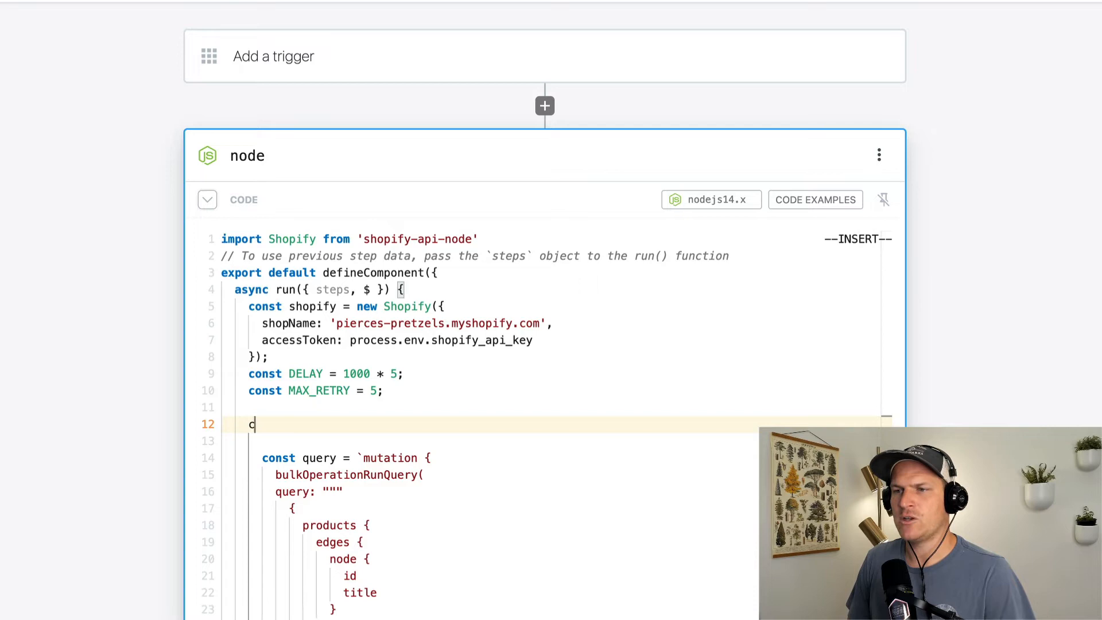
type("onst {}")
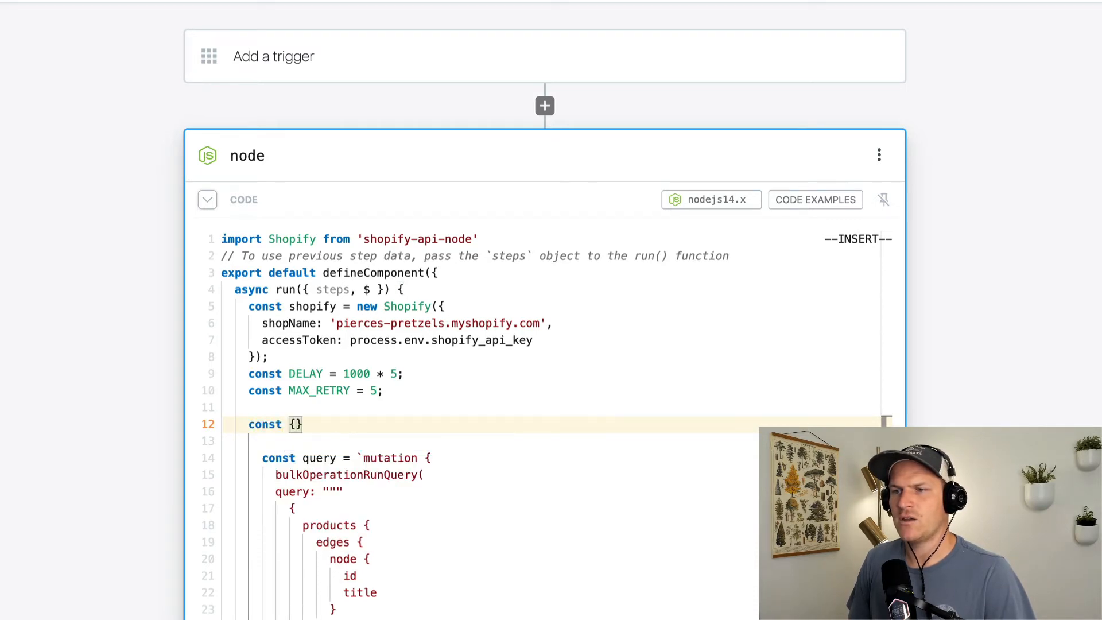
type("runs")
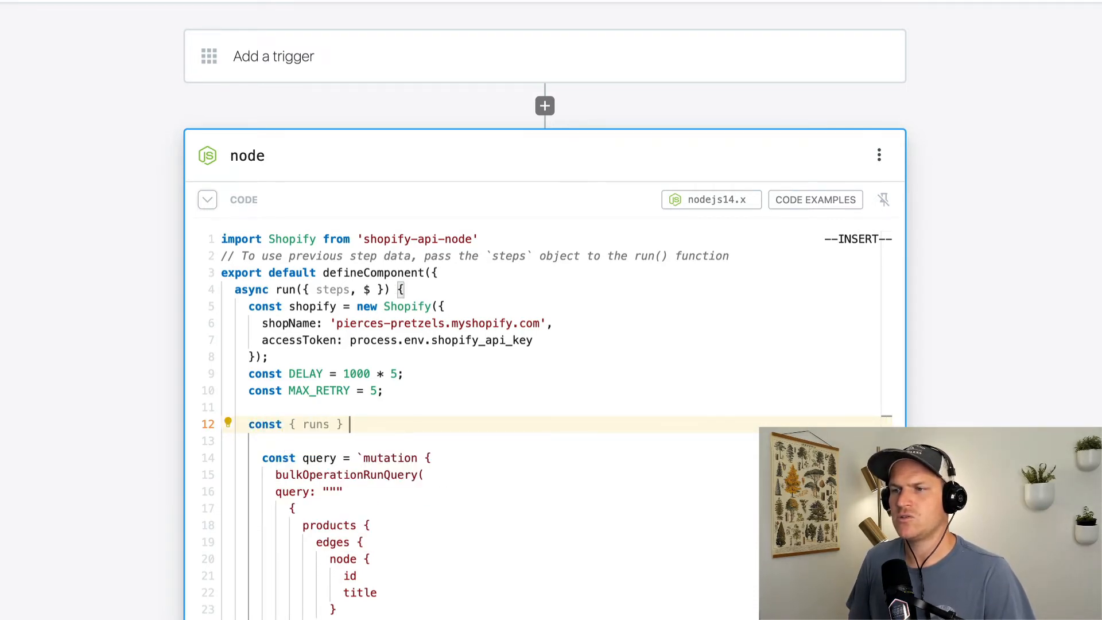
type("= $context;")
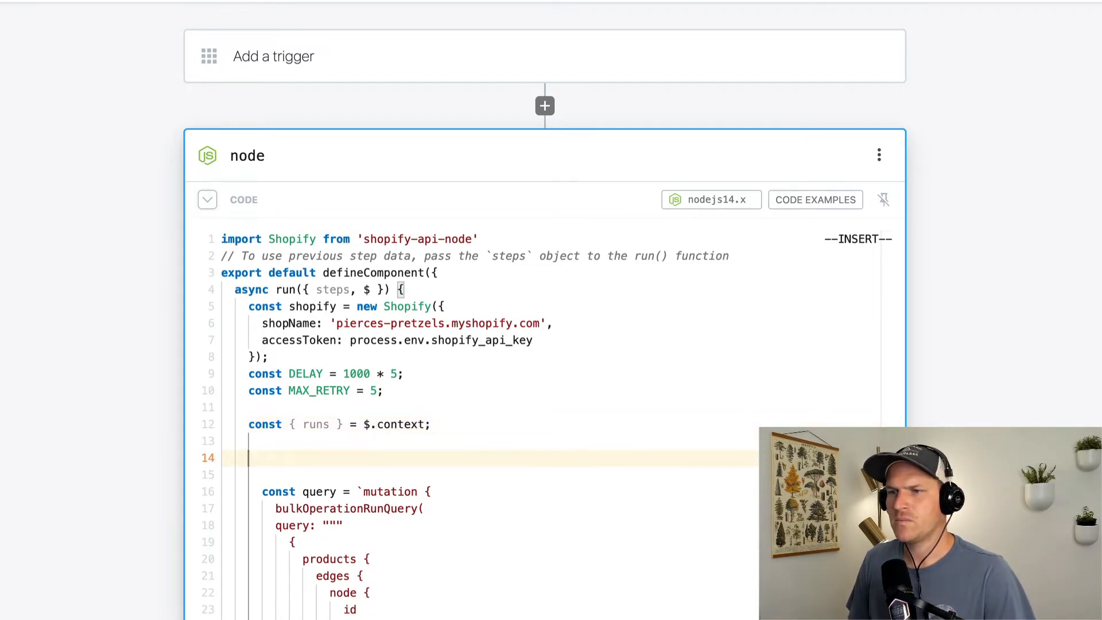
type("if(")
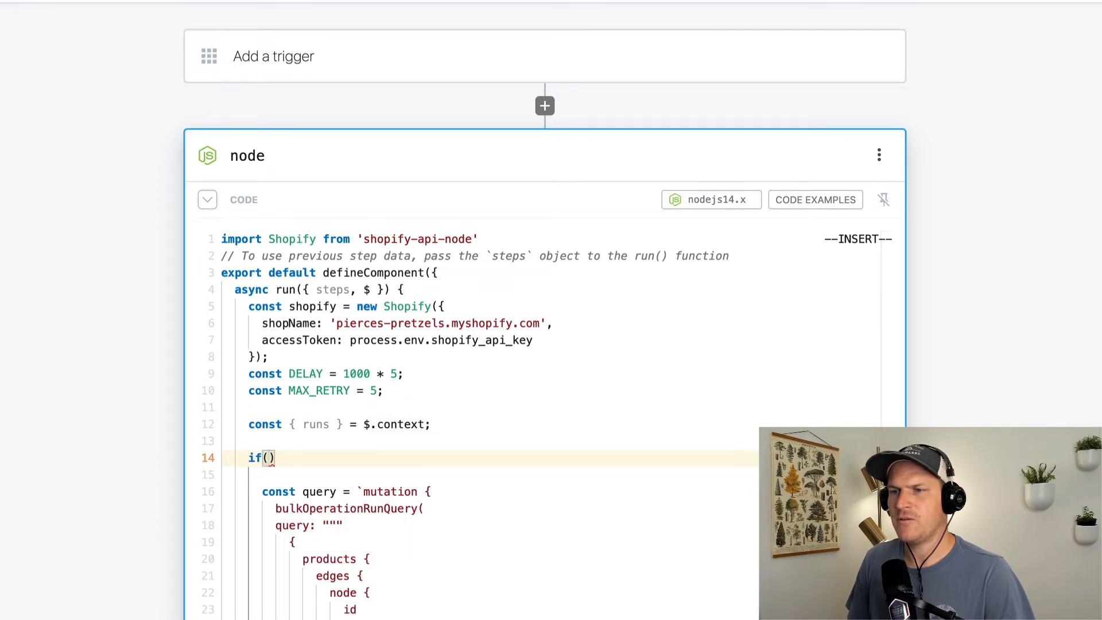
type("run.runs")
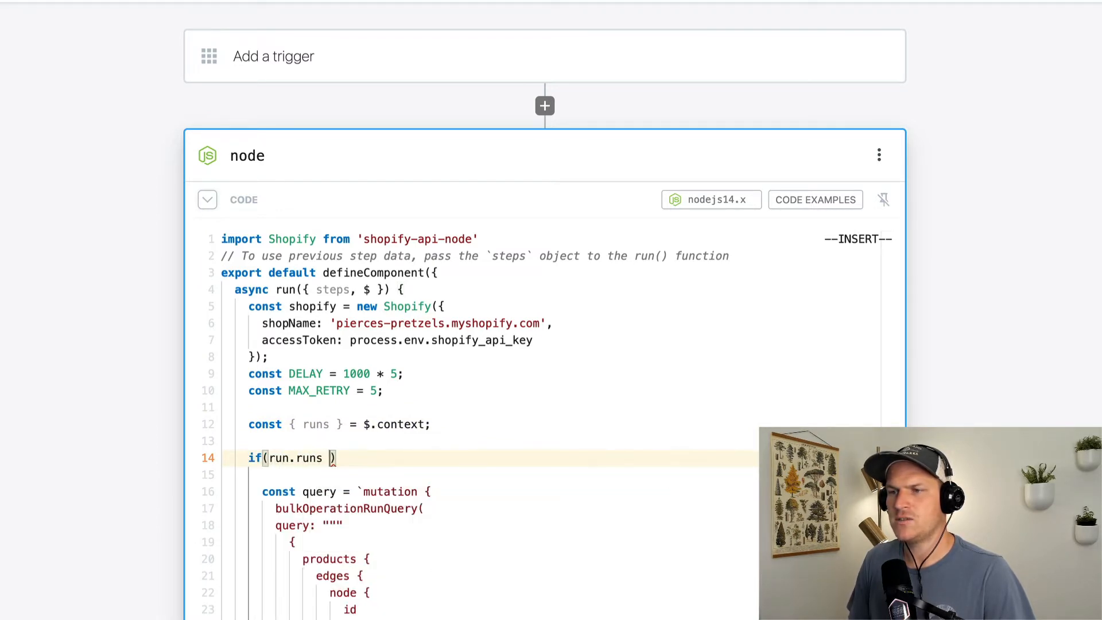
type("=== 1)")
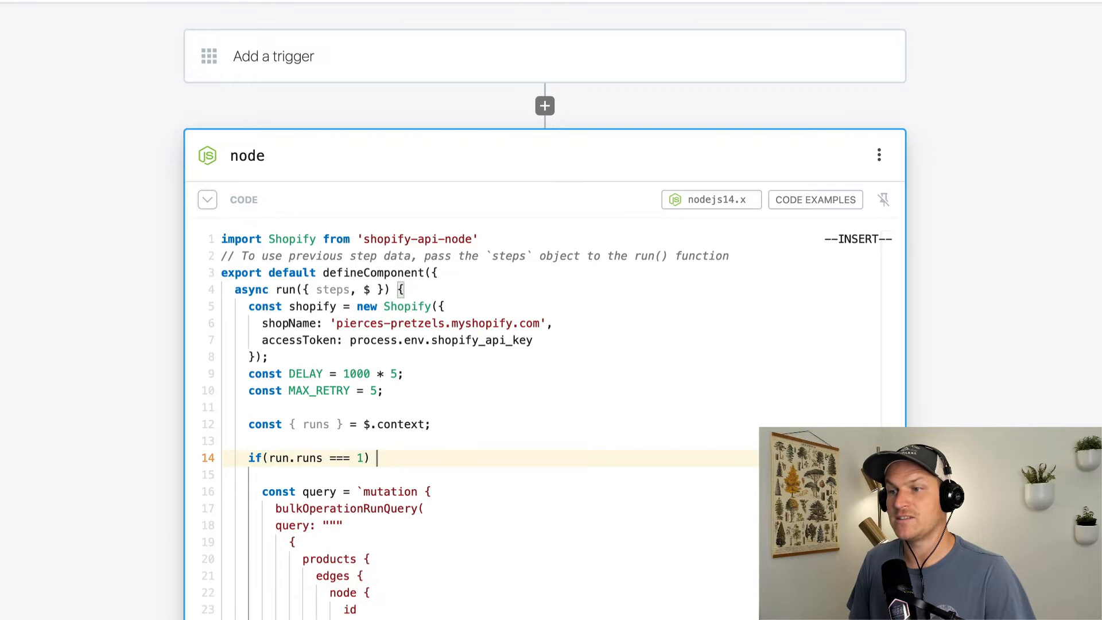
type("{")
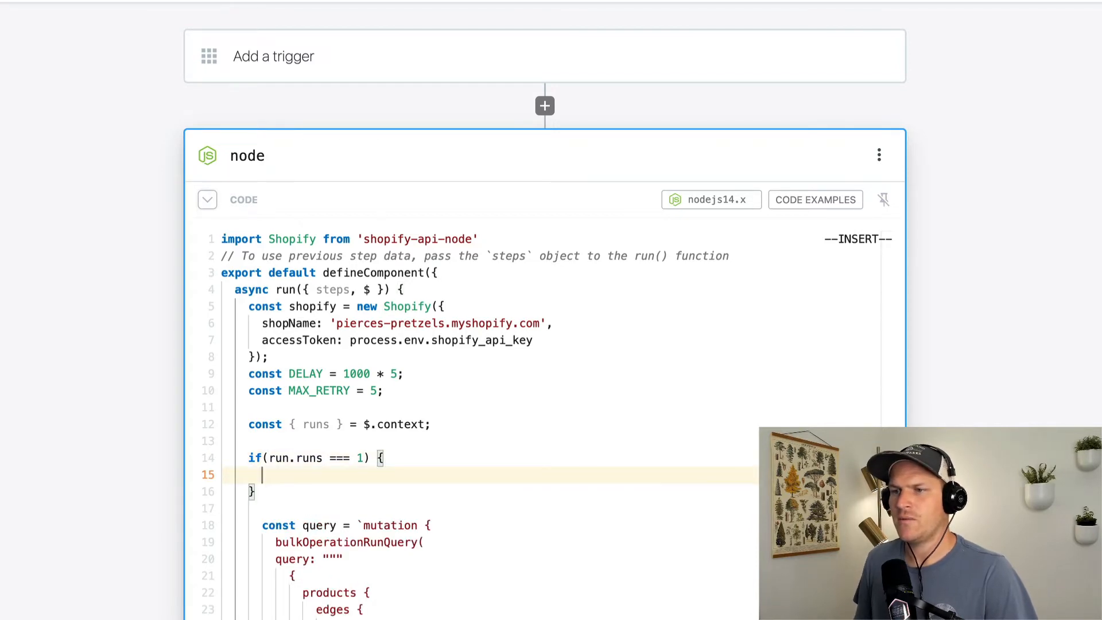
Step: Log 'On the first run, initiating the bulk operation' inside the if, then open an else block
scroll("down", 3)
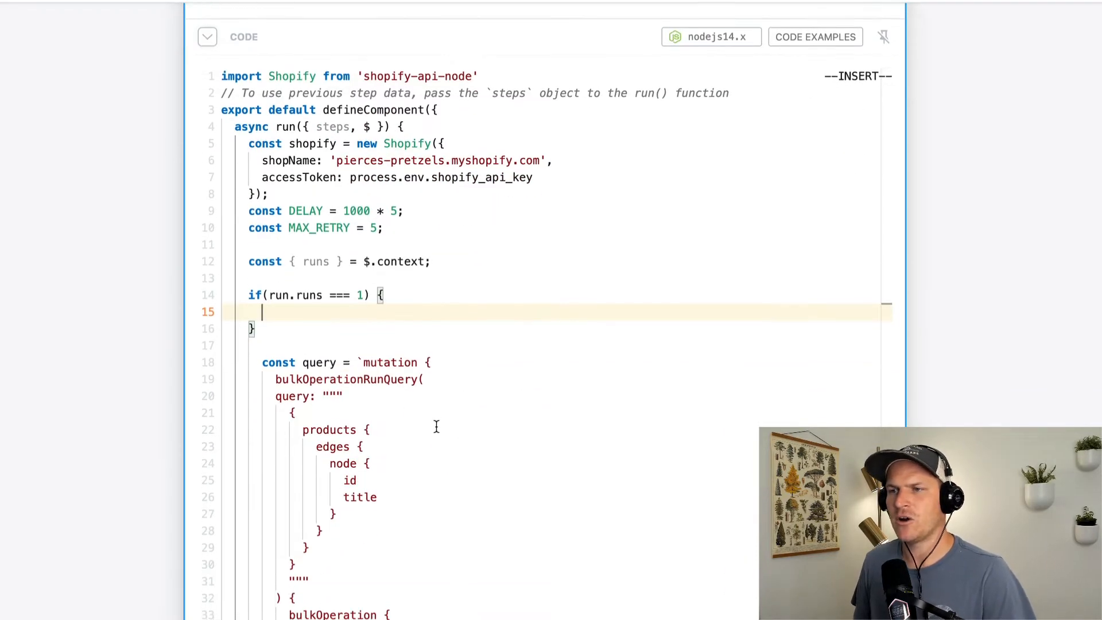
scroll("down", 3)
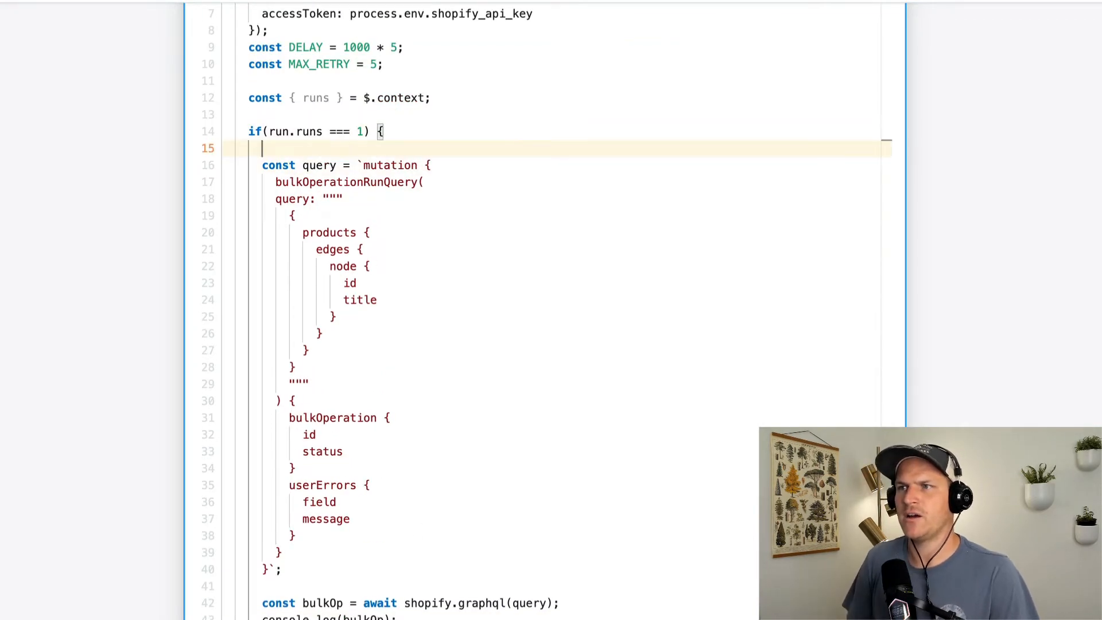
type("console.log(`On the first ru")
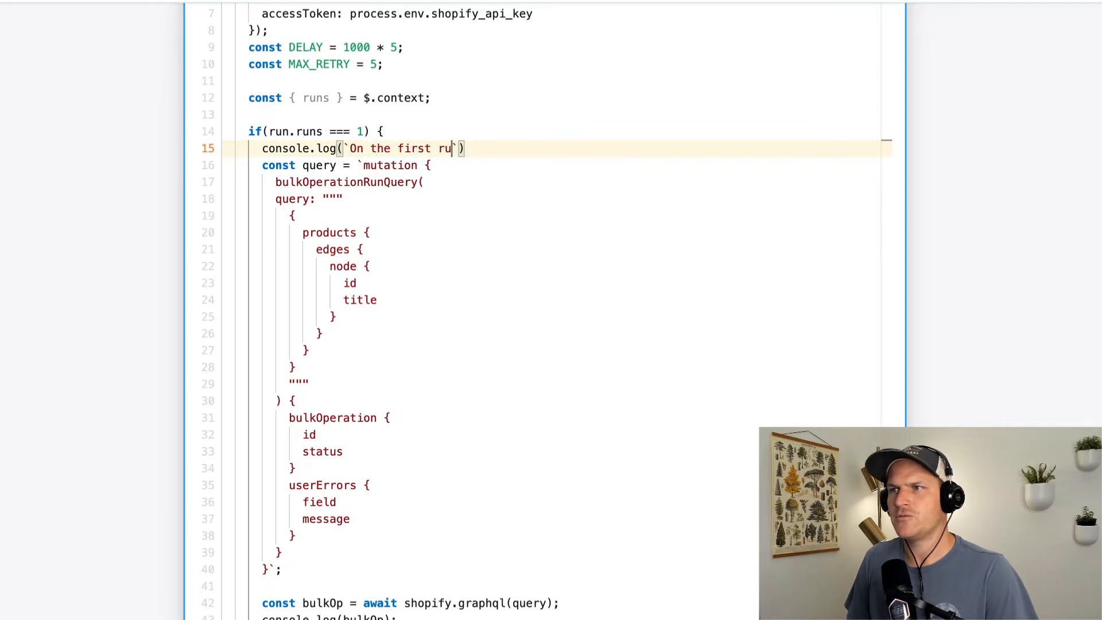
type(", initiating the bulk")
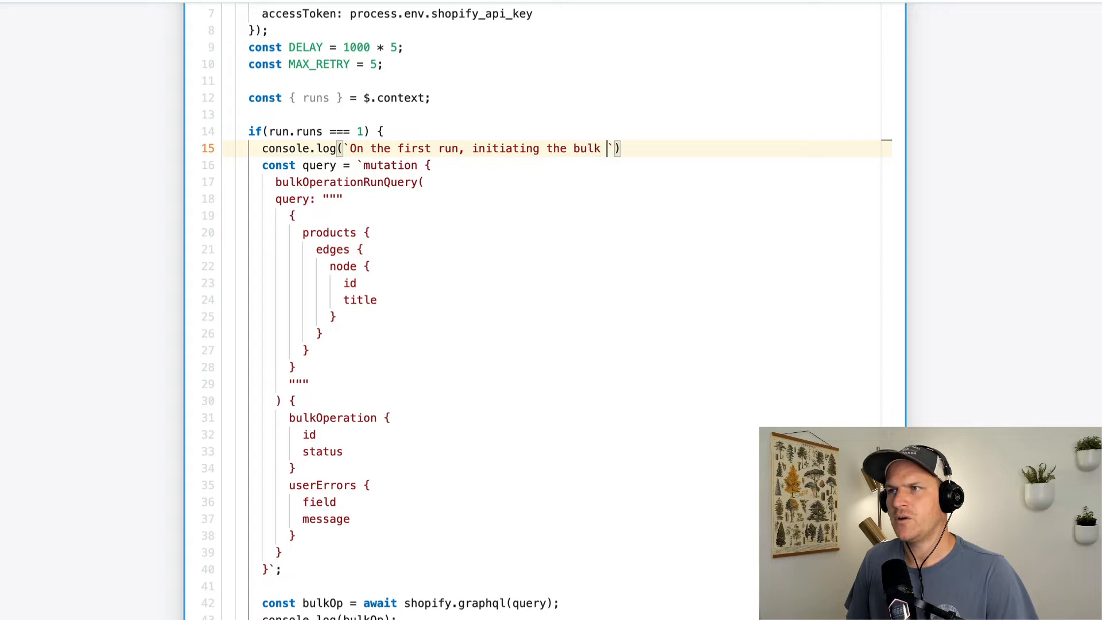
type("operation`);")
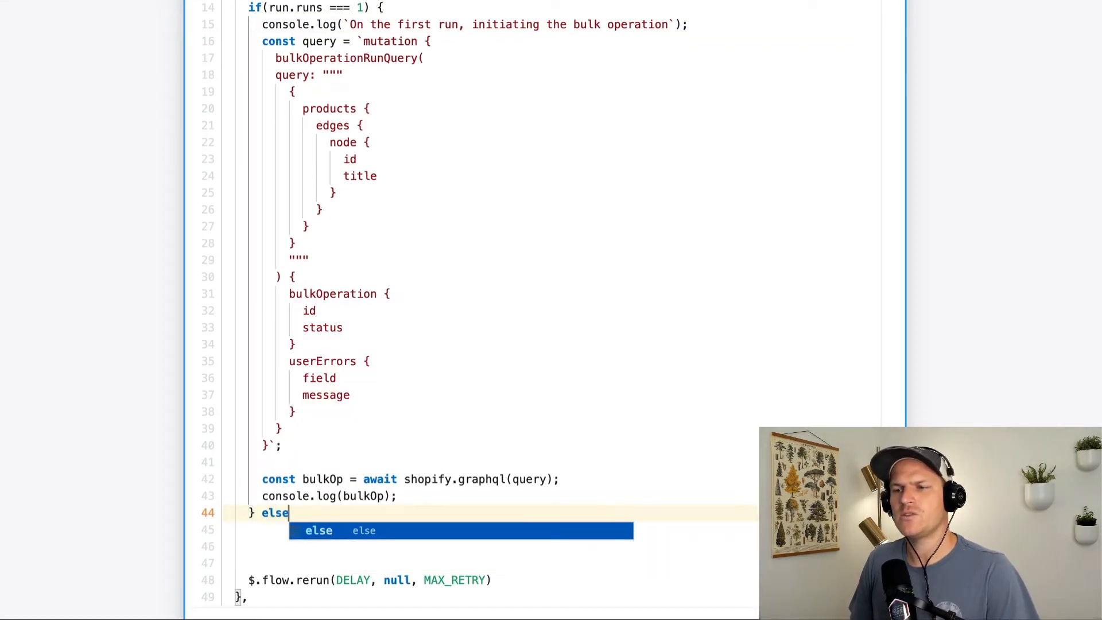
type("{")
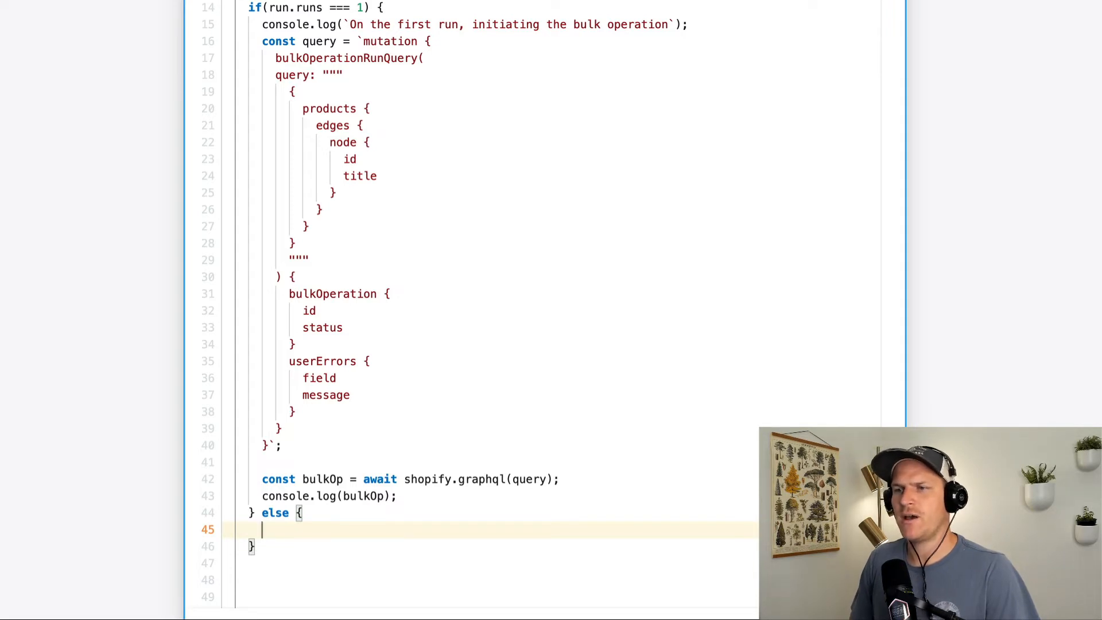
mouse_move(491, 275)
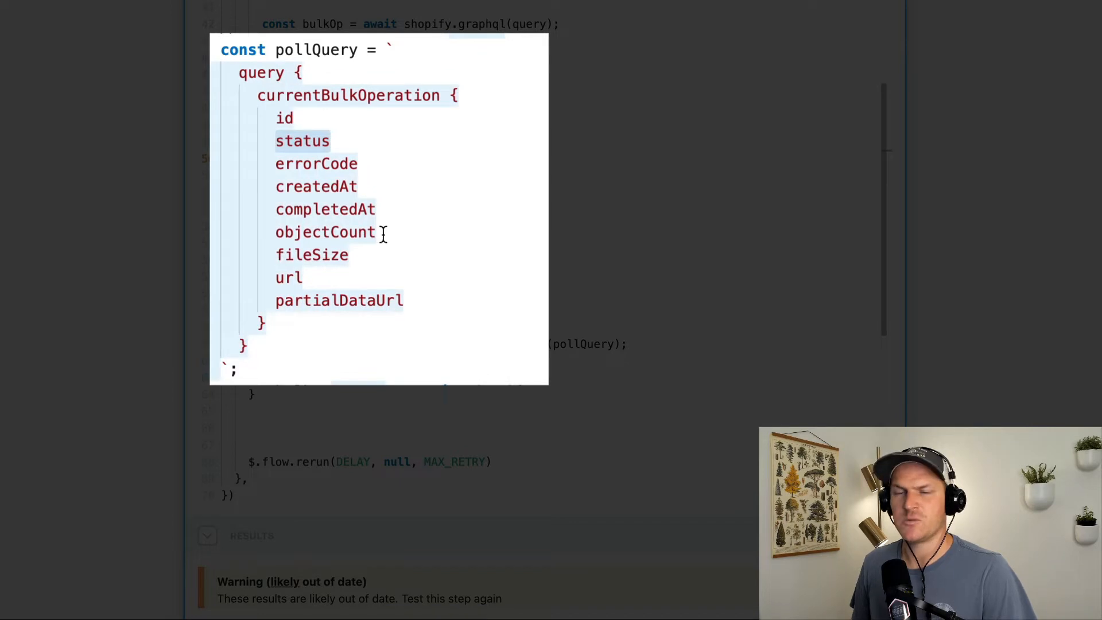
mouse_move(366, 364)
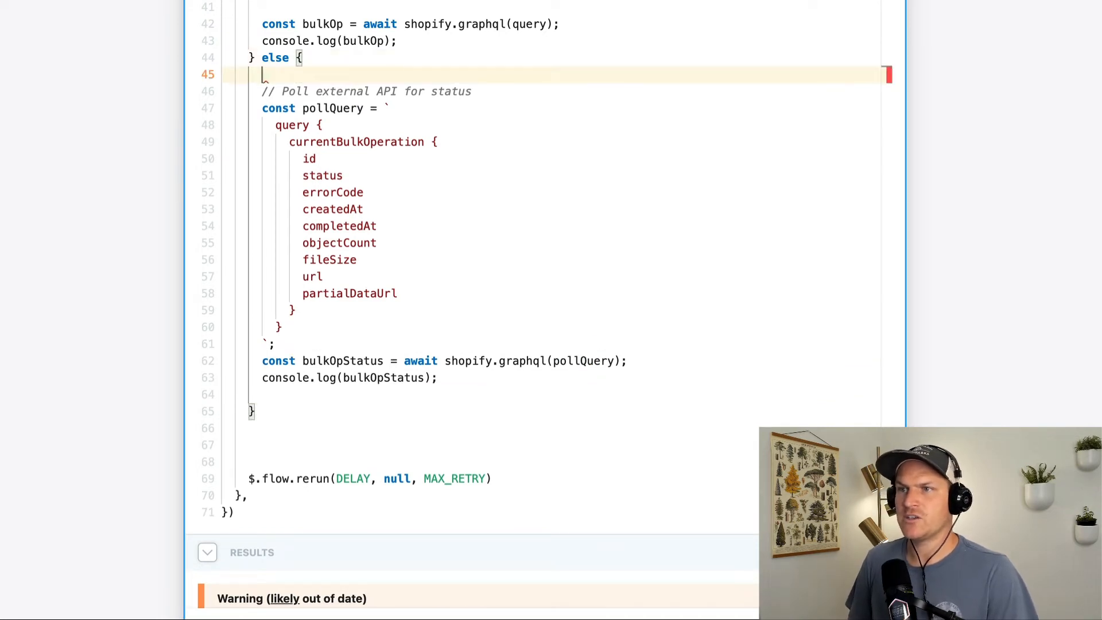
Step: Log 'Polling Shopify for the latest bulk op status, on run #${run.runs}' in the else branch
type("console.log(`P")
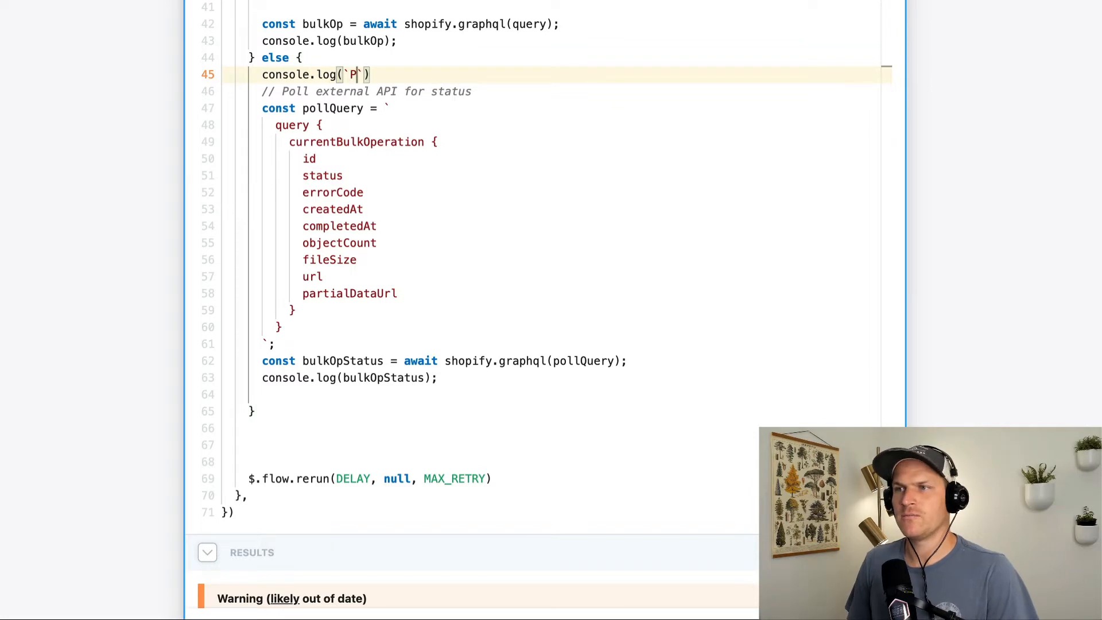
type("olling SHopify")
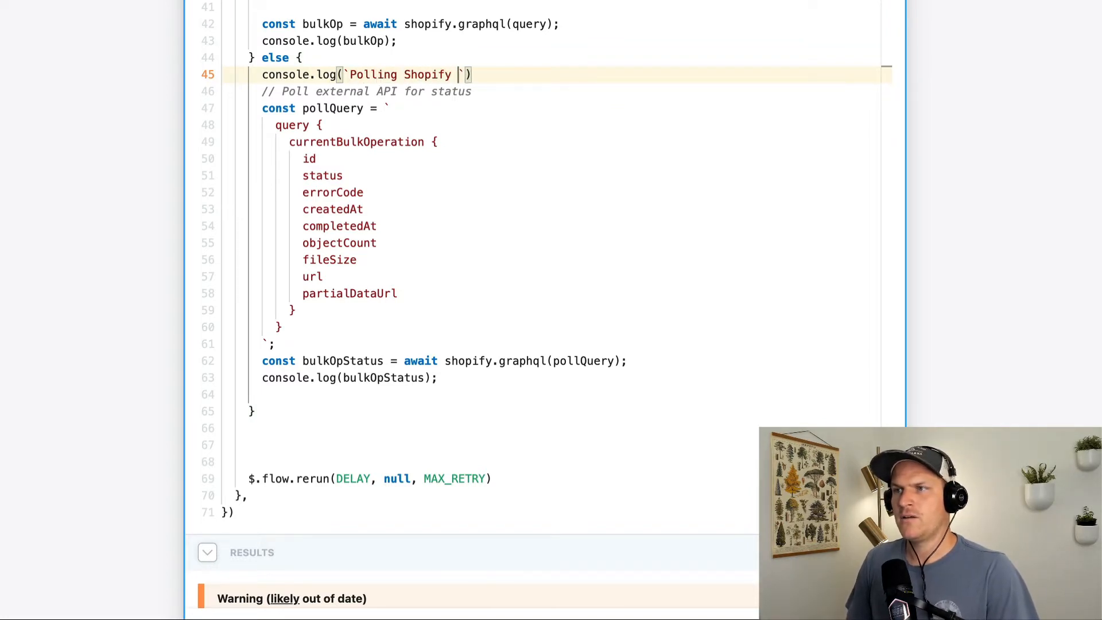
type("for the latest bulk op status, on")
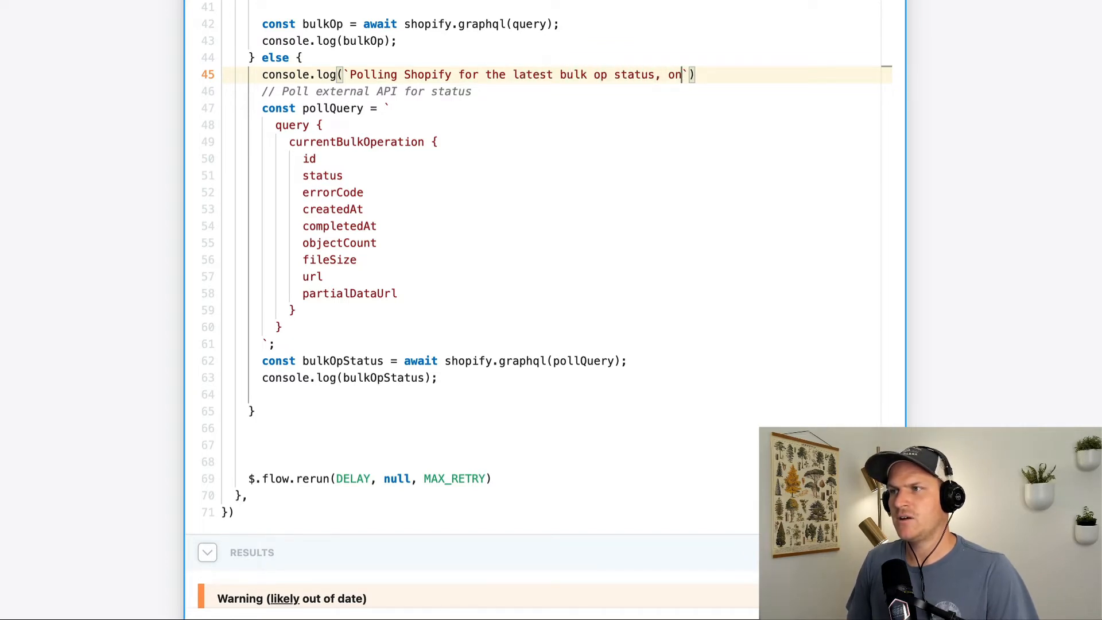
type("run #")
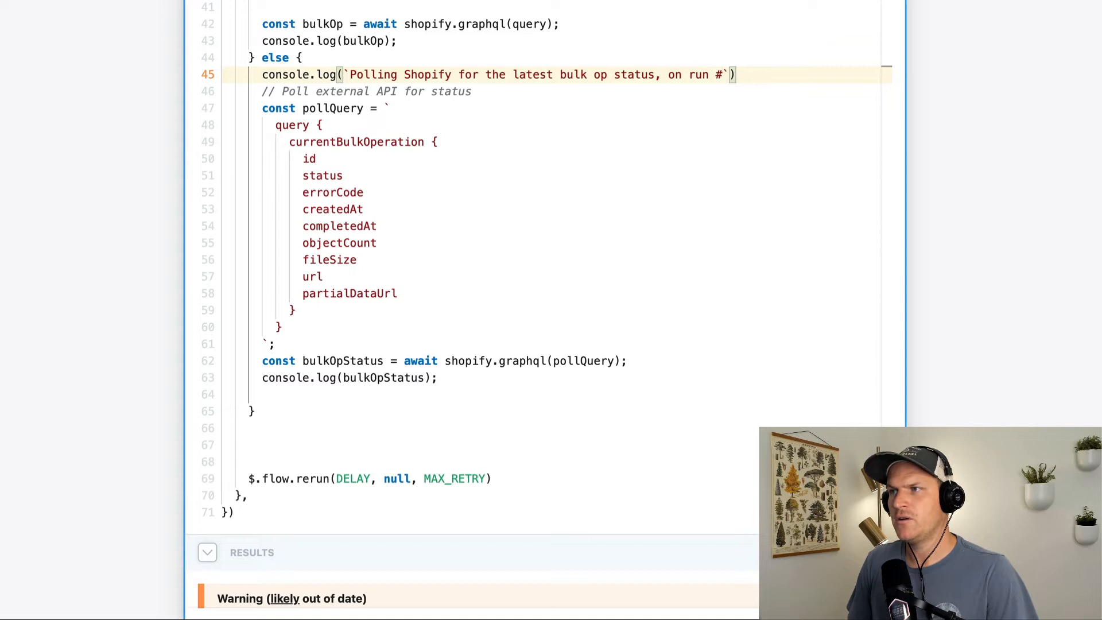
type("${")
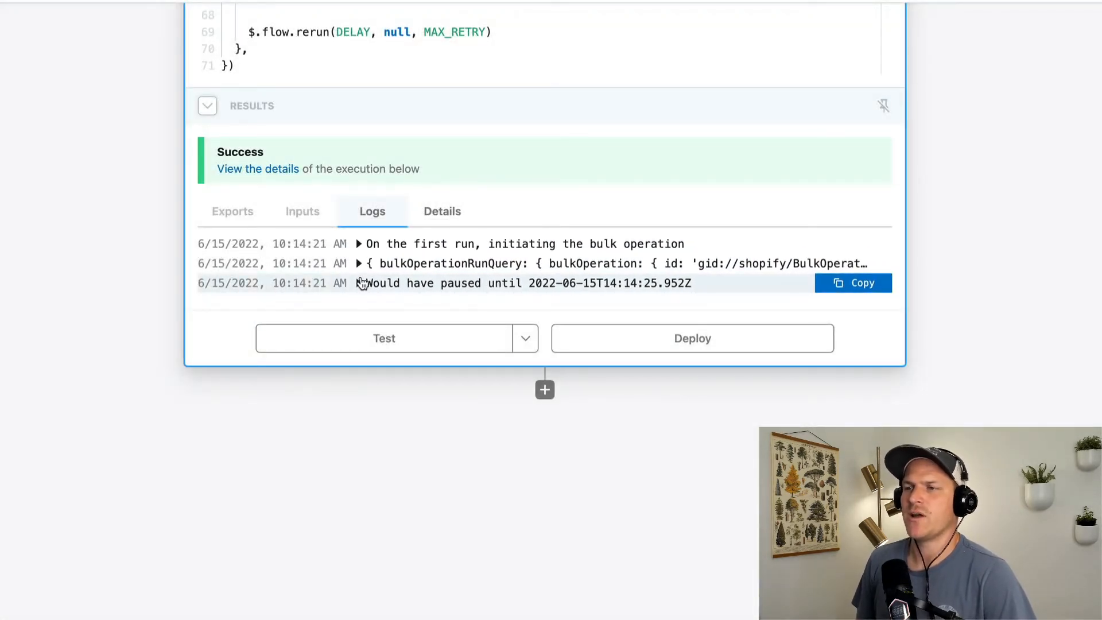
mouse_move(358, 244)
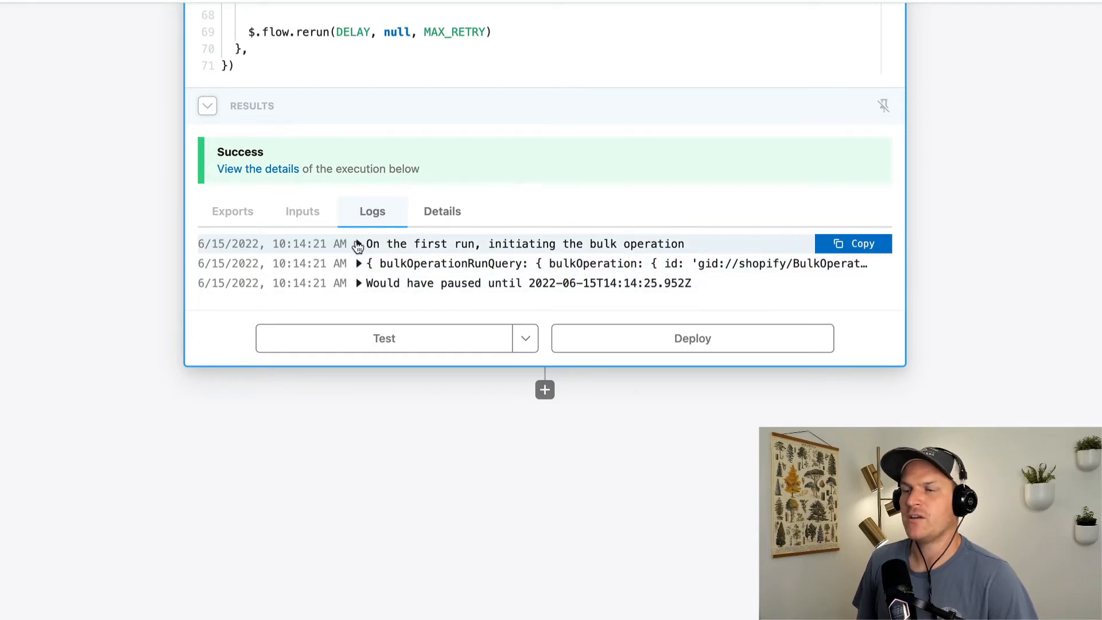
Step: Deploy the tested workflow
left_click(691, 338)
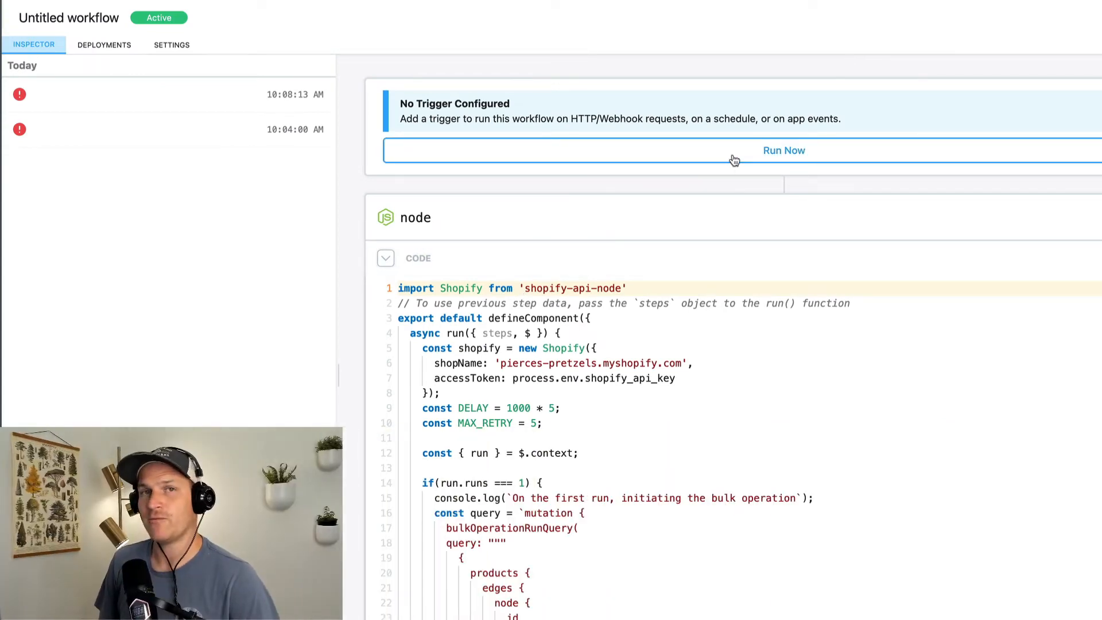
Step: Run the deployed workflow now and review its run #2 polling logs
left_click(783, 150)
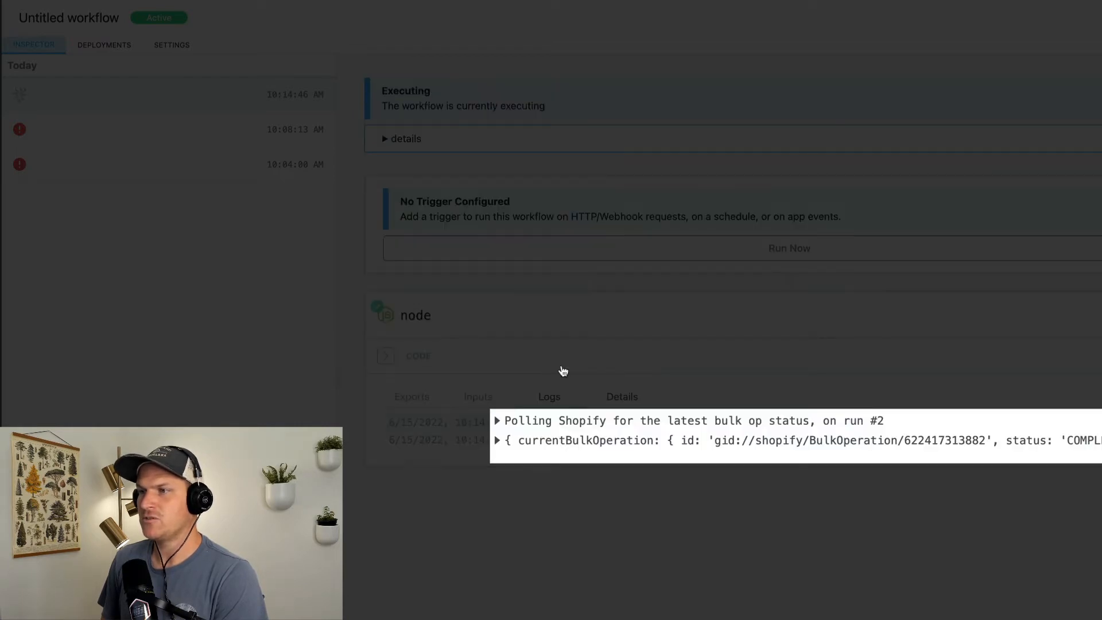
left_click(498, 440)
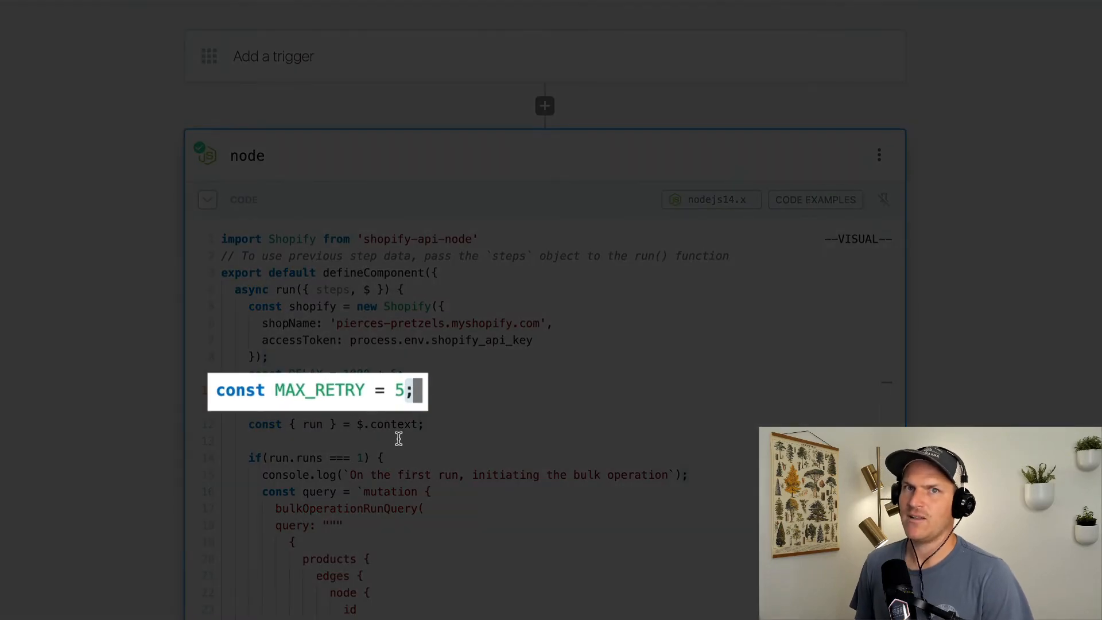
Step: Add an if check returning bulkOpStatus when currentBulkOperation status equals 'COMPLETED'
scroll("down", 3)
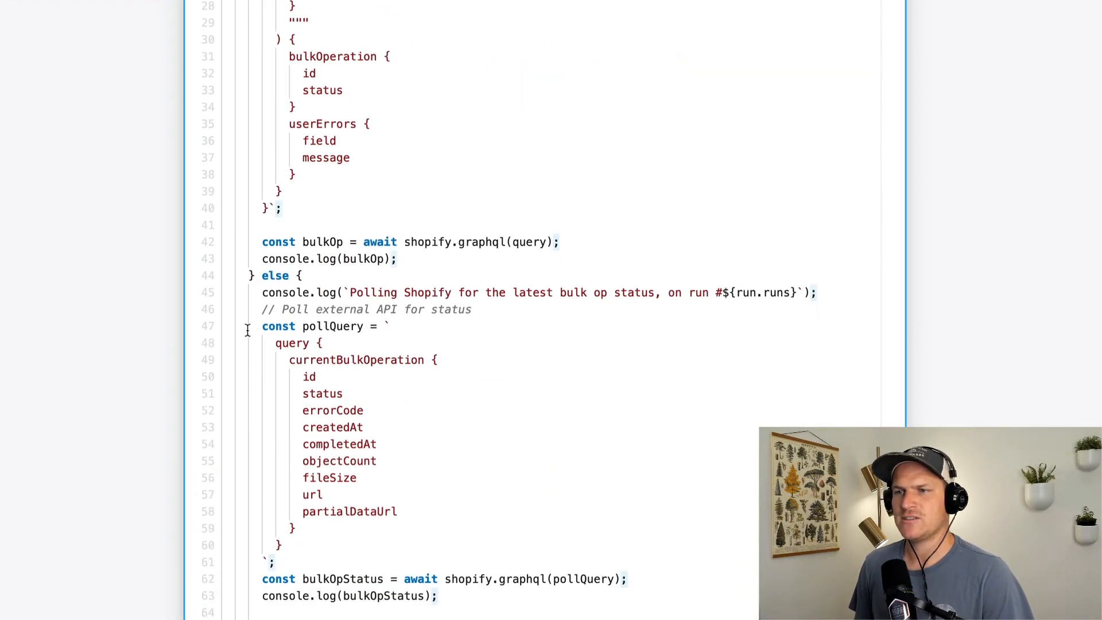
scroll("down", 3)
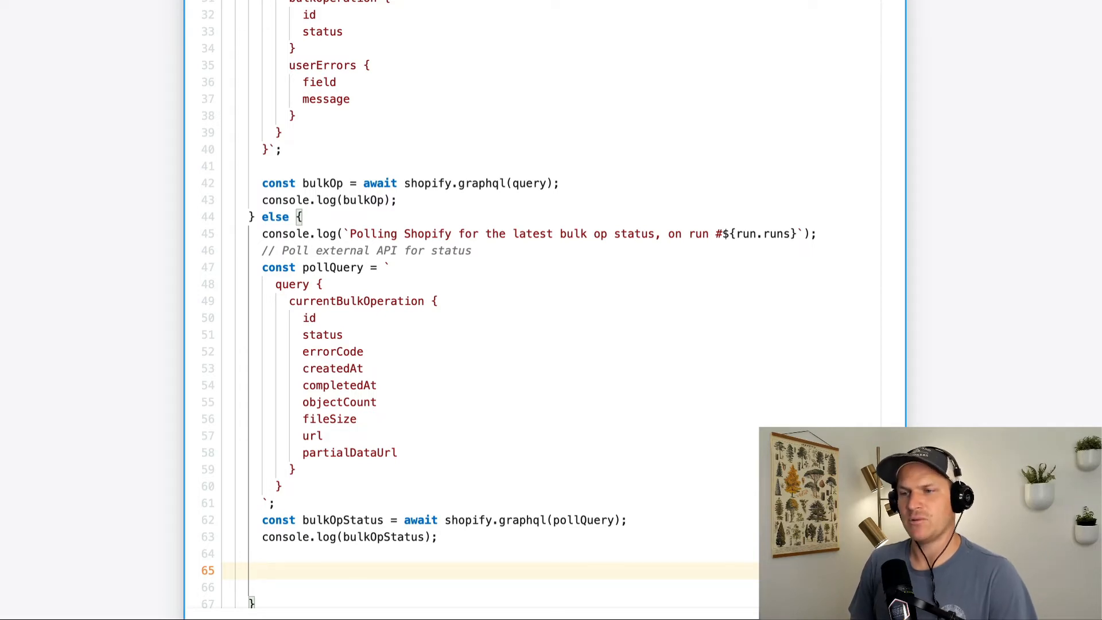
type("if(")
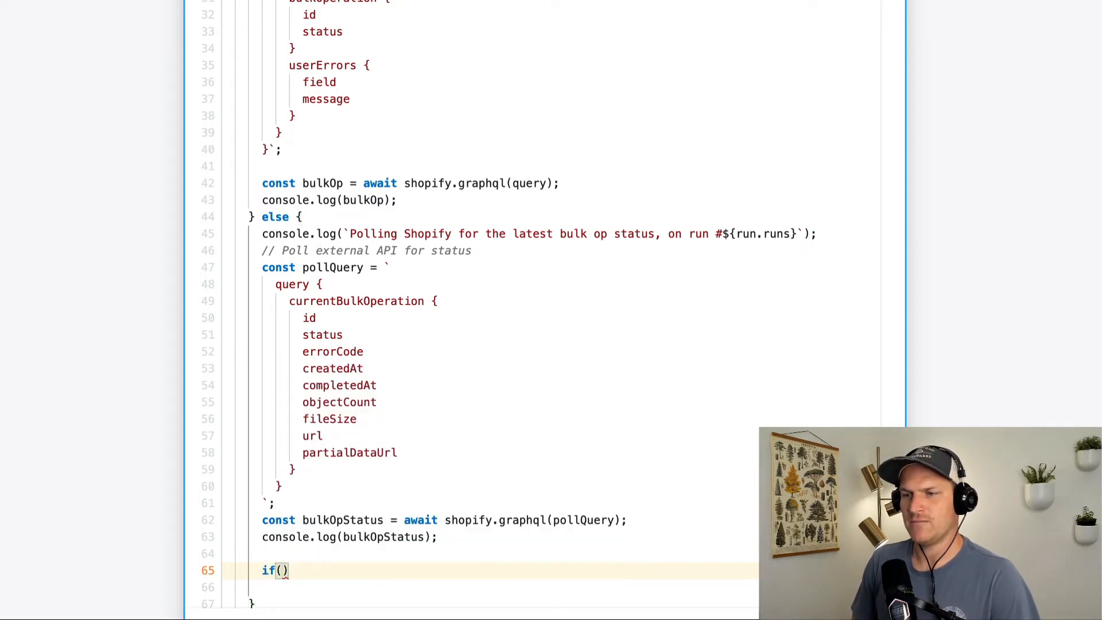
type("bulkOpStatus.?")
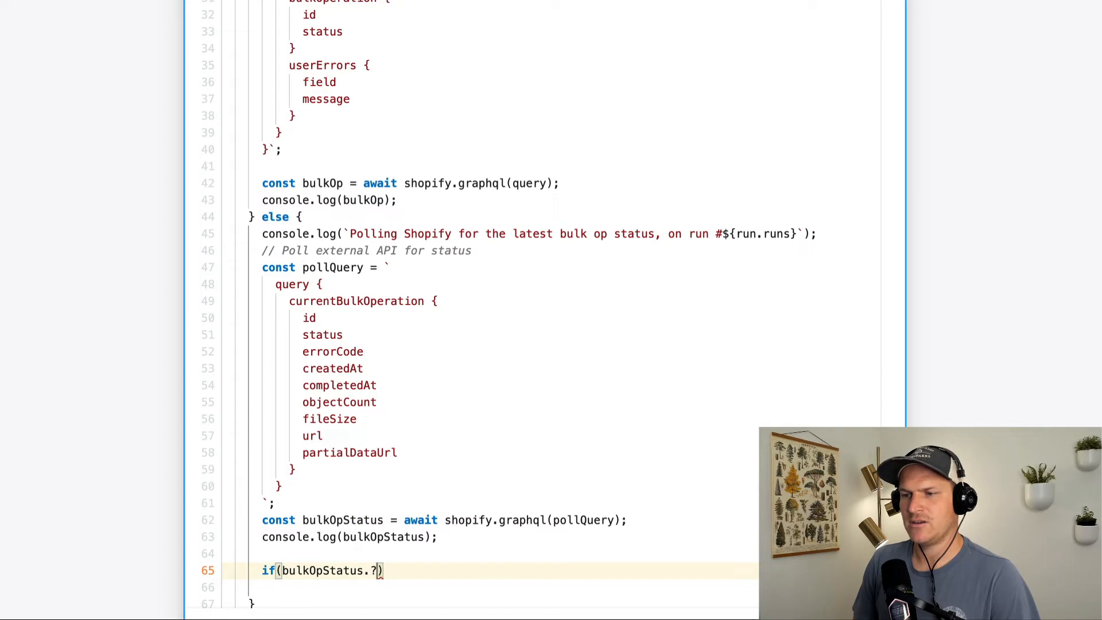
type("curre")
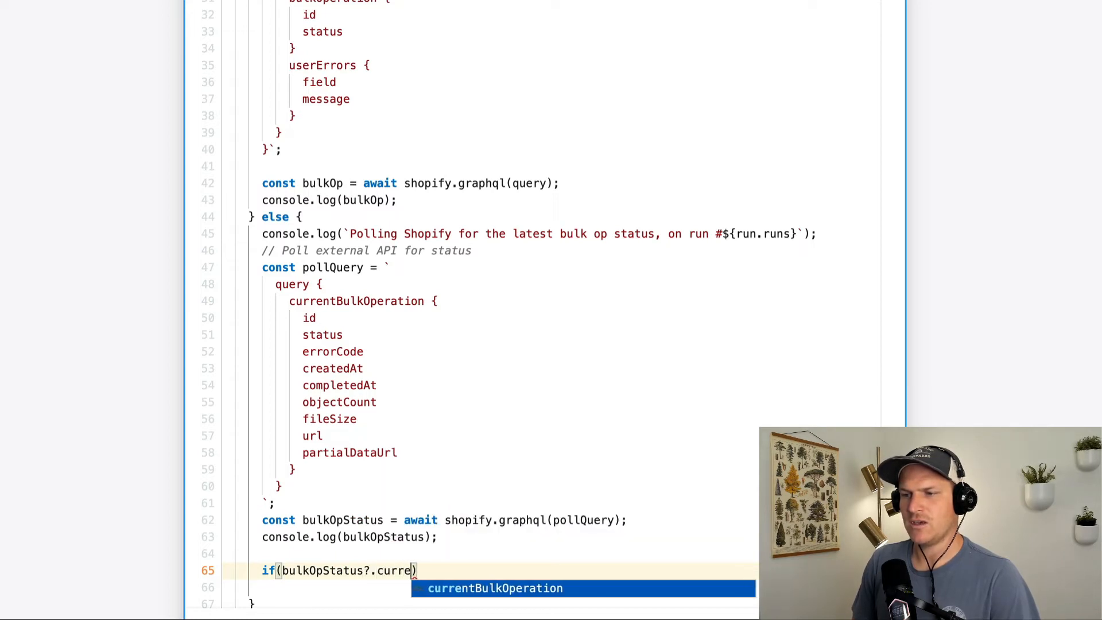
type("currentBulkOperation?.statu")
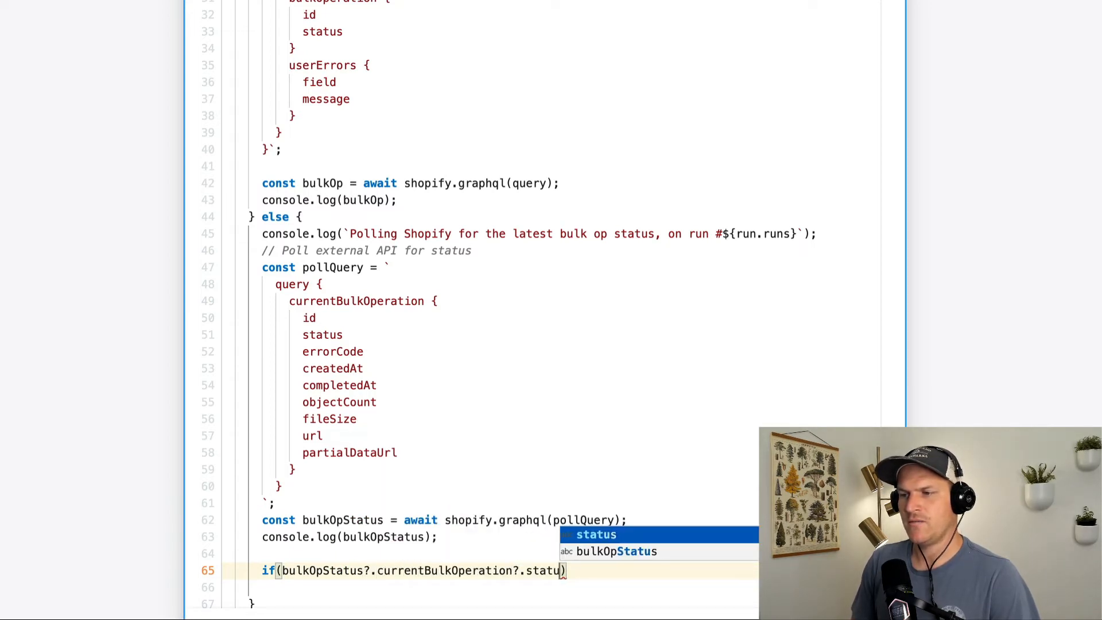
type("=== 'C'")
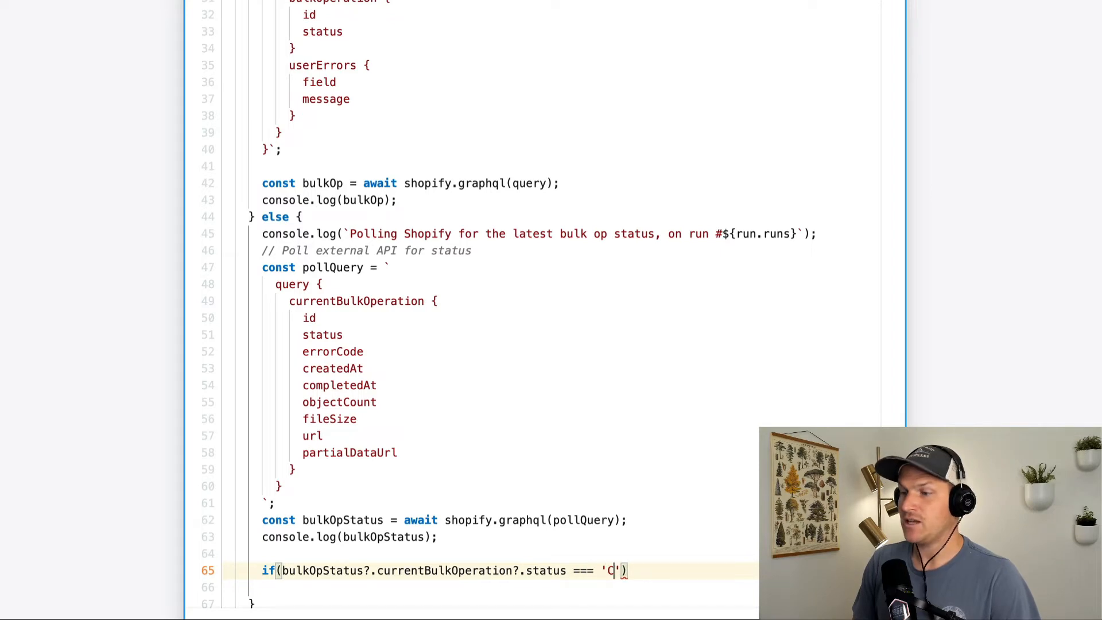
type("OMPLETED")
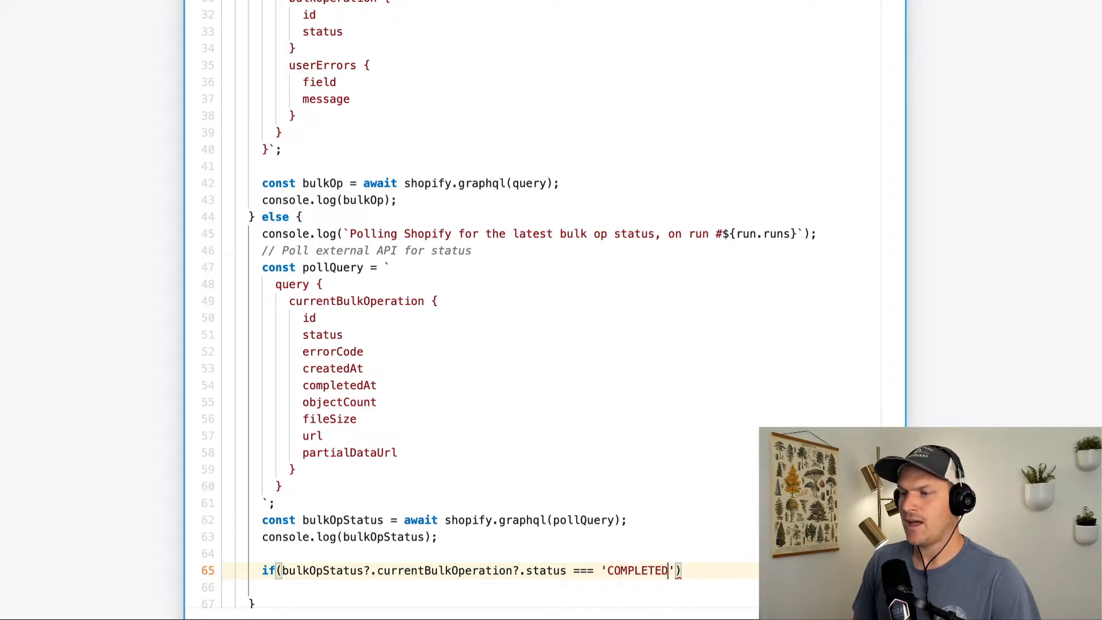
type("return")
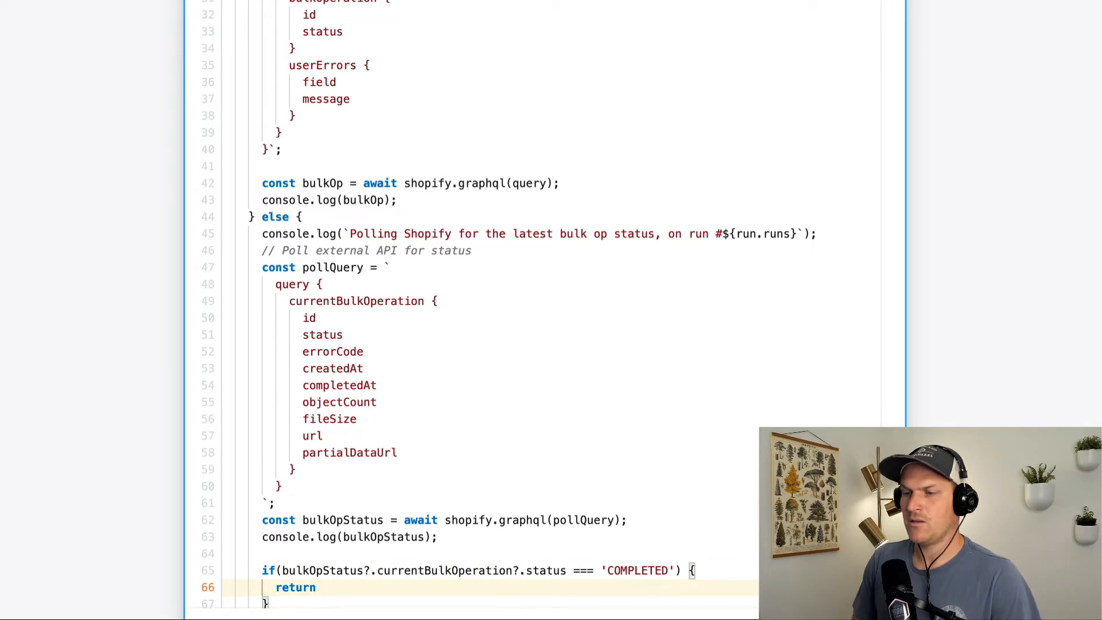
type("bulkOpStatus;")
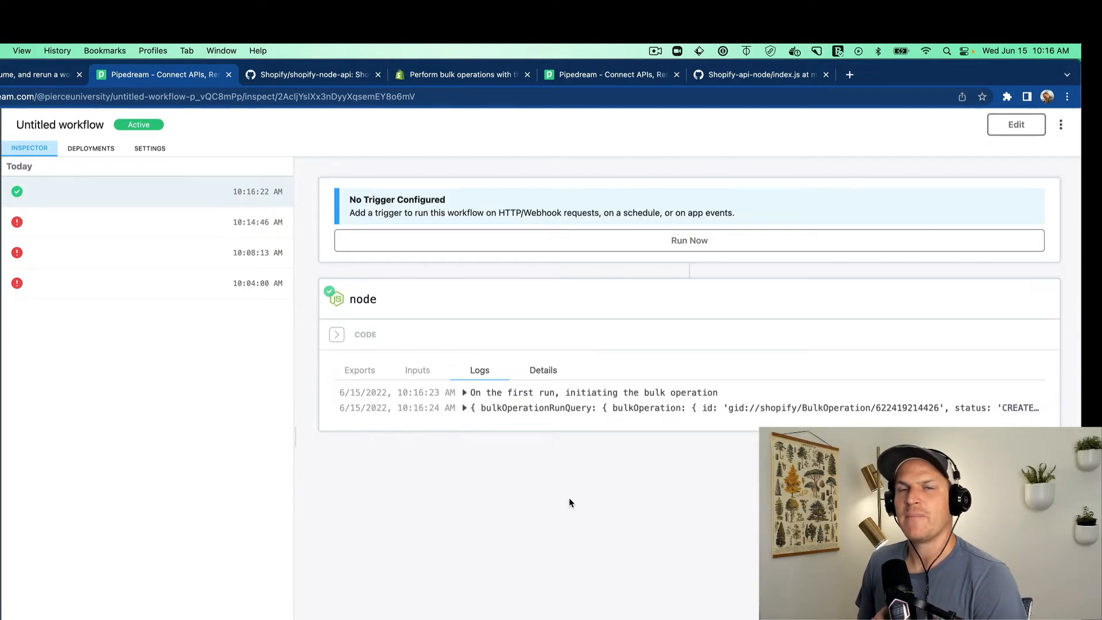
Step: Show the latest successful run's node step exports, including currentBulkOperation
left_click(688, 240)
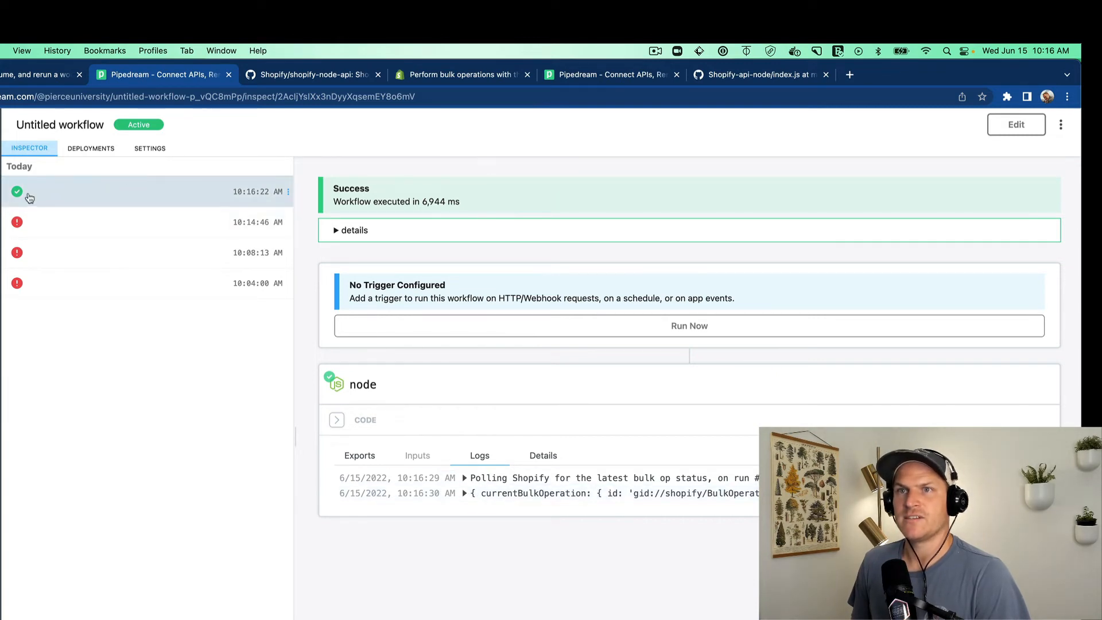
left_click(360, 454)
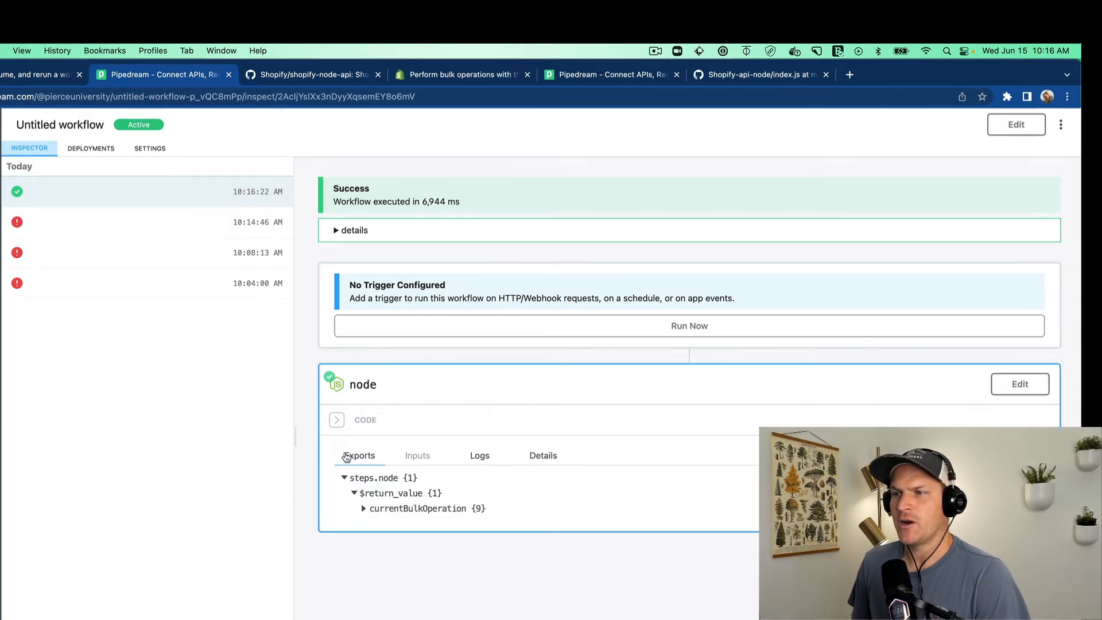
left_click(363, 508)
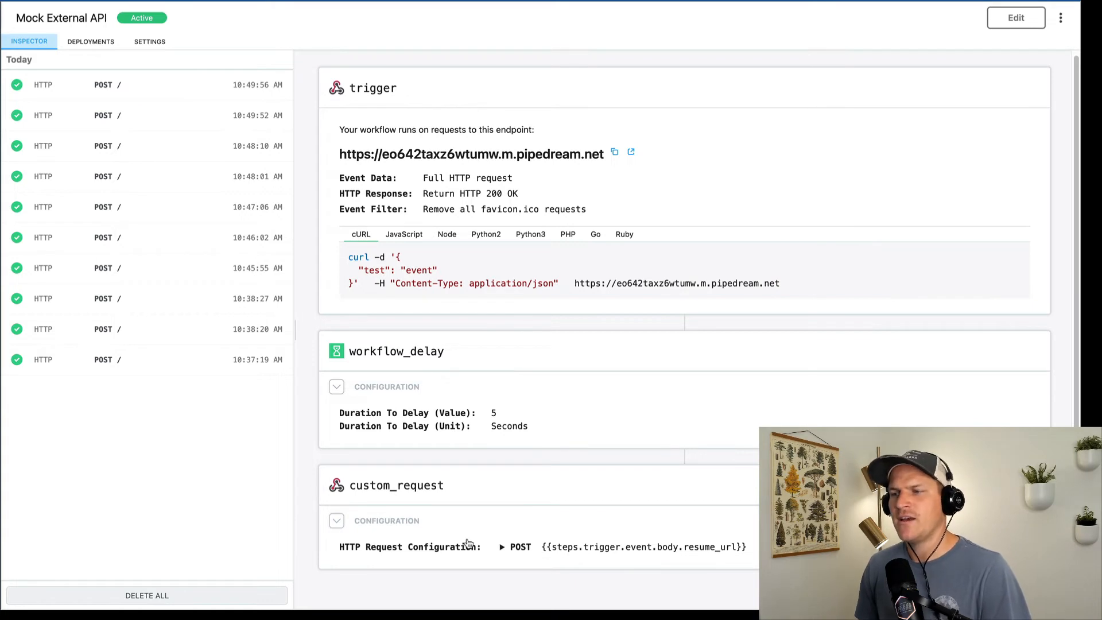
Step: Open the Mock External API workflow showing its trigger, delay and resume-URL request
left_click(410, 547)
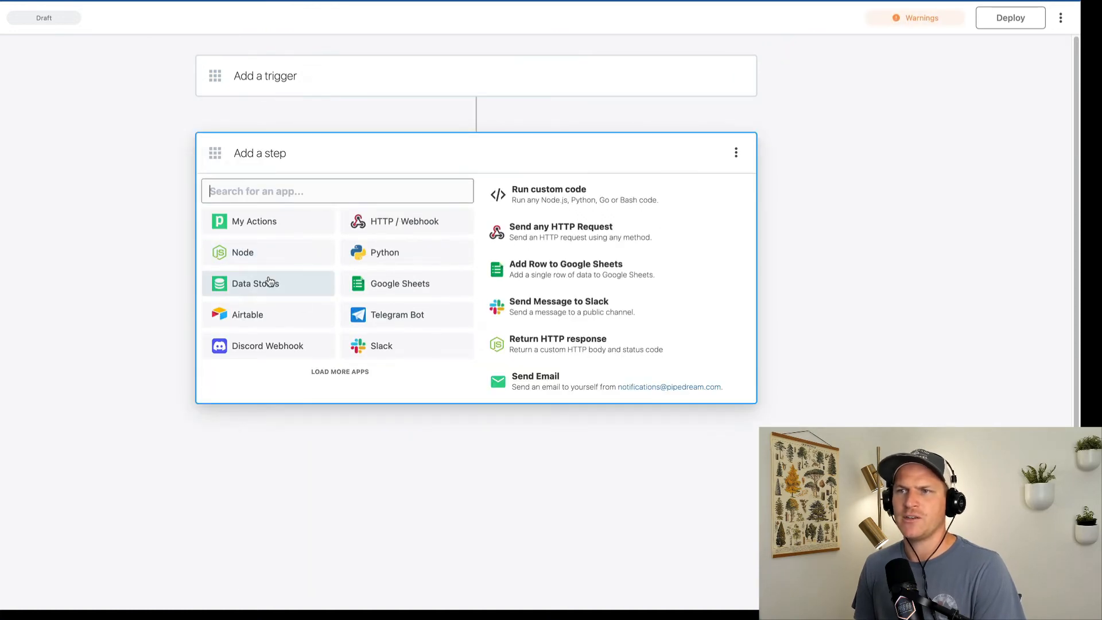
left_click(242, 253)
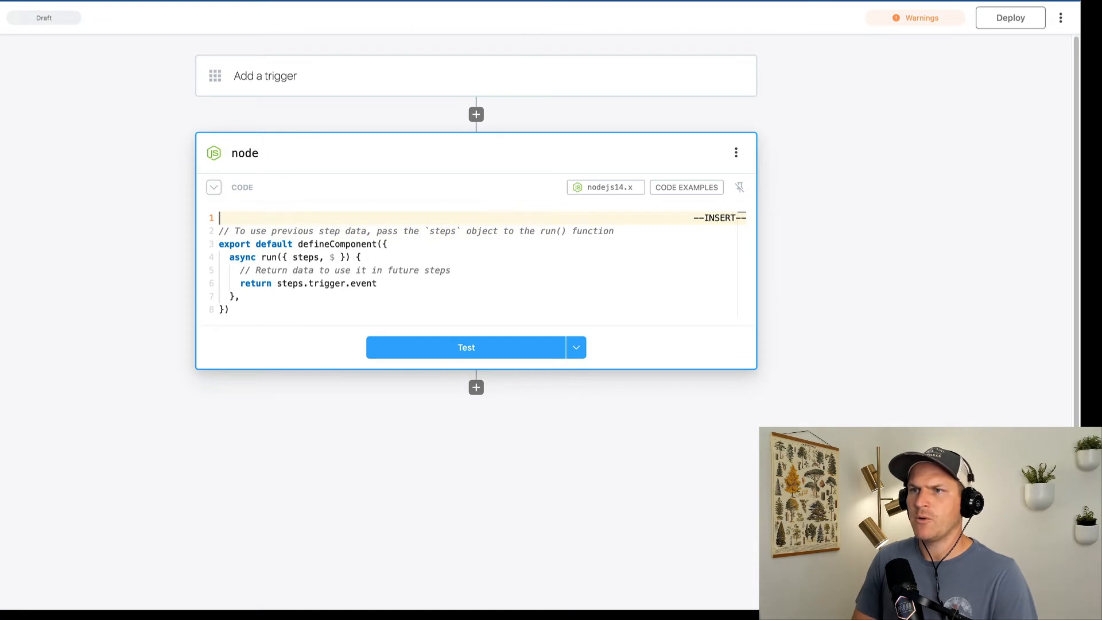
type("import axios f")
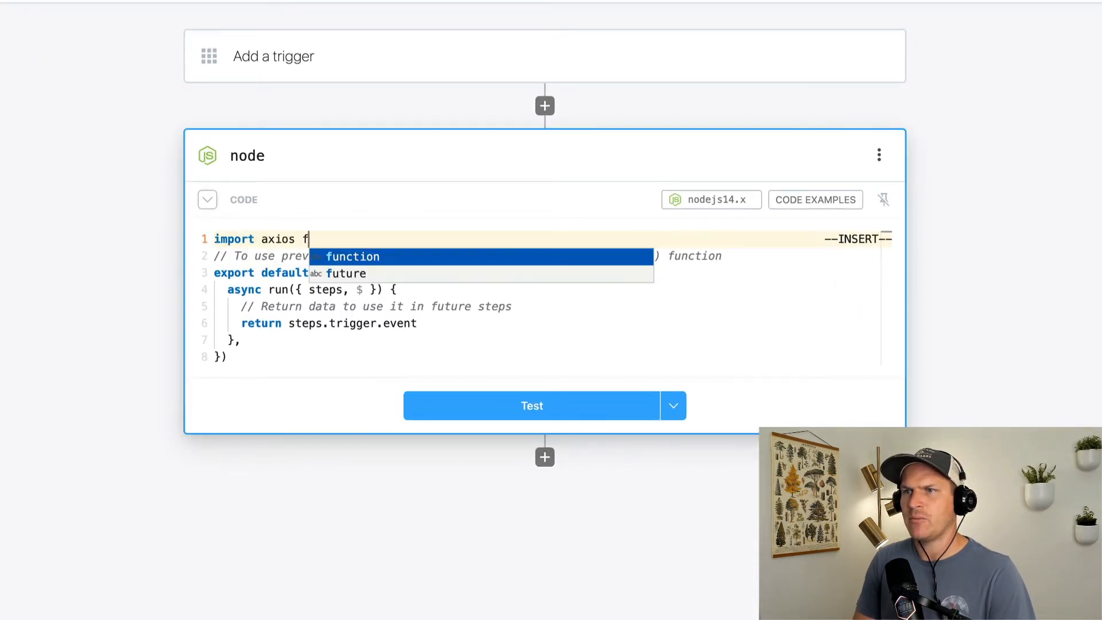
type("from 'axios';")
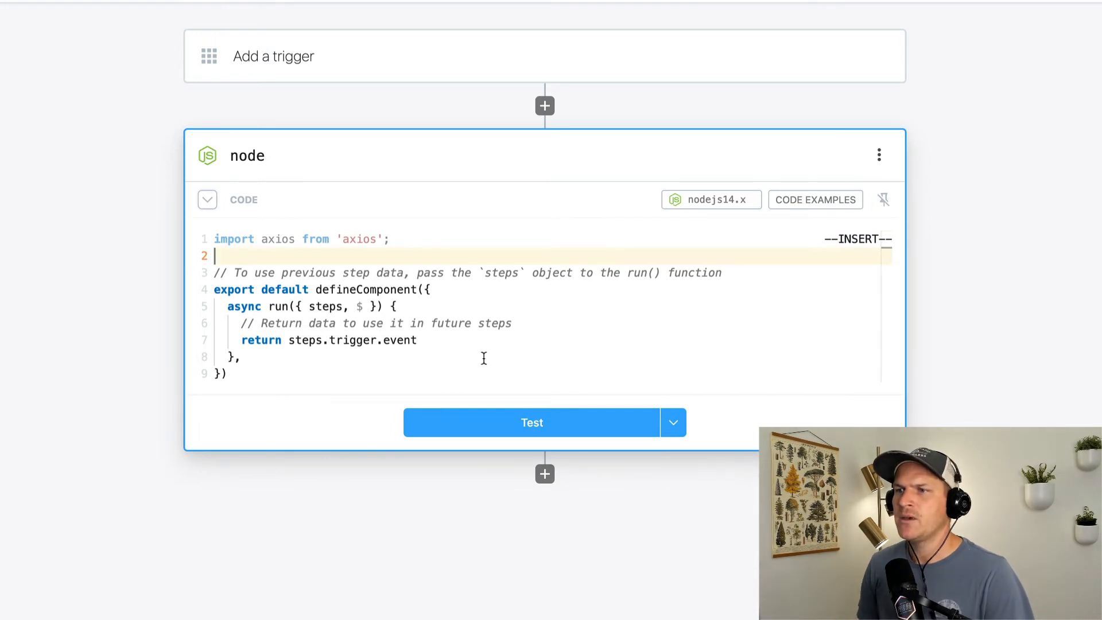
type("const")
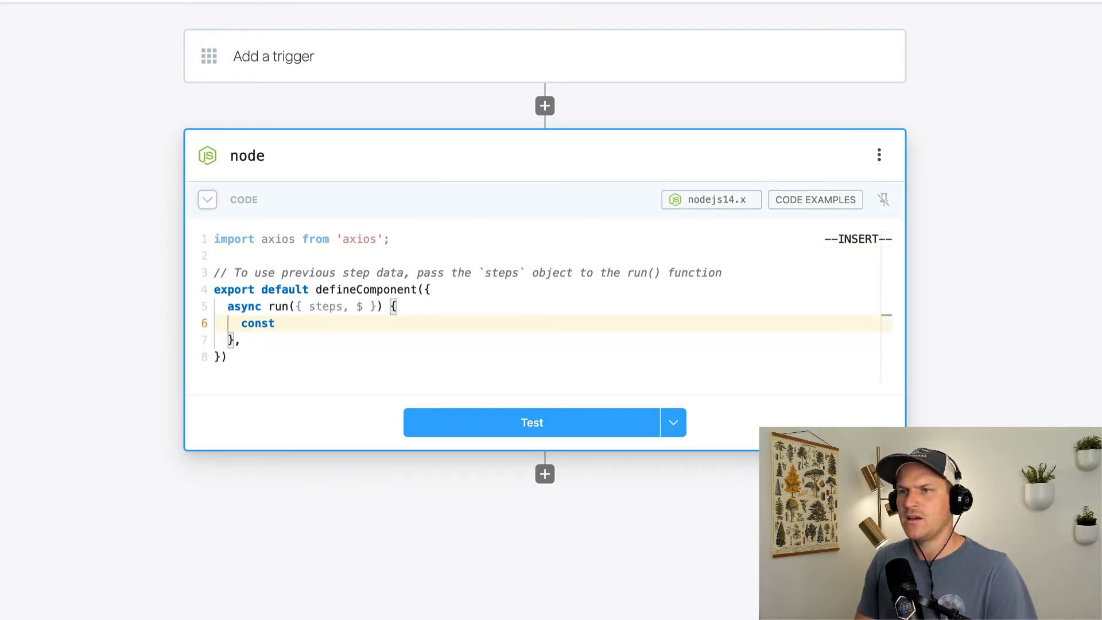
type("externalApi U")
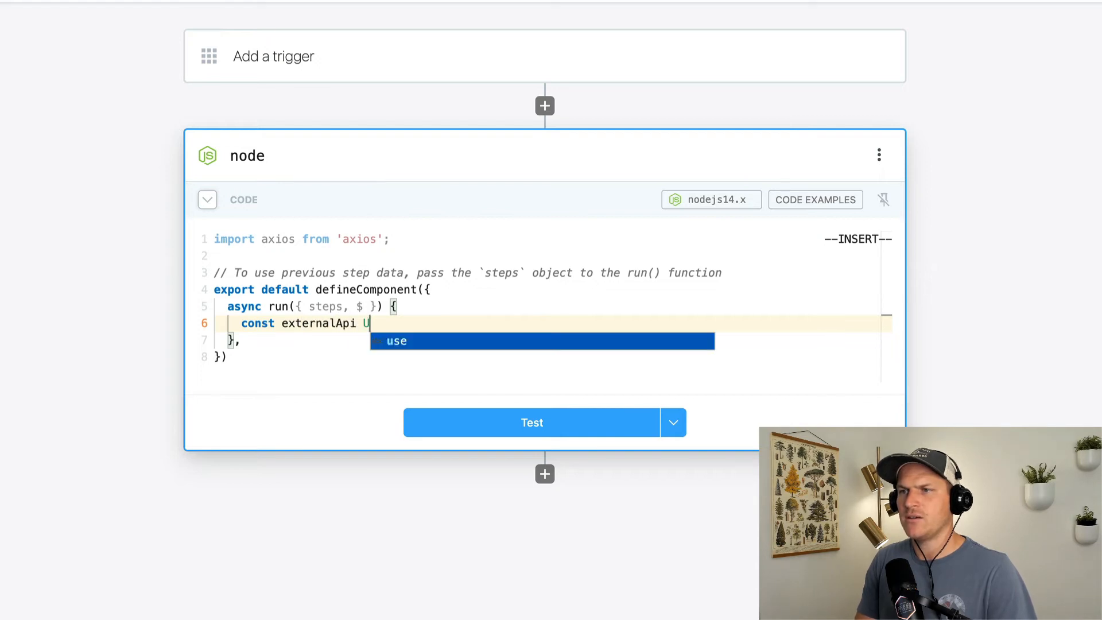
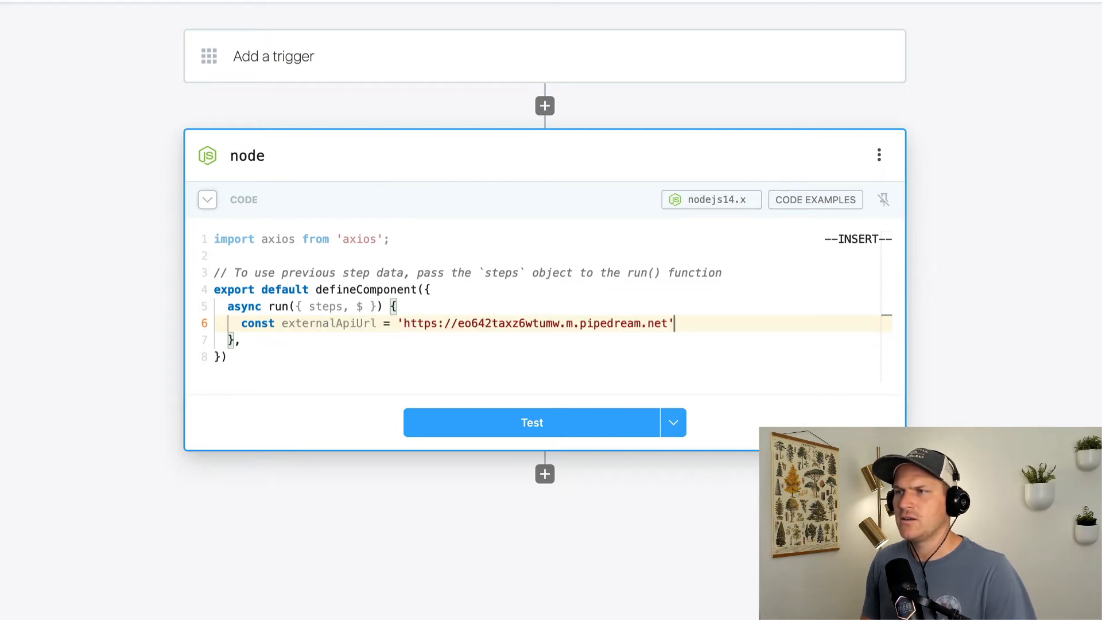
type(";")
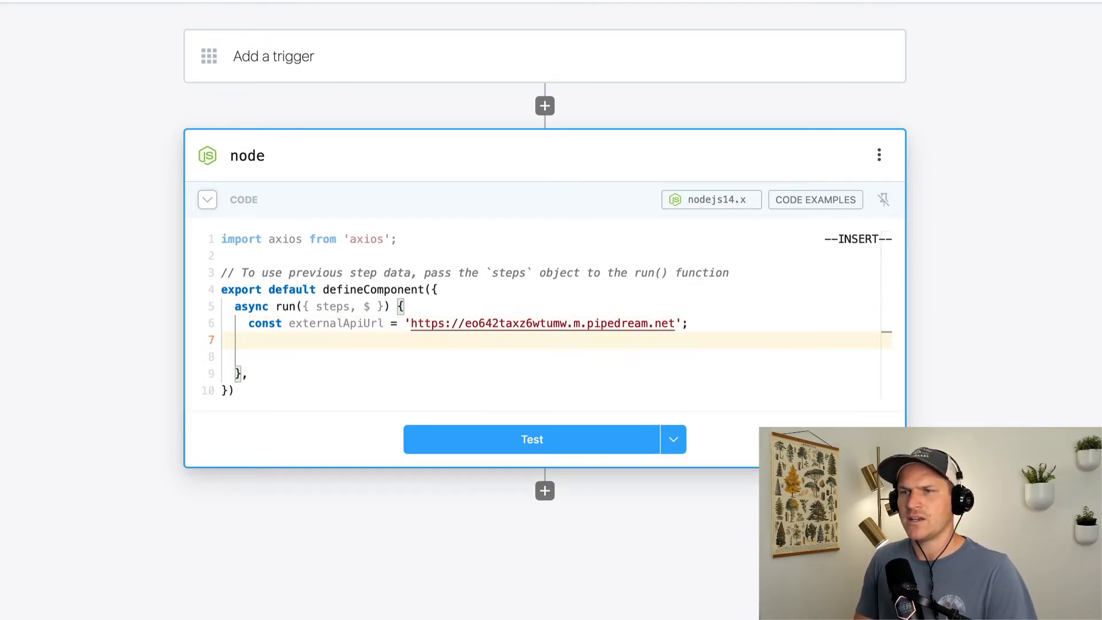
Step: Destructure run from $.context and axios.post to externalApiUrl when run.runs == 1
type("const { }")
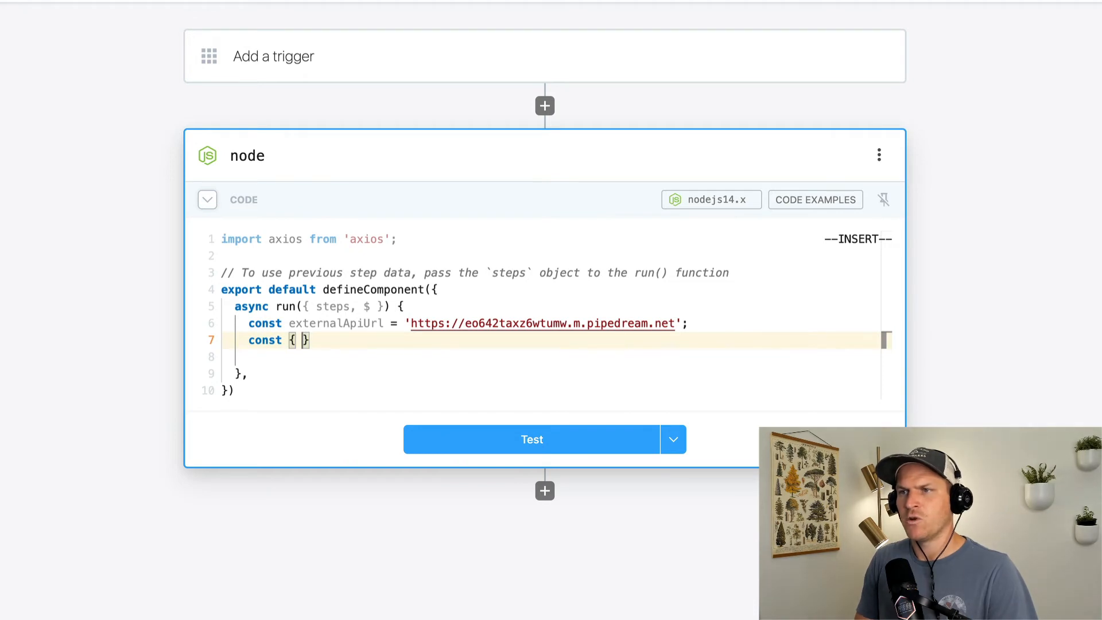
type("run")
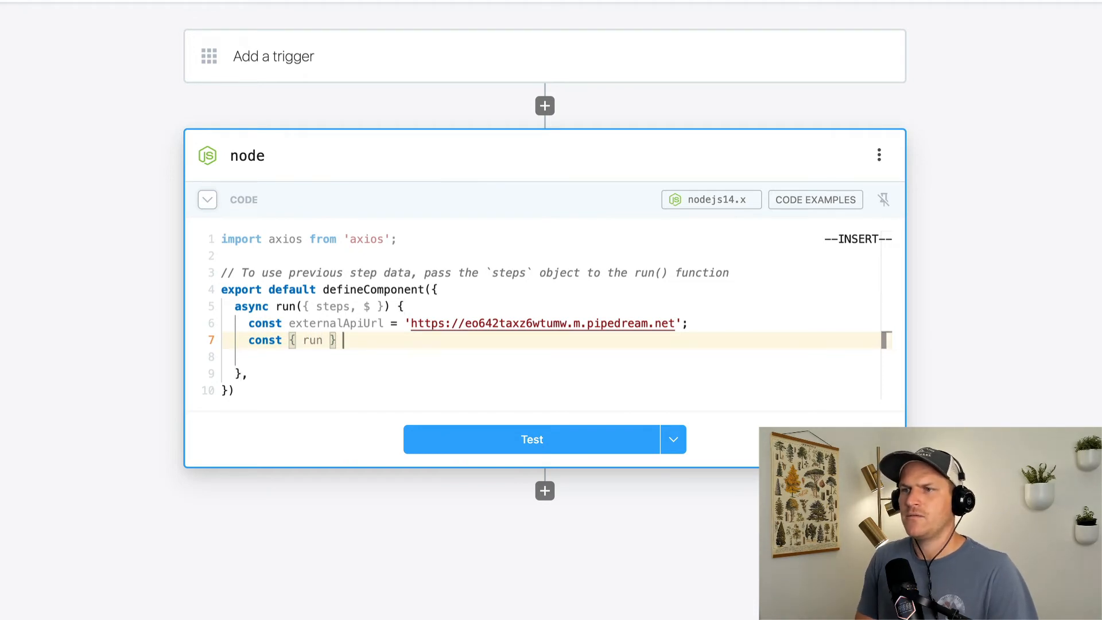
type("= $..")
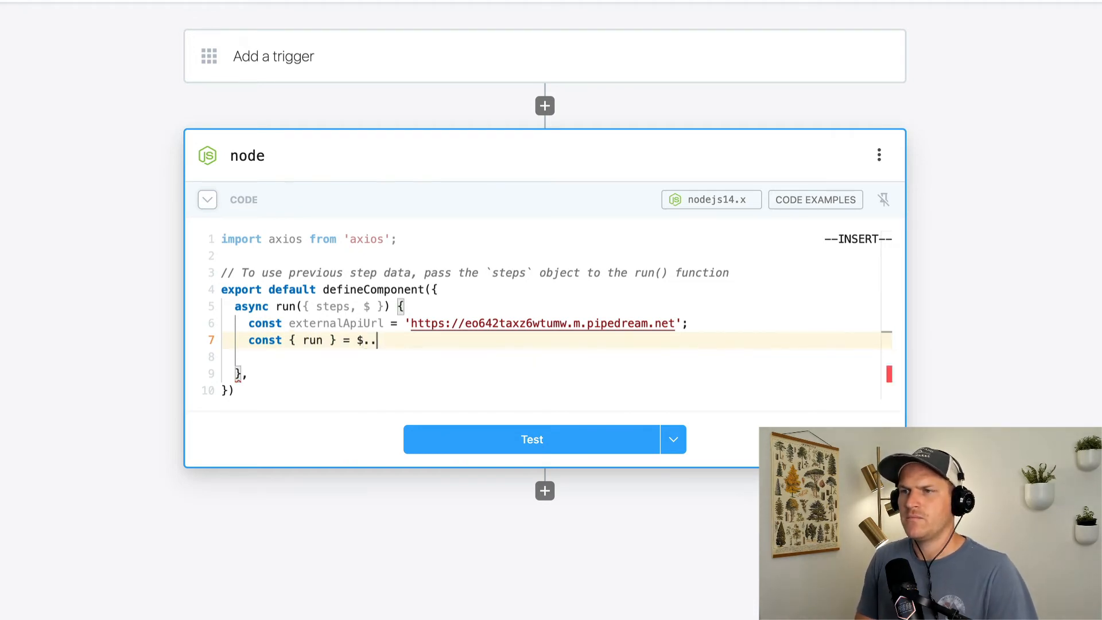
type("context;")
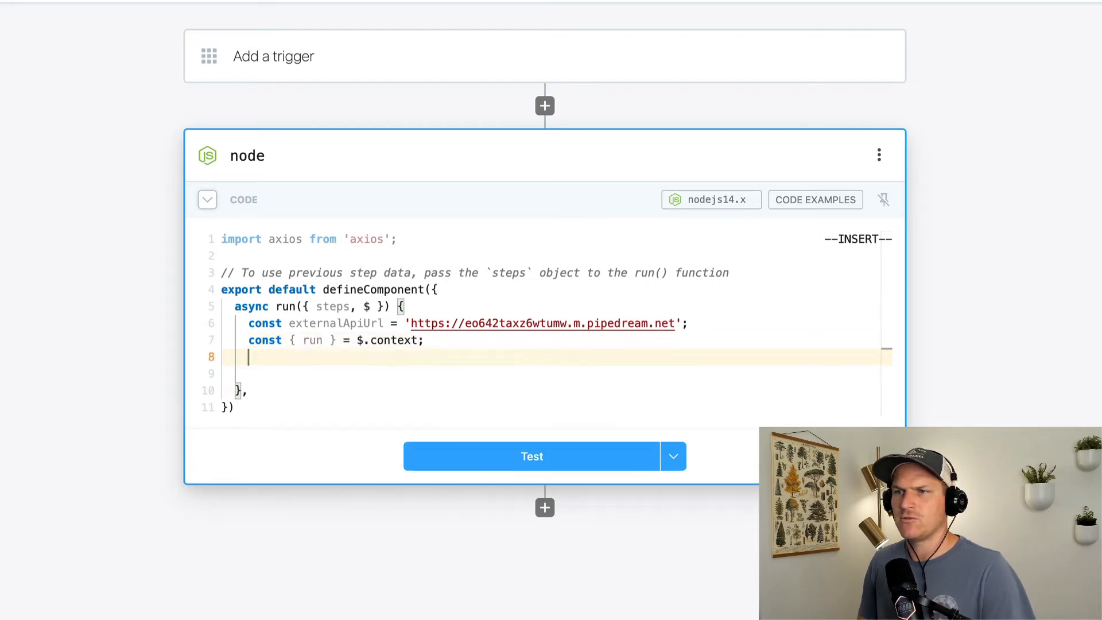
type("if(")
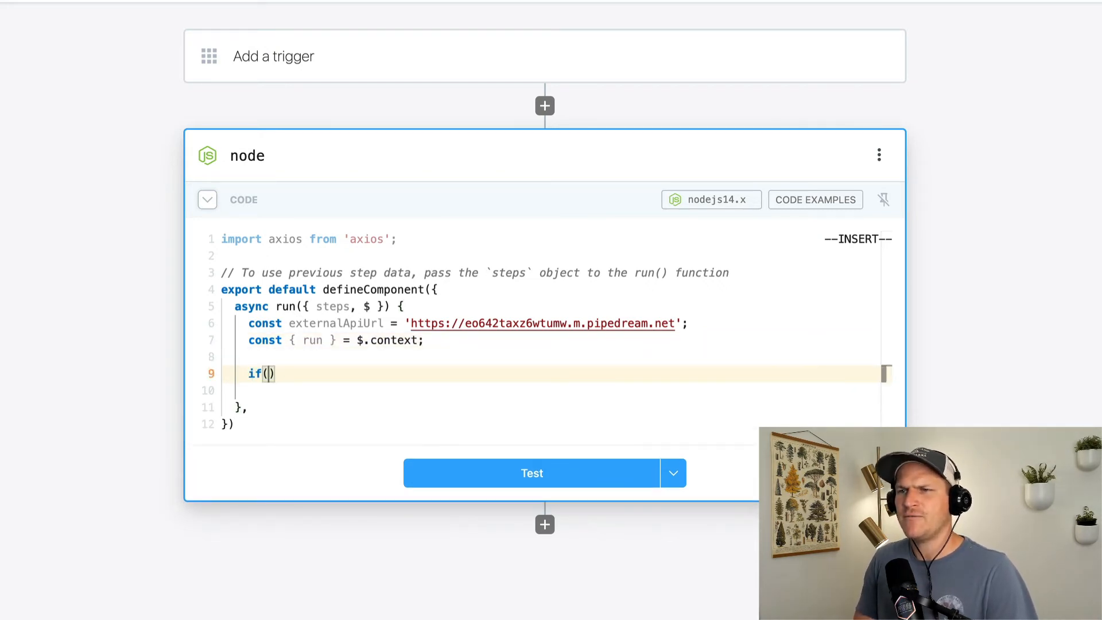
type("ru")
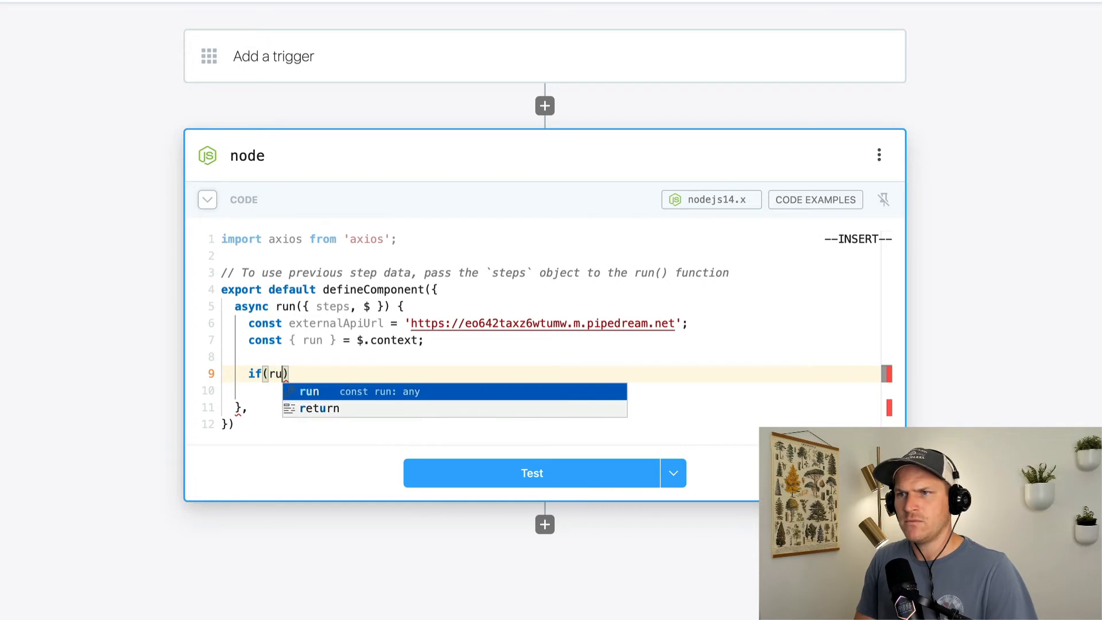
type("n.runs == 1")
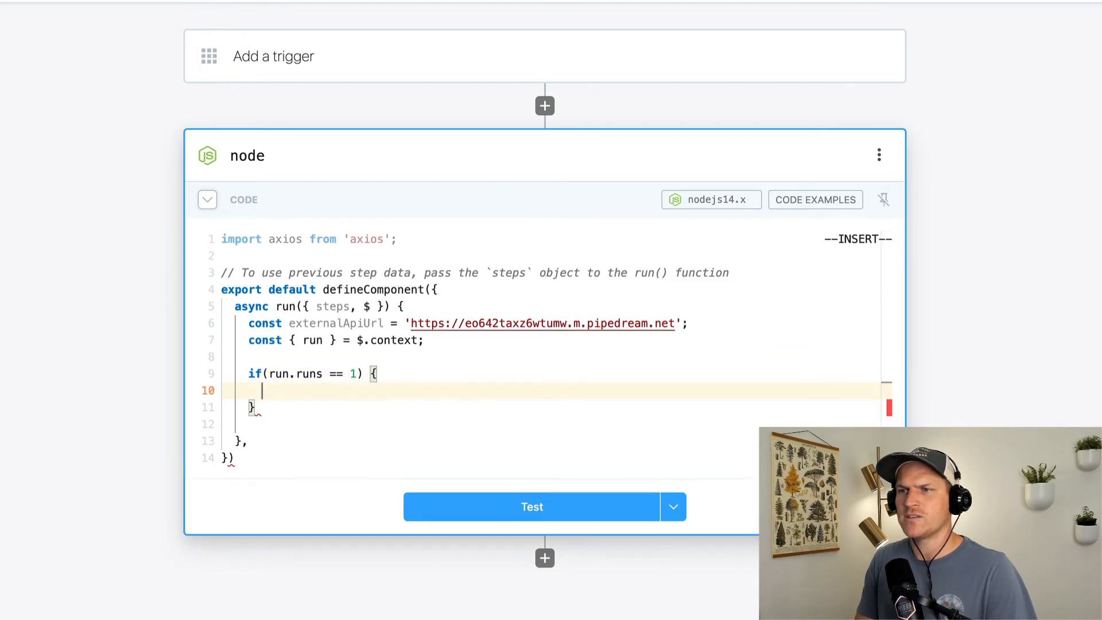
type("axios")
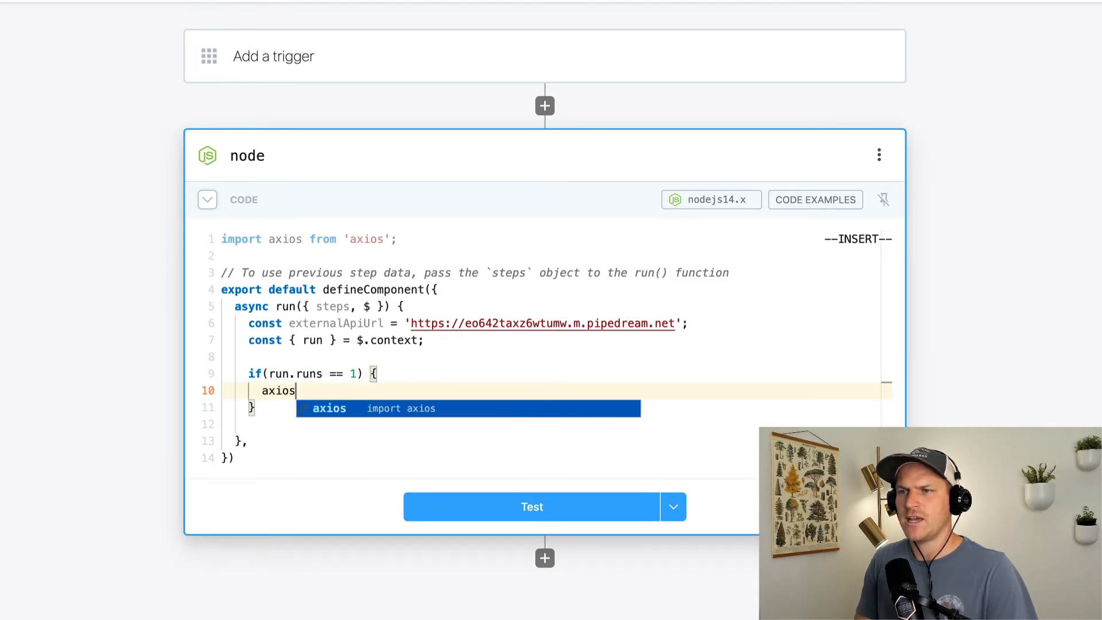
type(".post()")
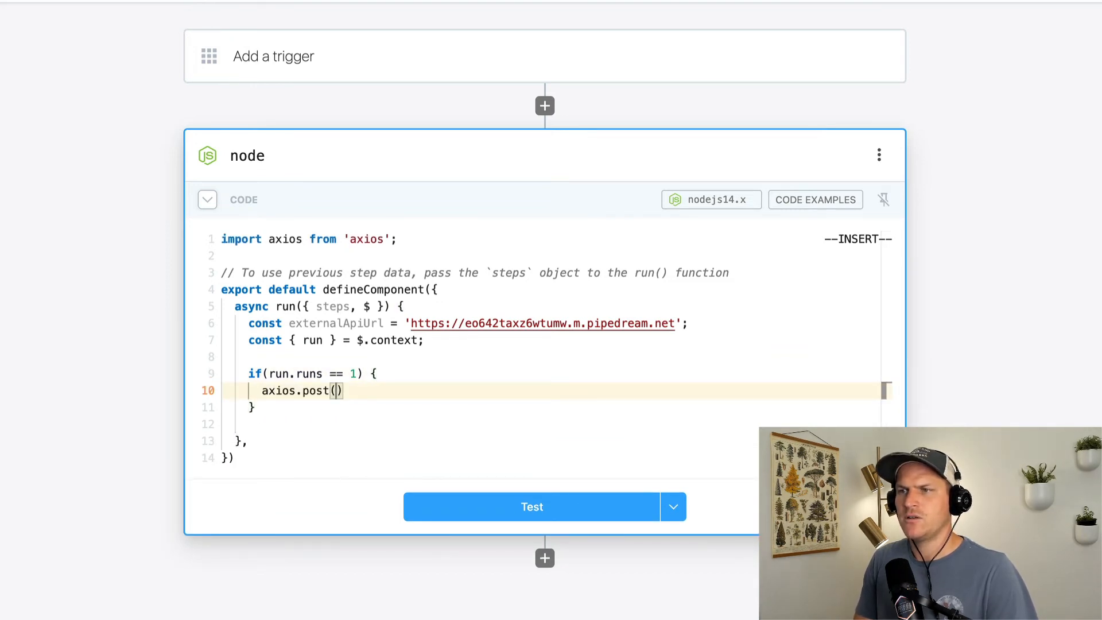
type("externalApiUrl")
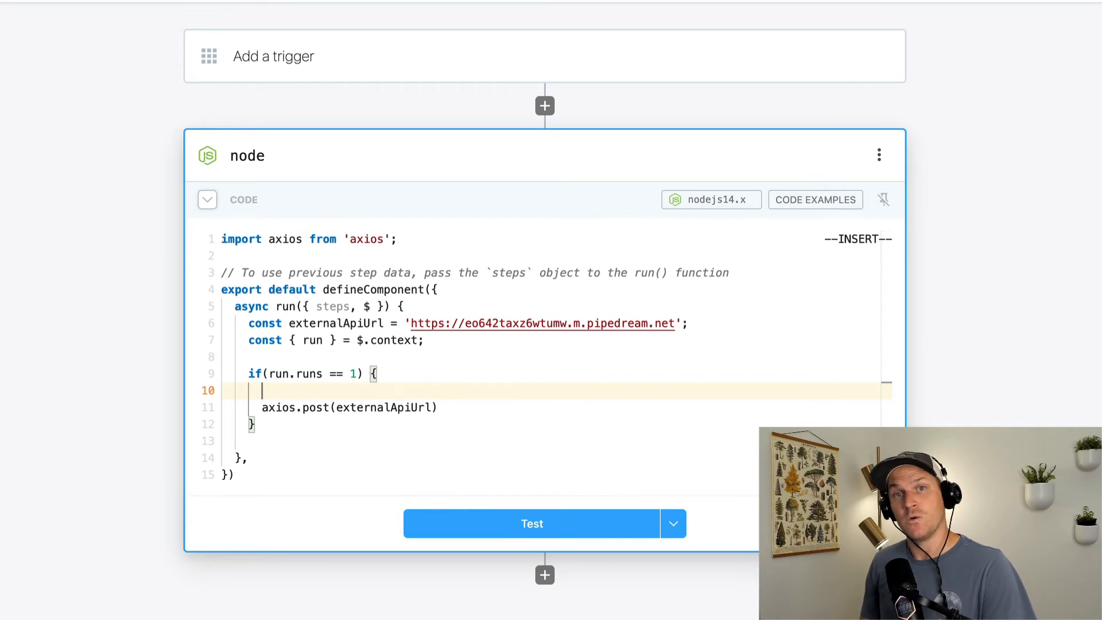
Step: Get resume_url and cancel_url from $.flow.rerun(1000 * 20, null, 1), post them, add else
type("$")
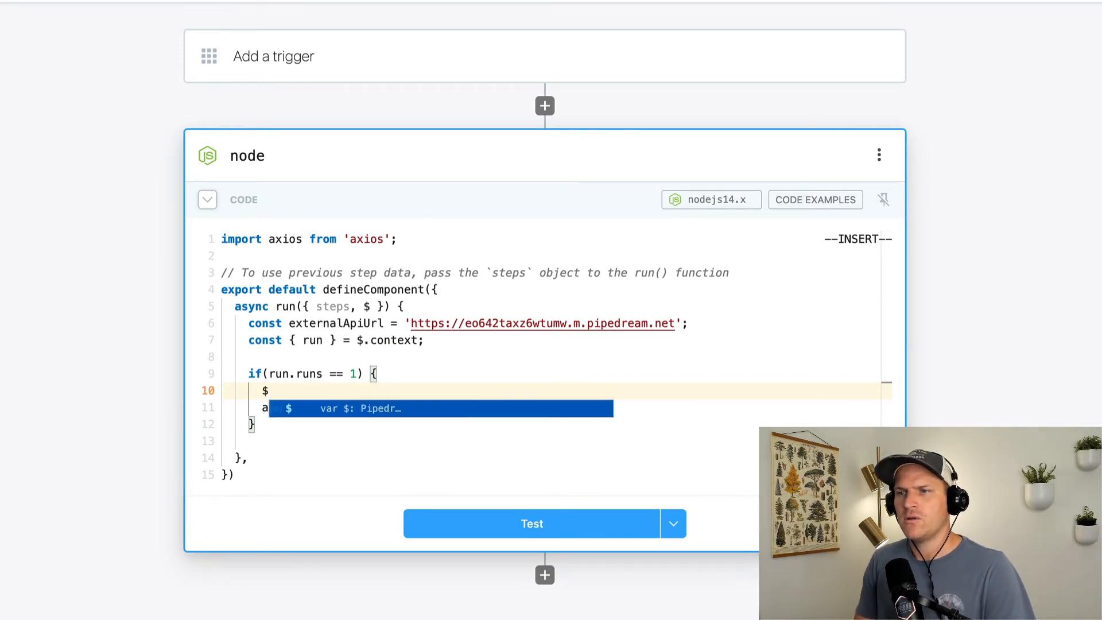
type(".flow.rerun(")
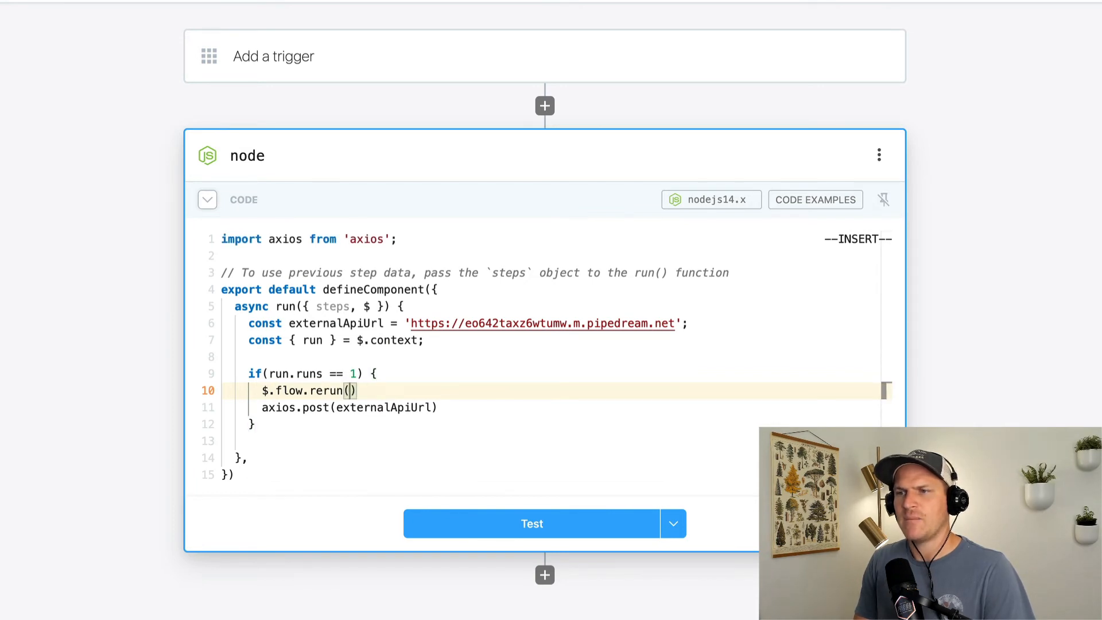
type("1000")
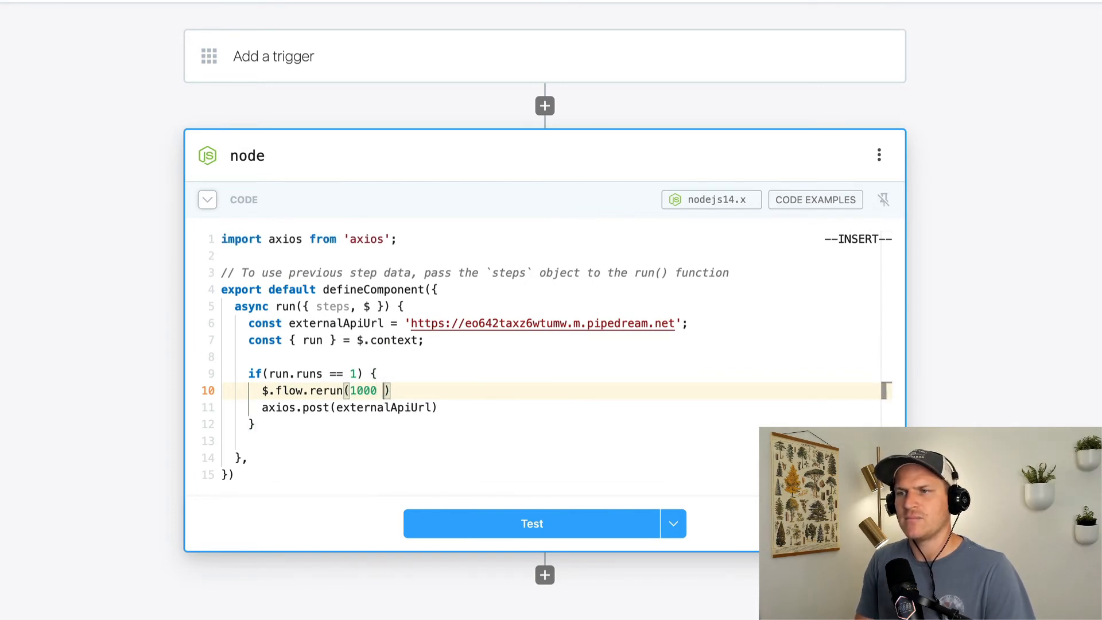
type("* 20,")
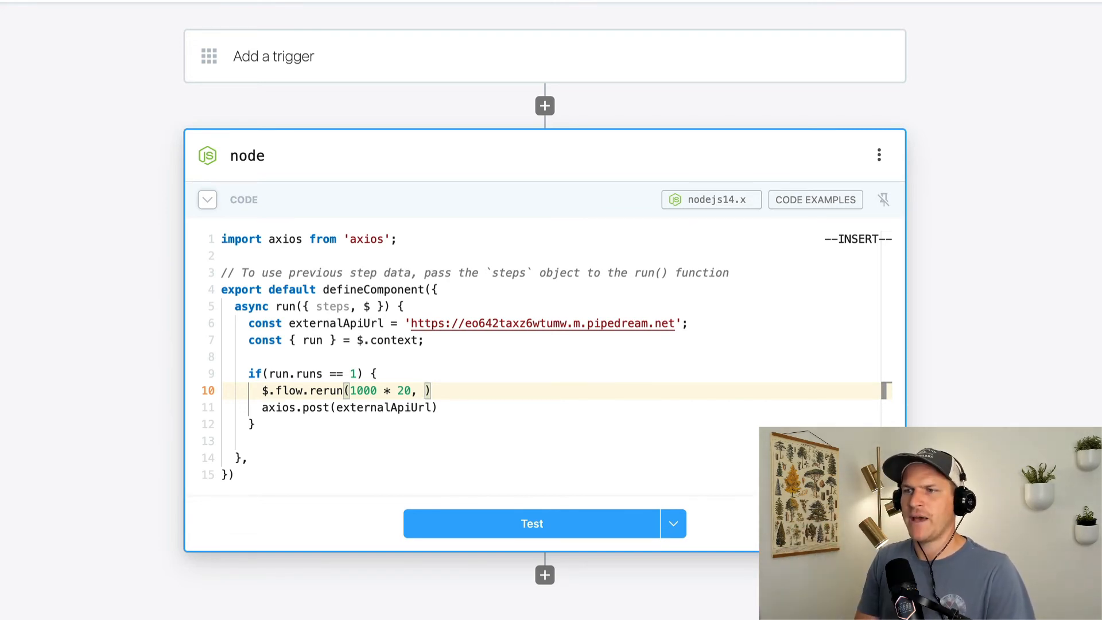
type("null,")
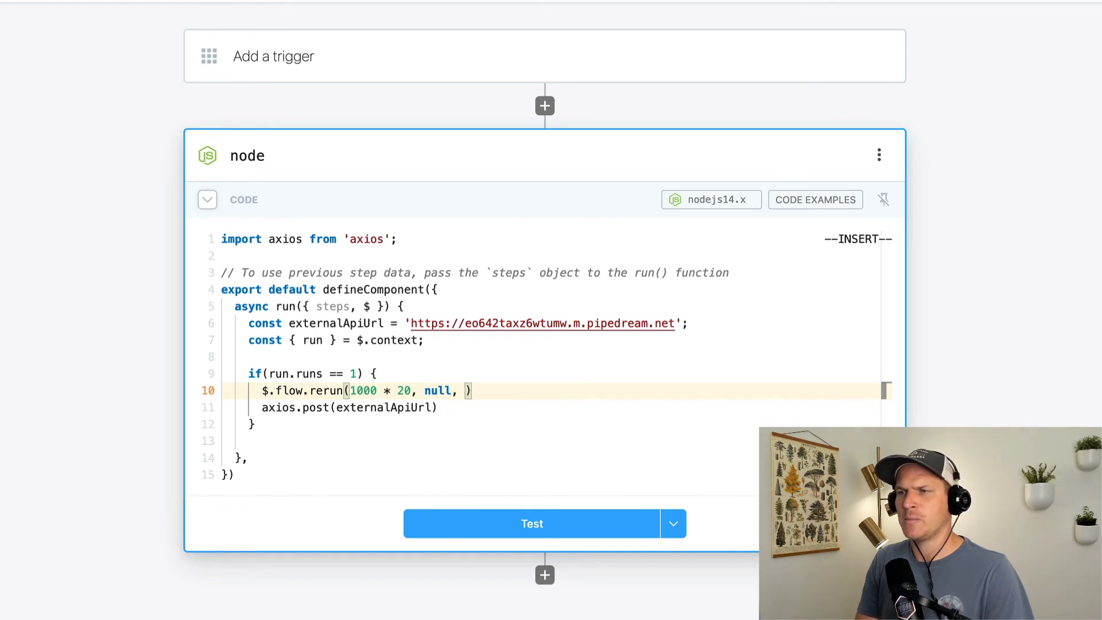
type("1")
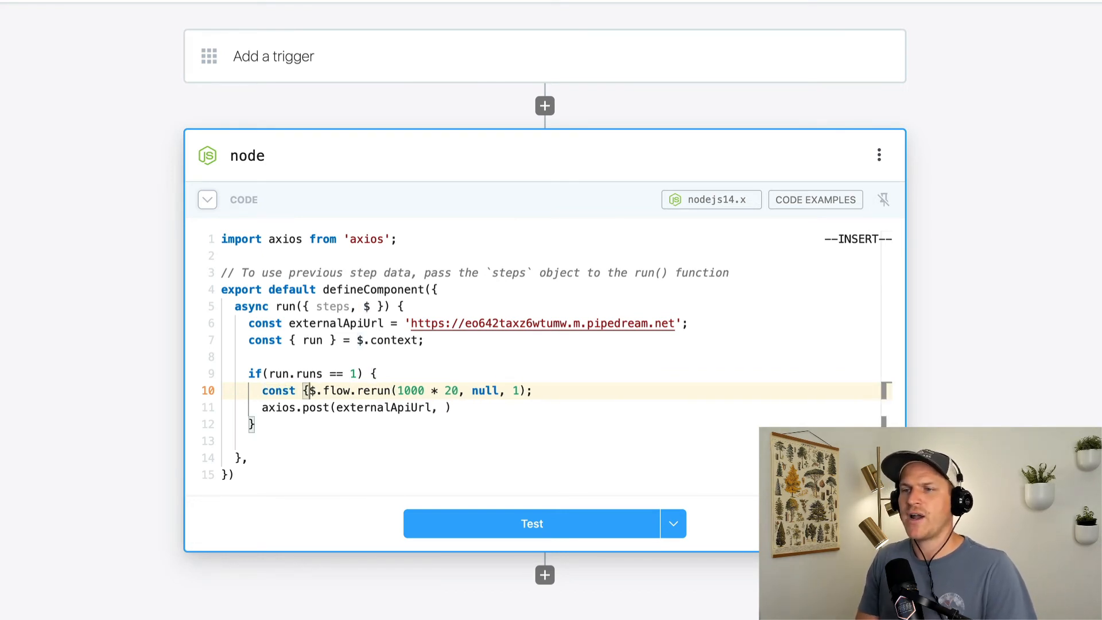
type("resume,")
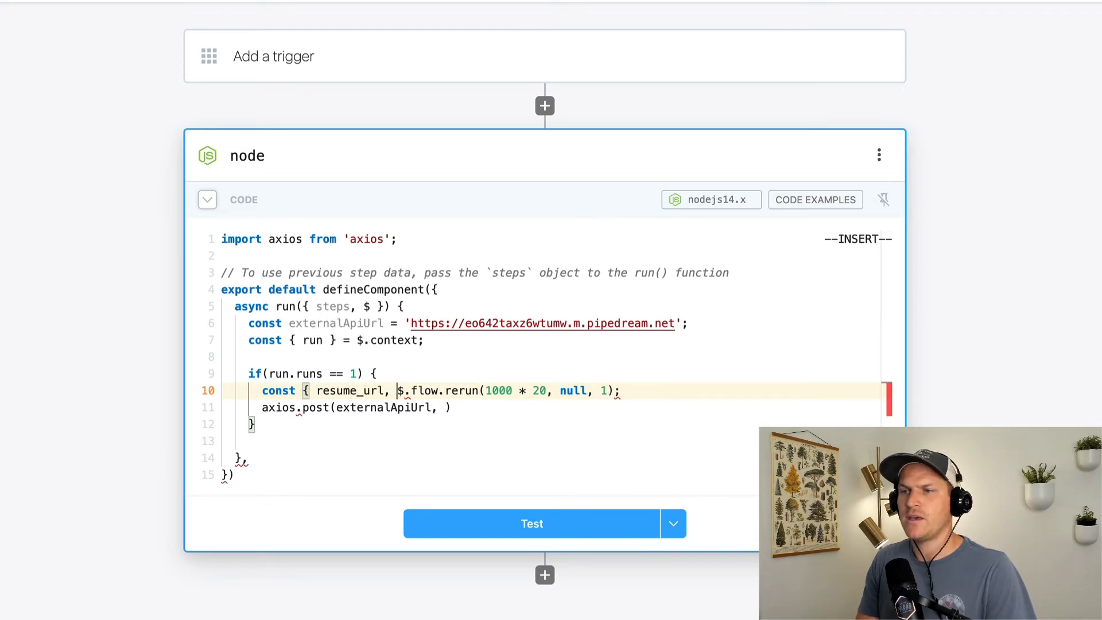
type("cancel_url } =")
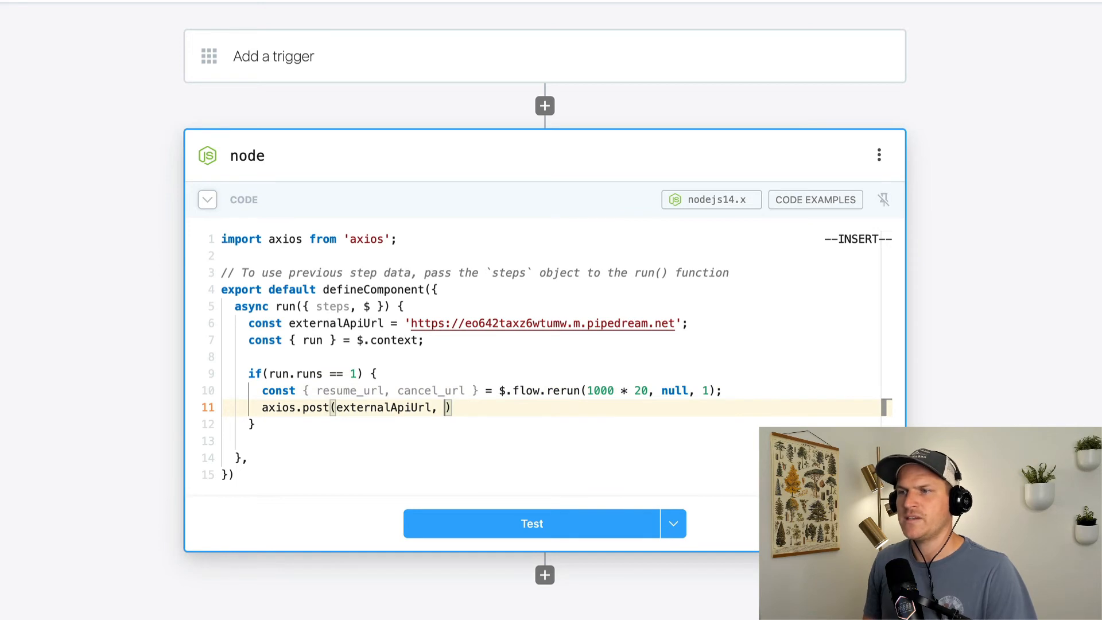
type("{ resume_url, cancel_url")
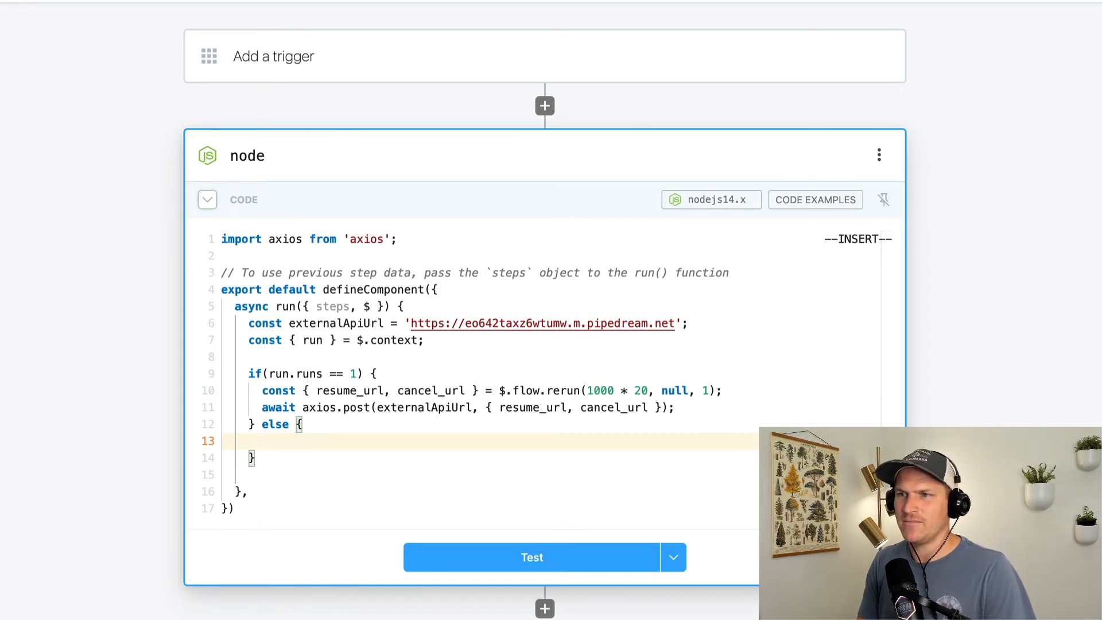
Step: In the else branch, destructure callback_request from run, log it, and return callback_request.body
type("run.")
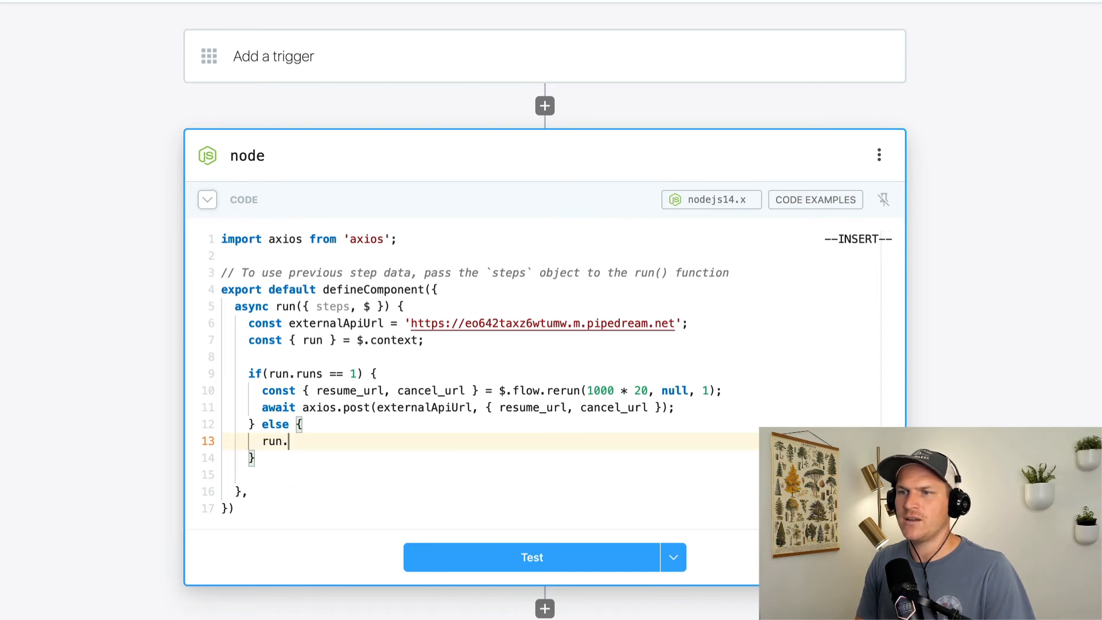
type("callback_request } =")
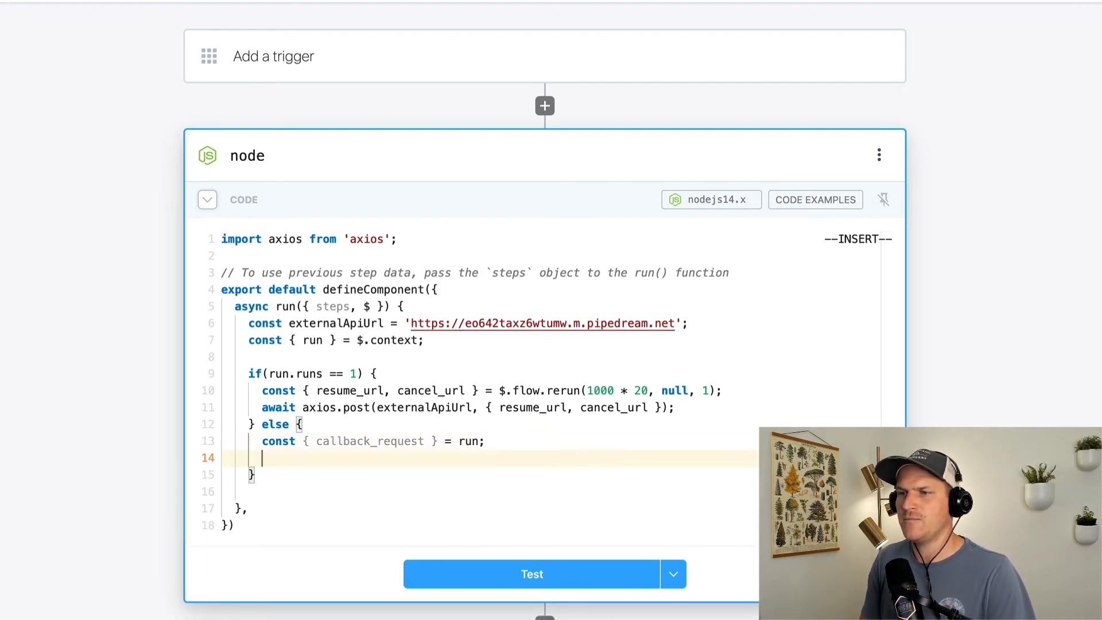
type("console.log(")
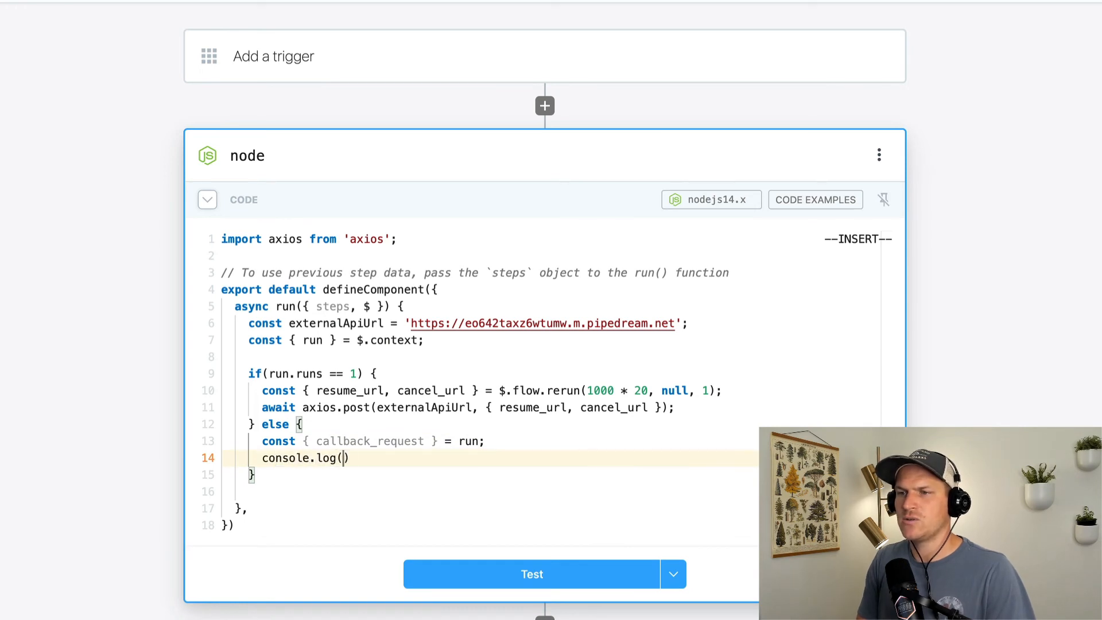
type("callback_request);")
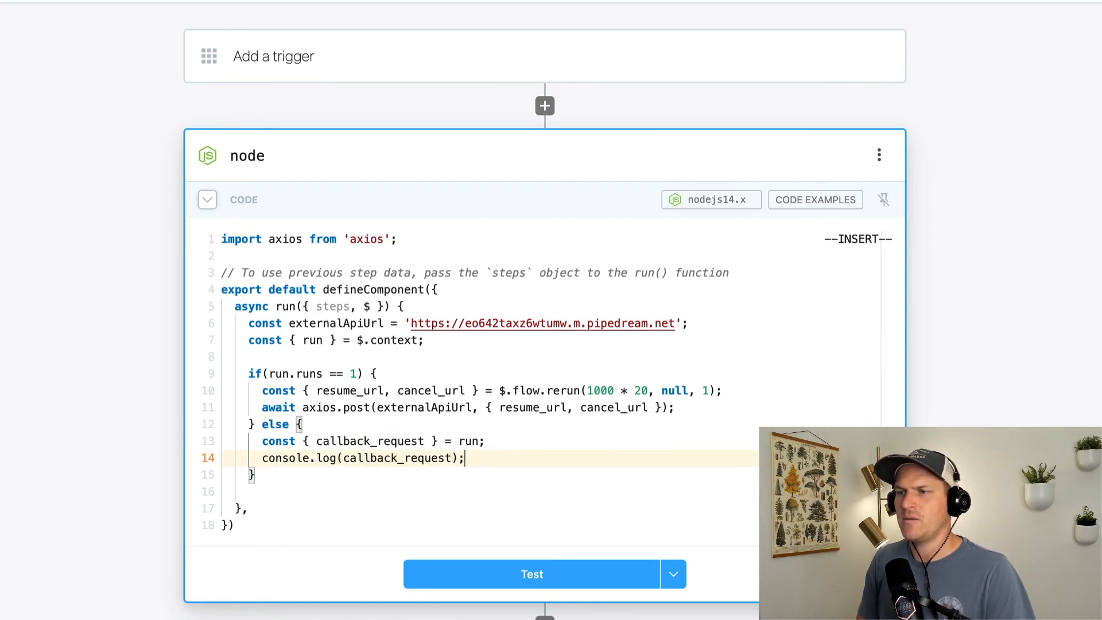
type("return b")
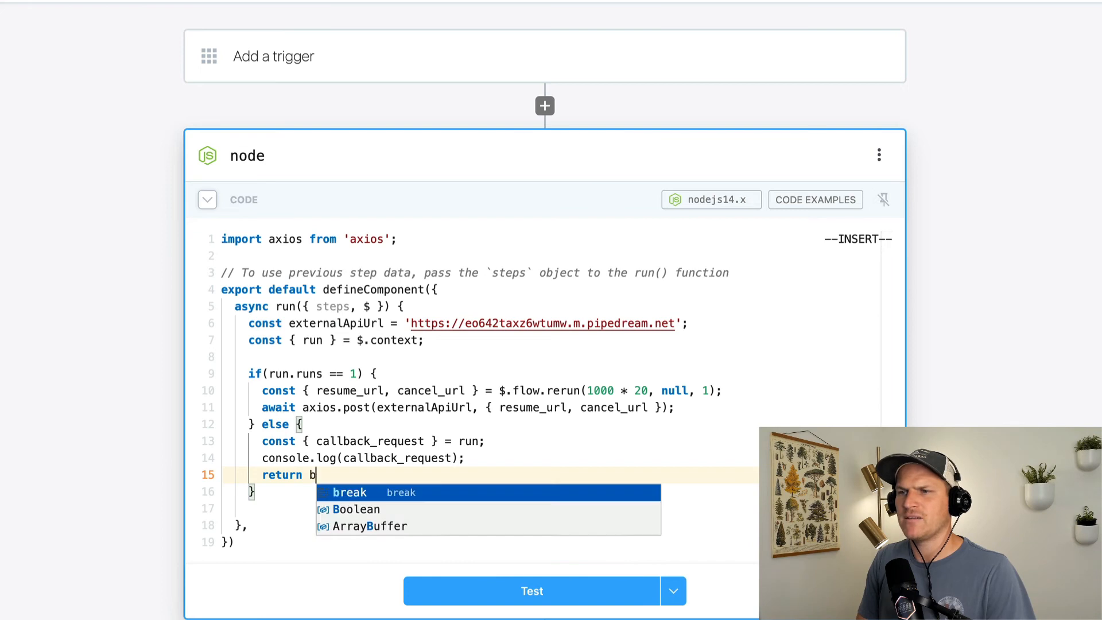
type("allback_request.")
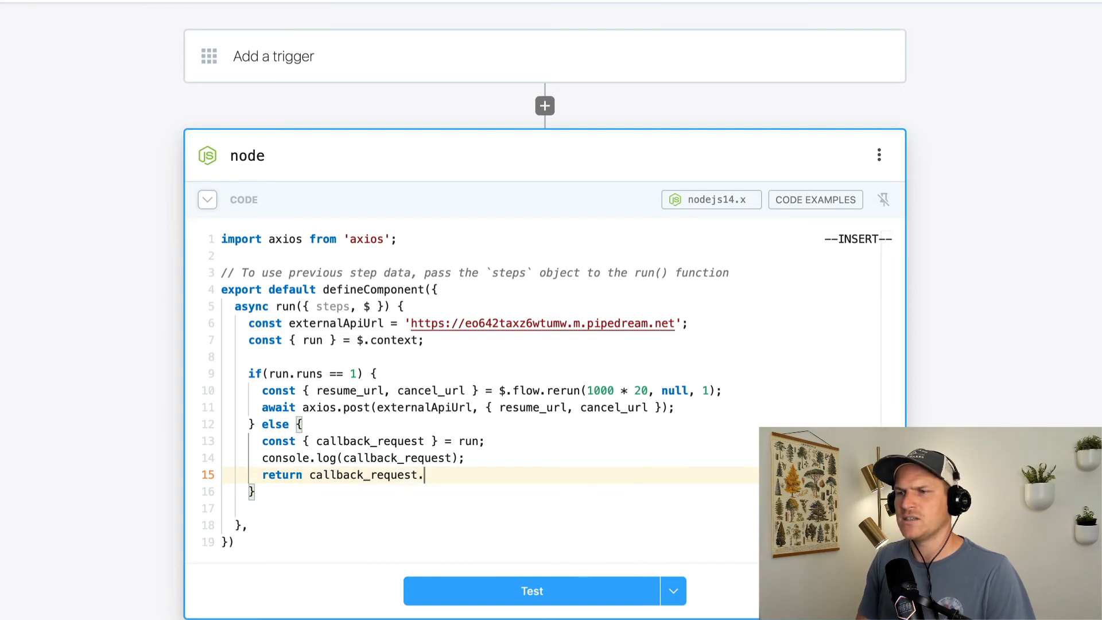
type("body;")
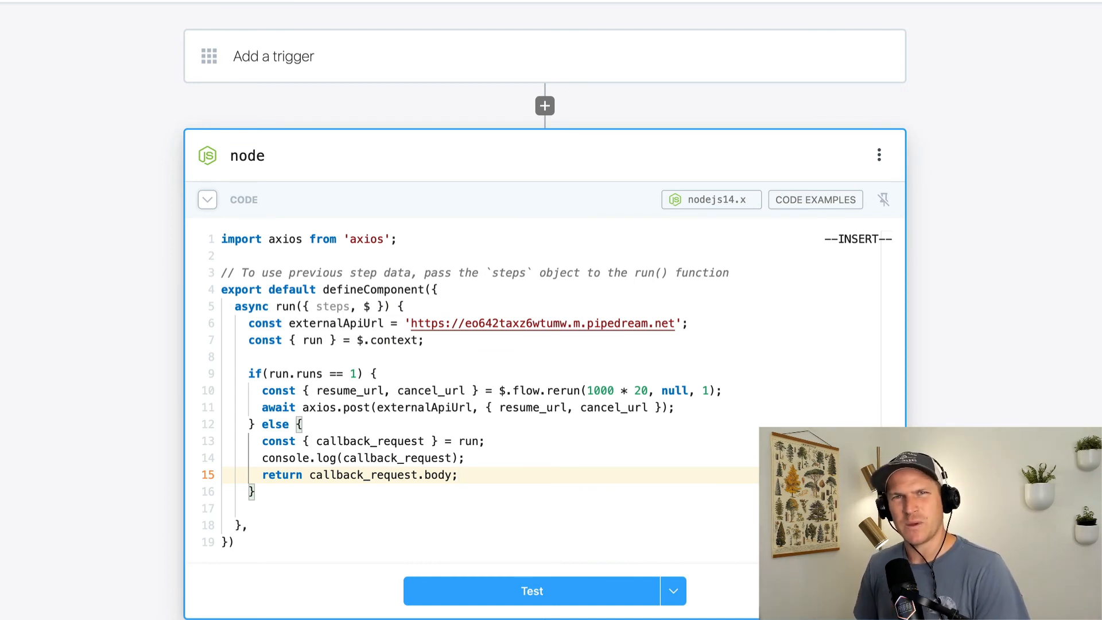
Step: Deploy the workflow, dismiss the Congrats dialog, and go back to Workflows
left_click(532, 590)
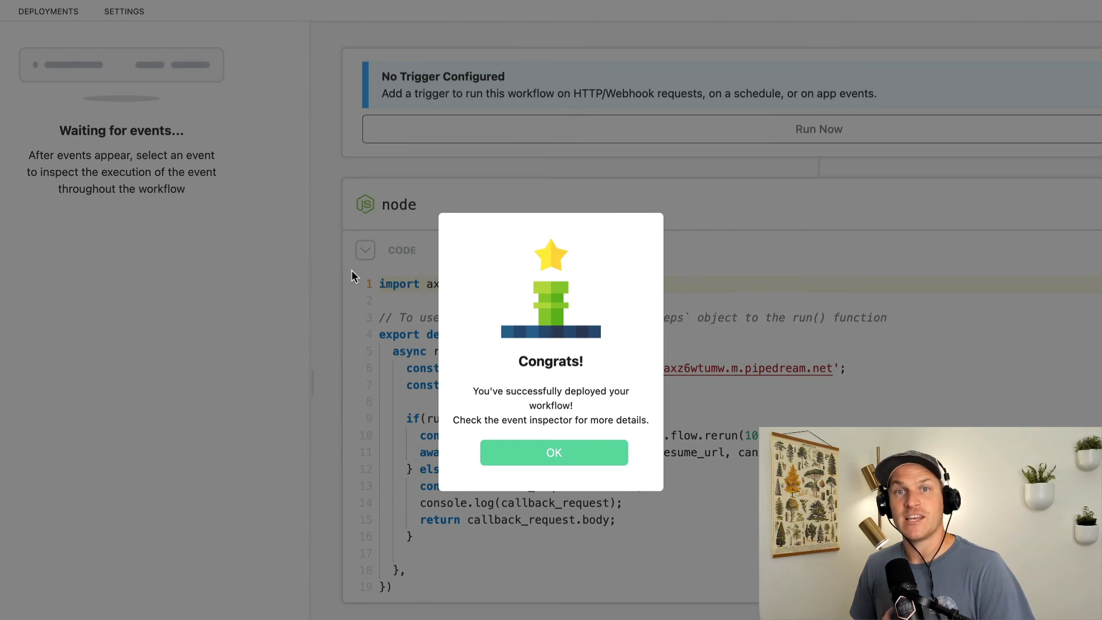
left_click(553, 451)
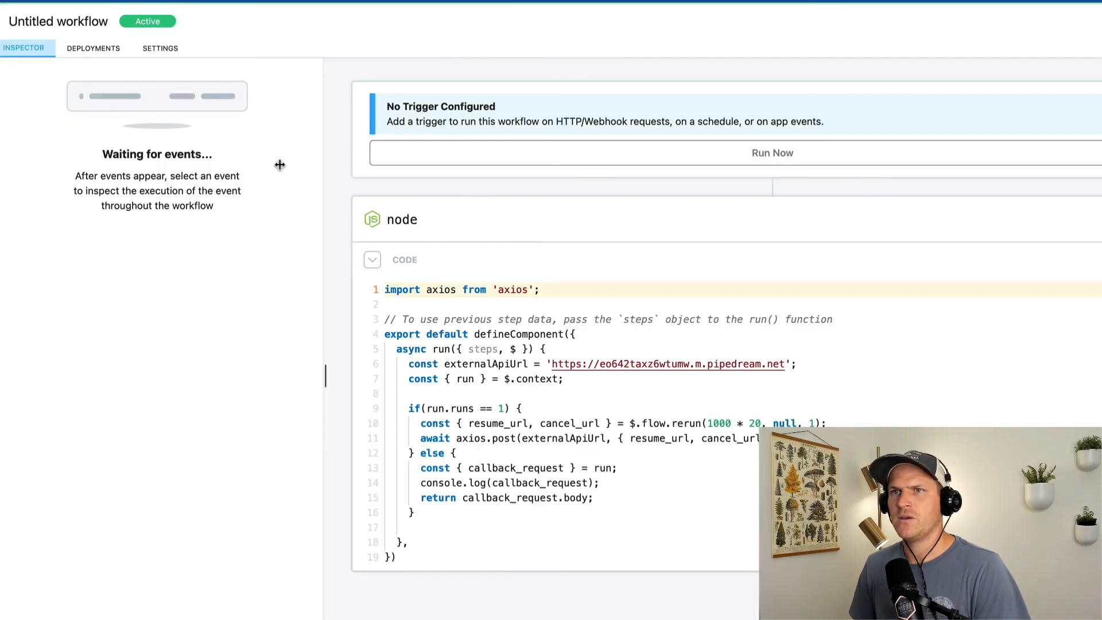
left_click(771, 153)
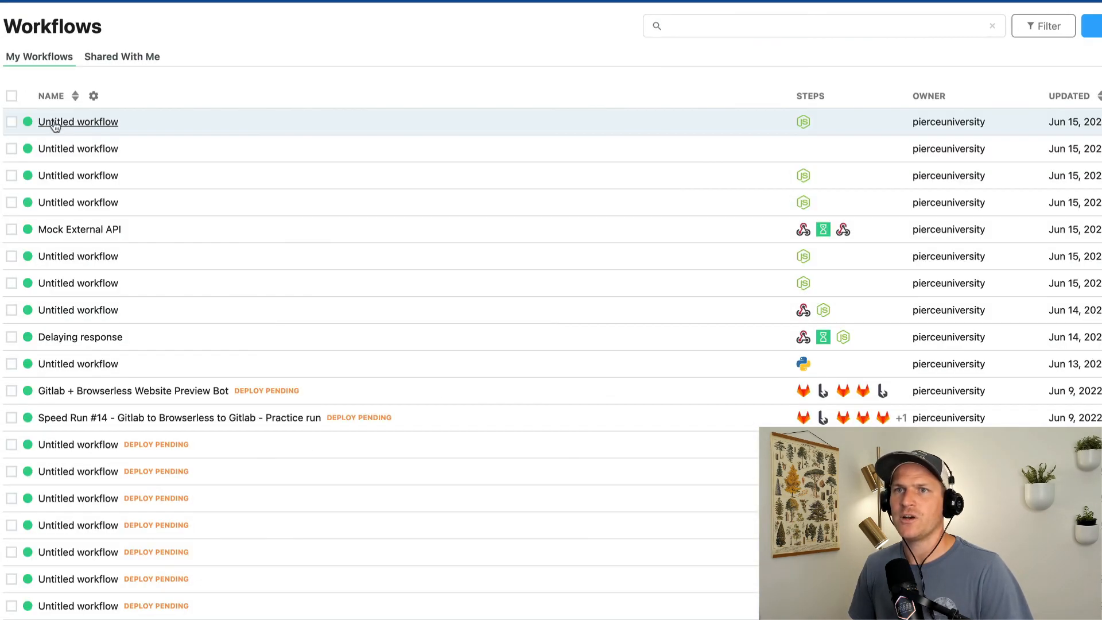
Step: Open the Mock External API workflow and scroll to the event body's resume and cancel URLs
left_click(79, 229)
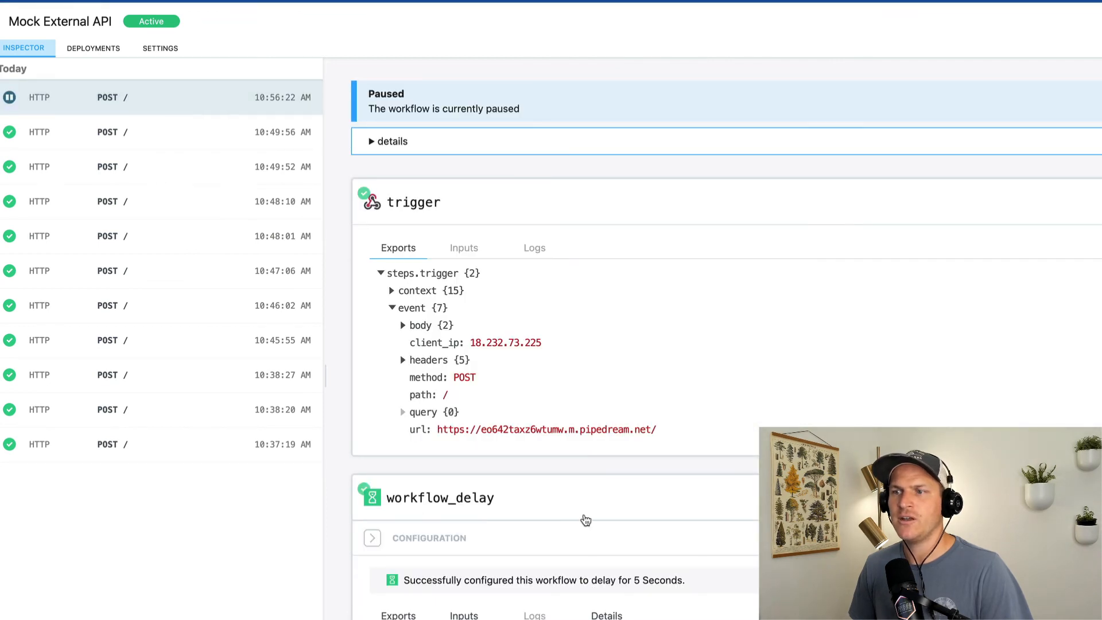
scroll("down", 3)
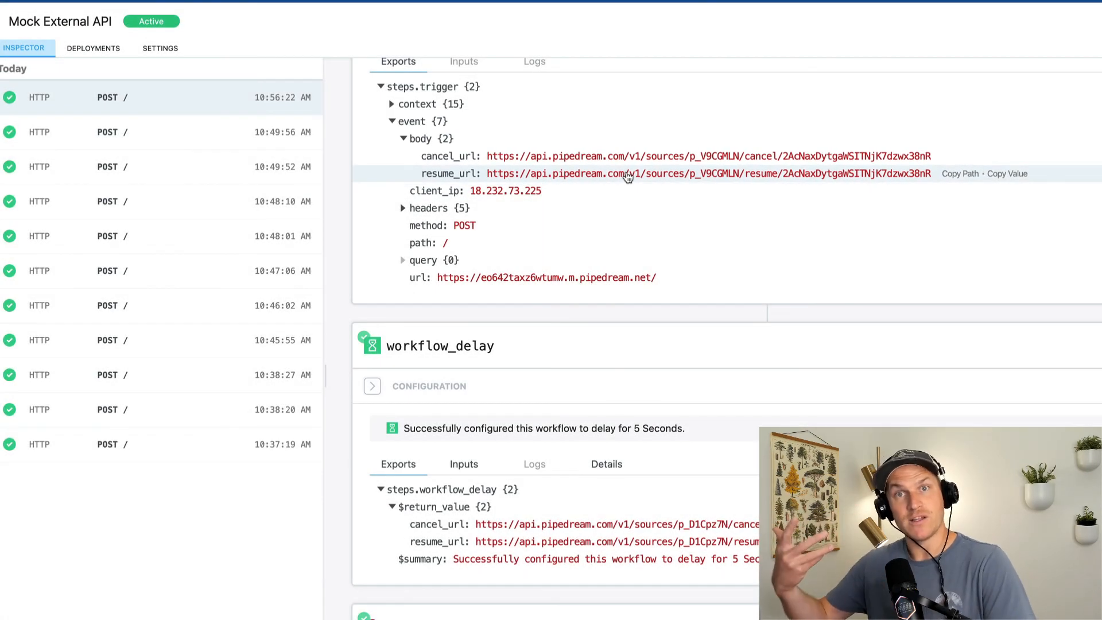
scroll("down", 3)
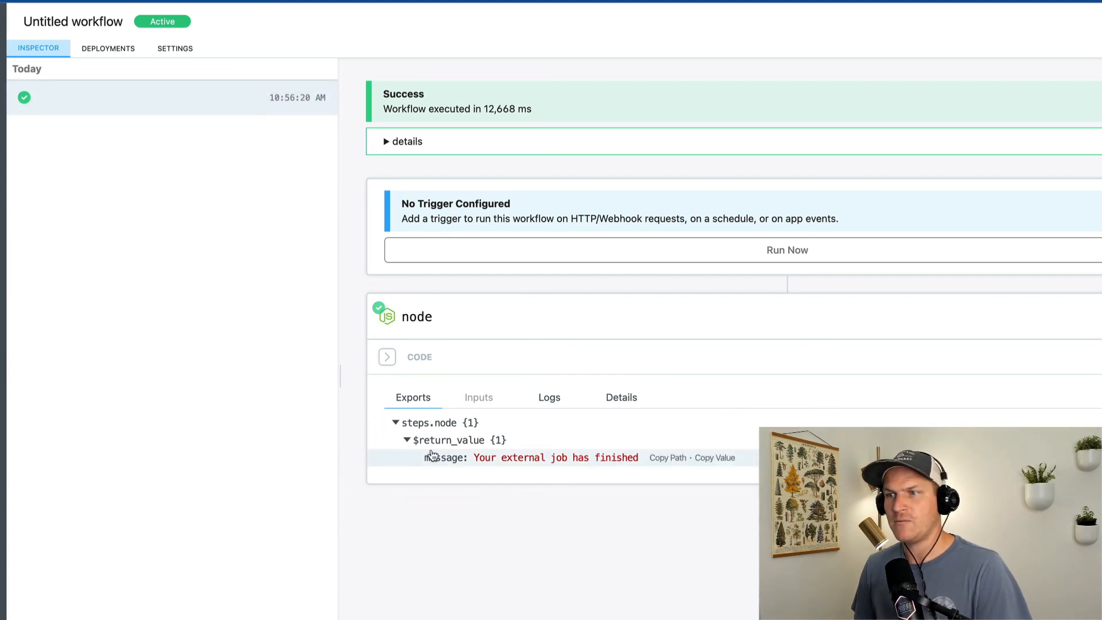
Step: Expand the node step's logged callback request showing 'Your external job has finished'
double_click(555, 458)
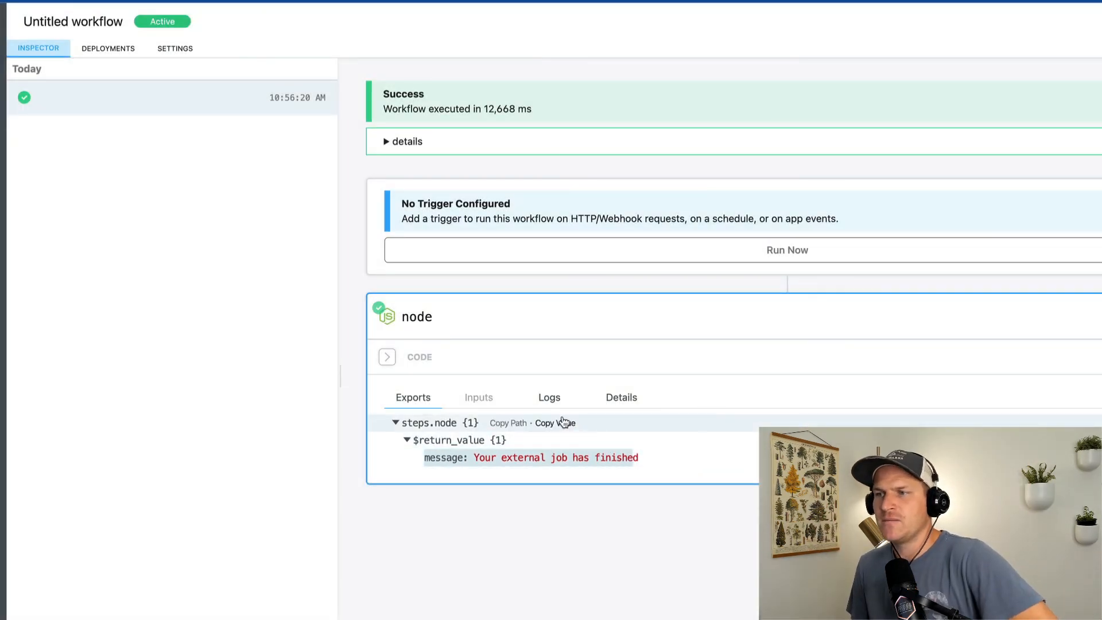
left_click(549, 396)
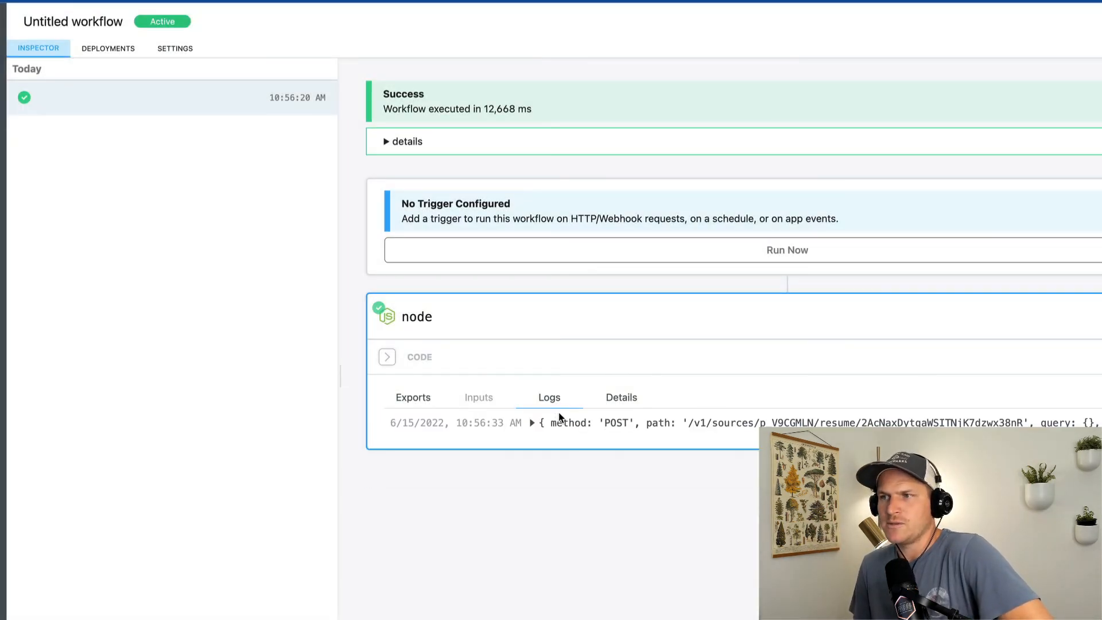
left_click(532, 422)
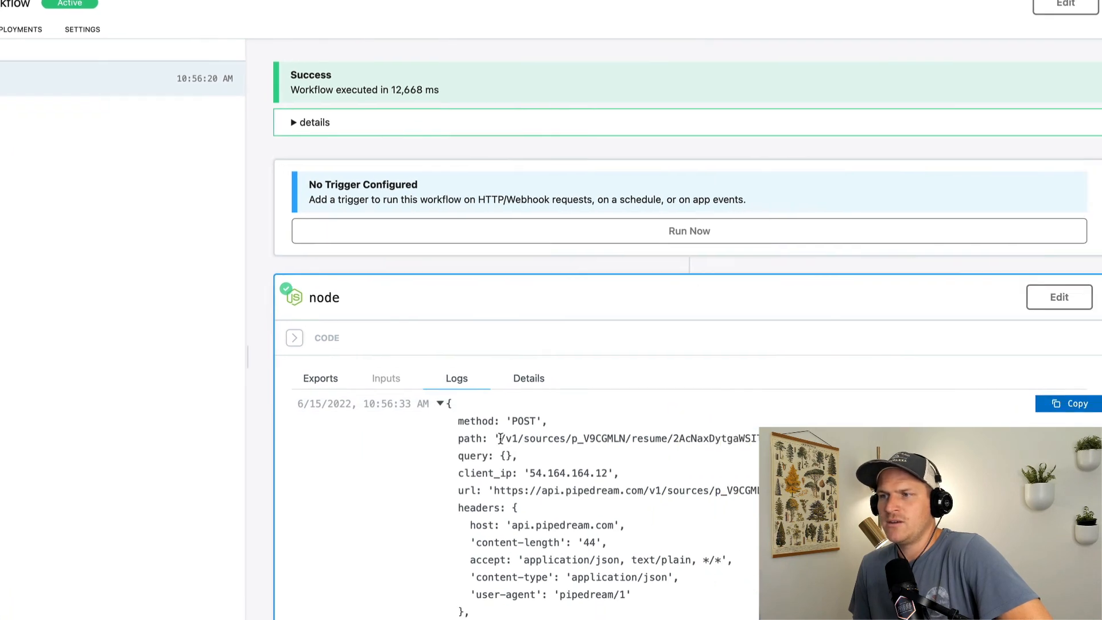
scroll("down", 3)
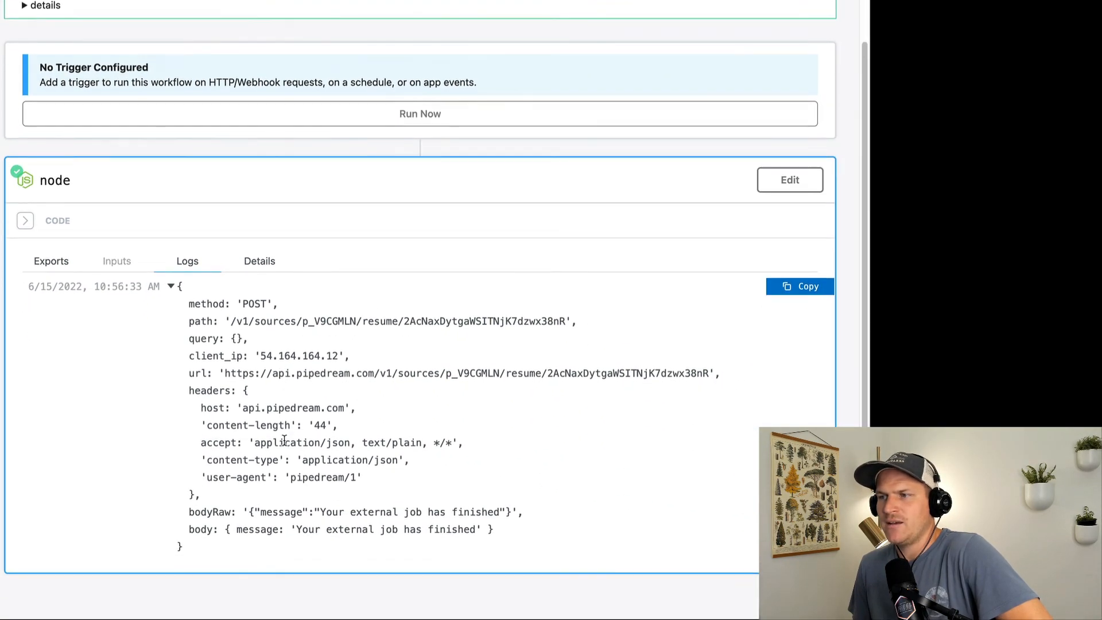